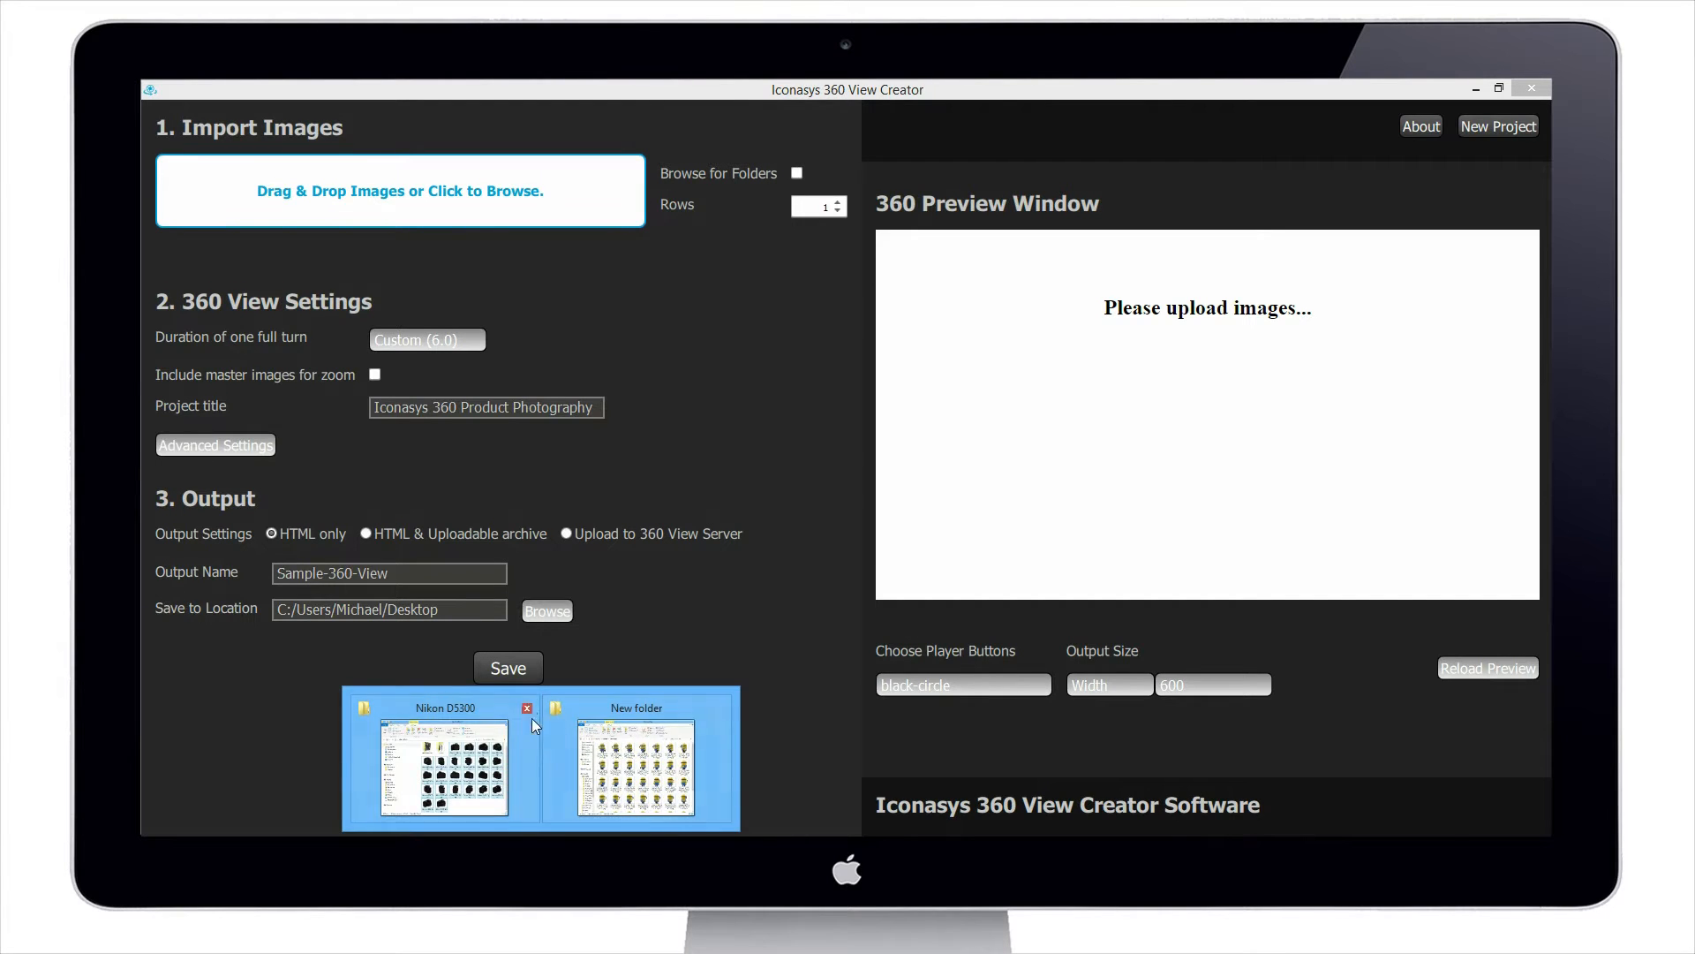
Step: Bring the 'New folder' File Explorer window holding the minion photos to the front
click(528, 708)
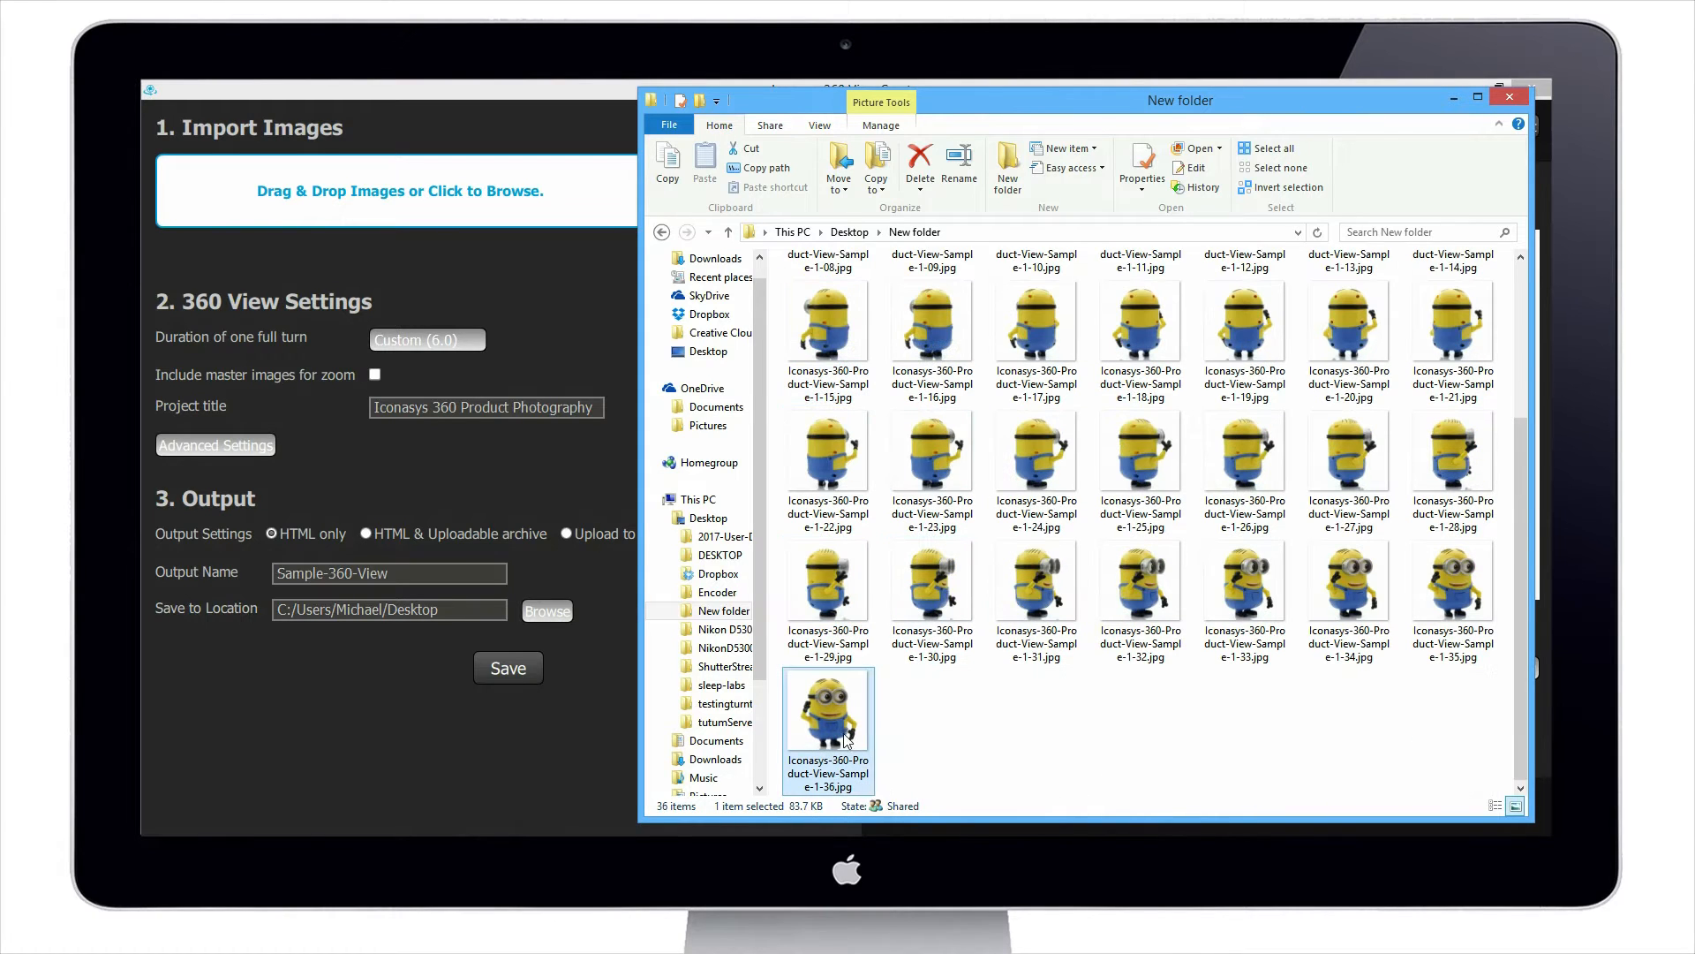
mouse_move(969, 729)
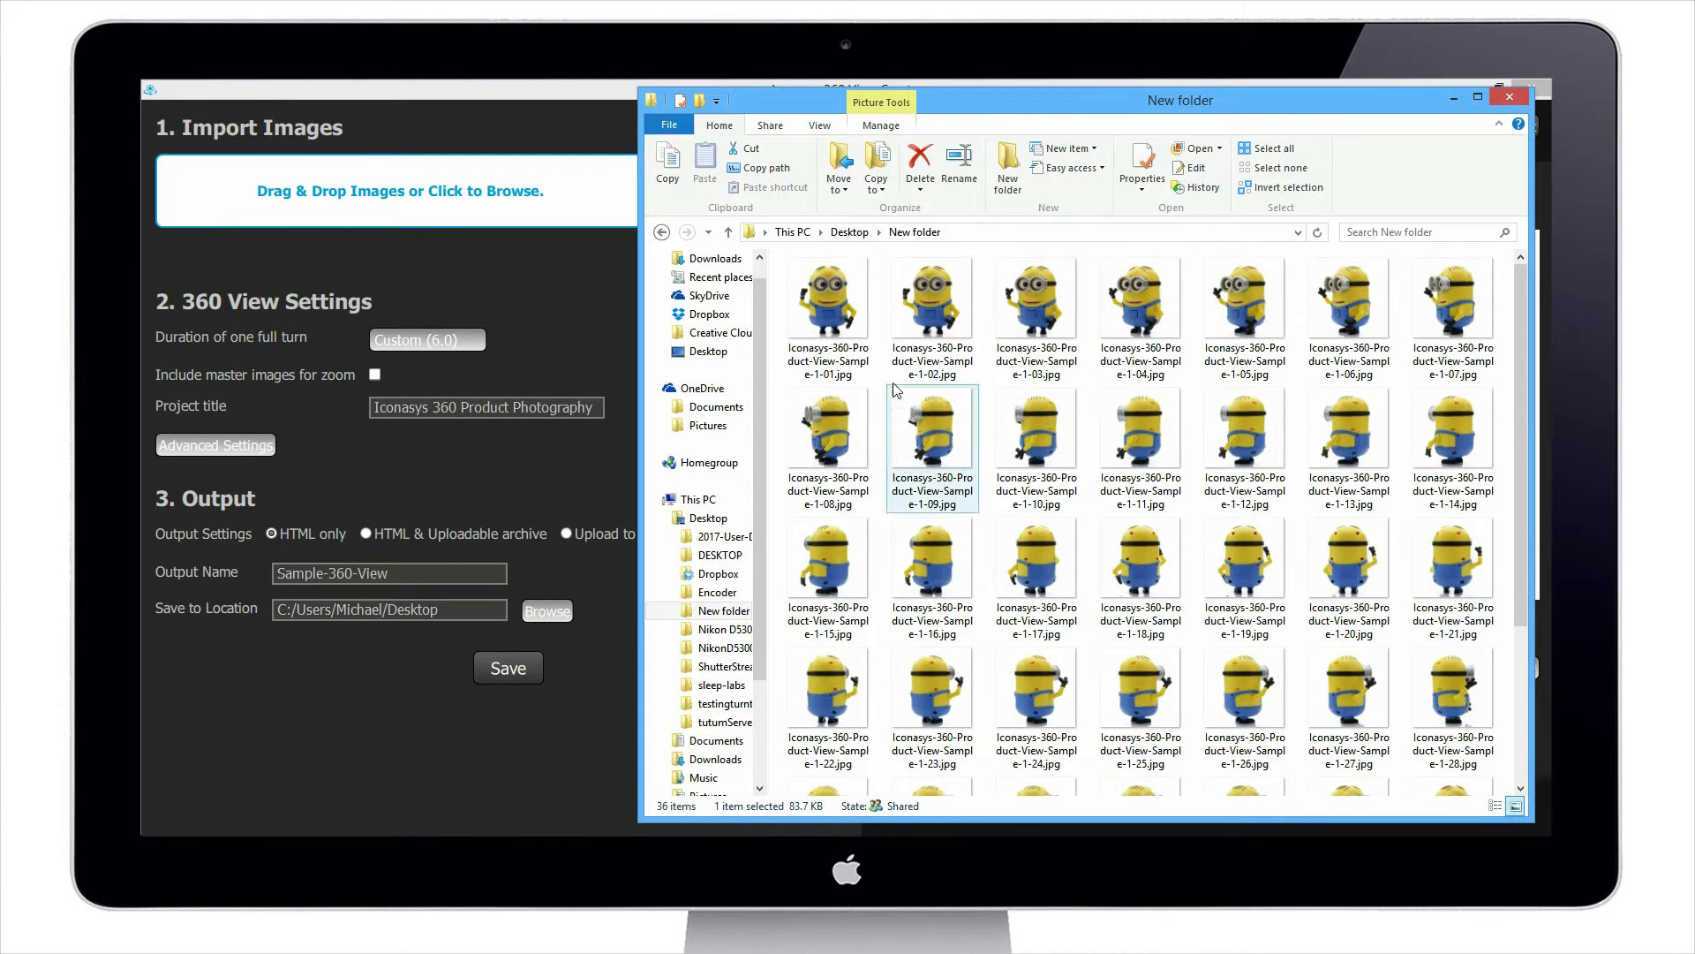
Step: Select the first minion photo and scroll down toward the last of the 36
click(828, 297)
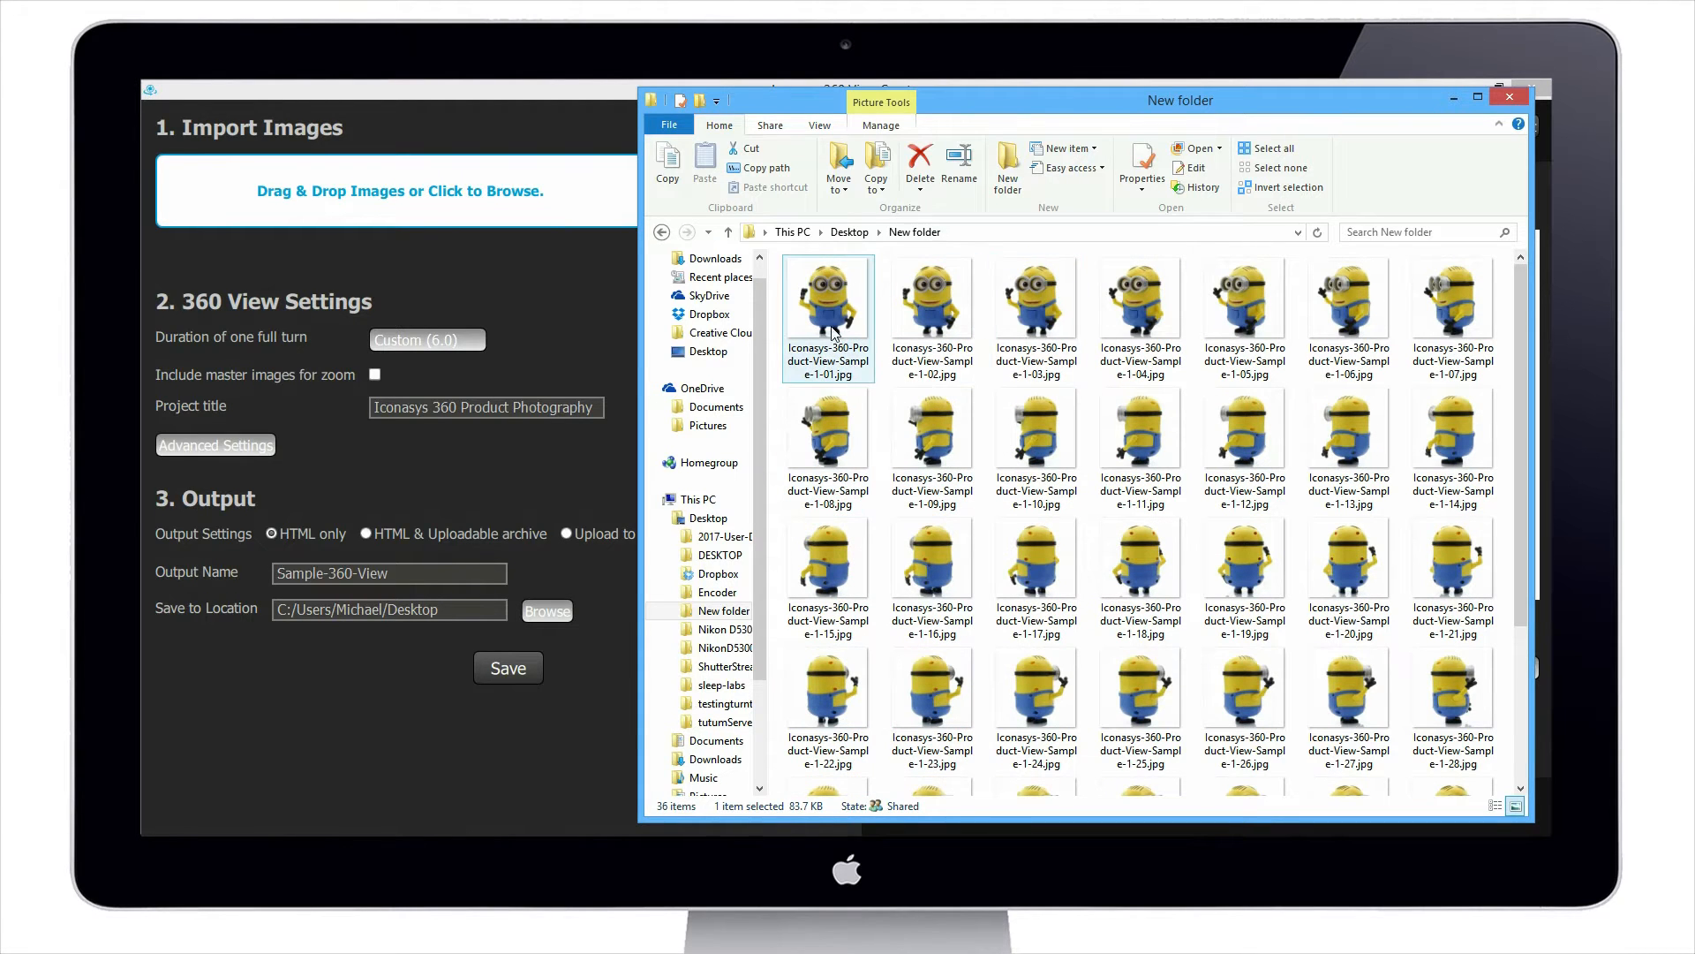
mouse_move(857, 328)
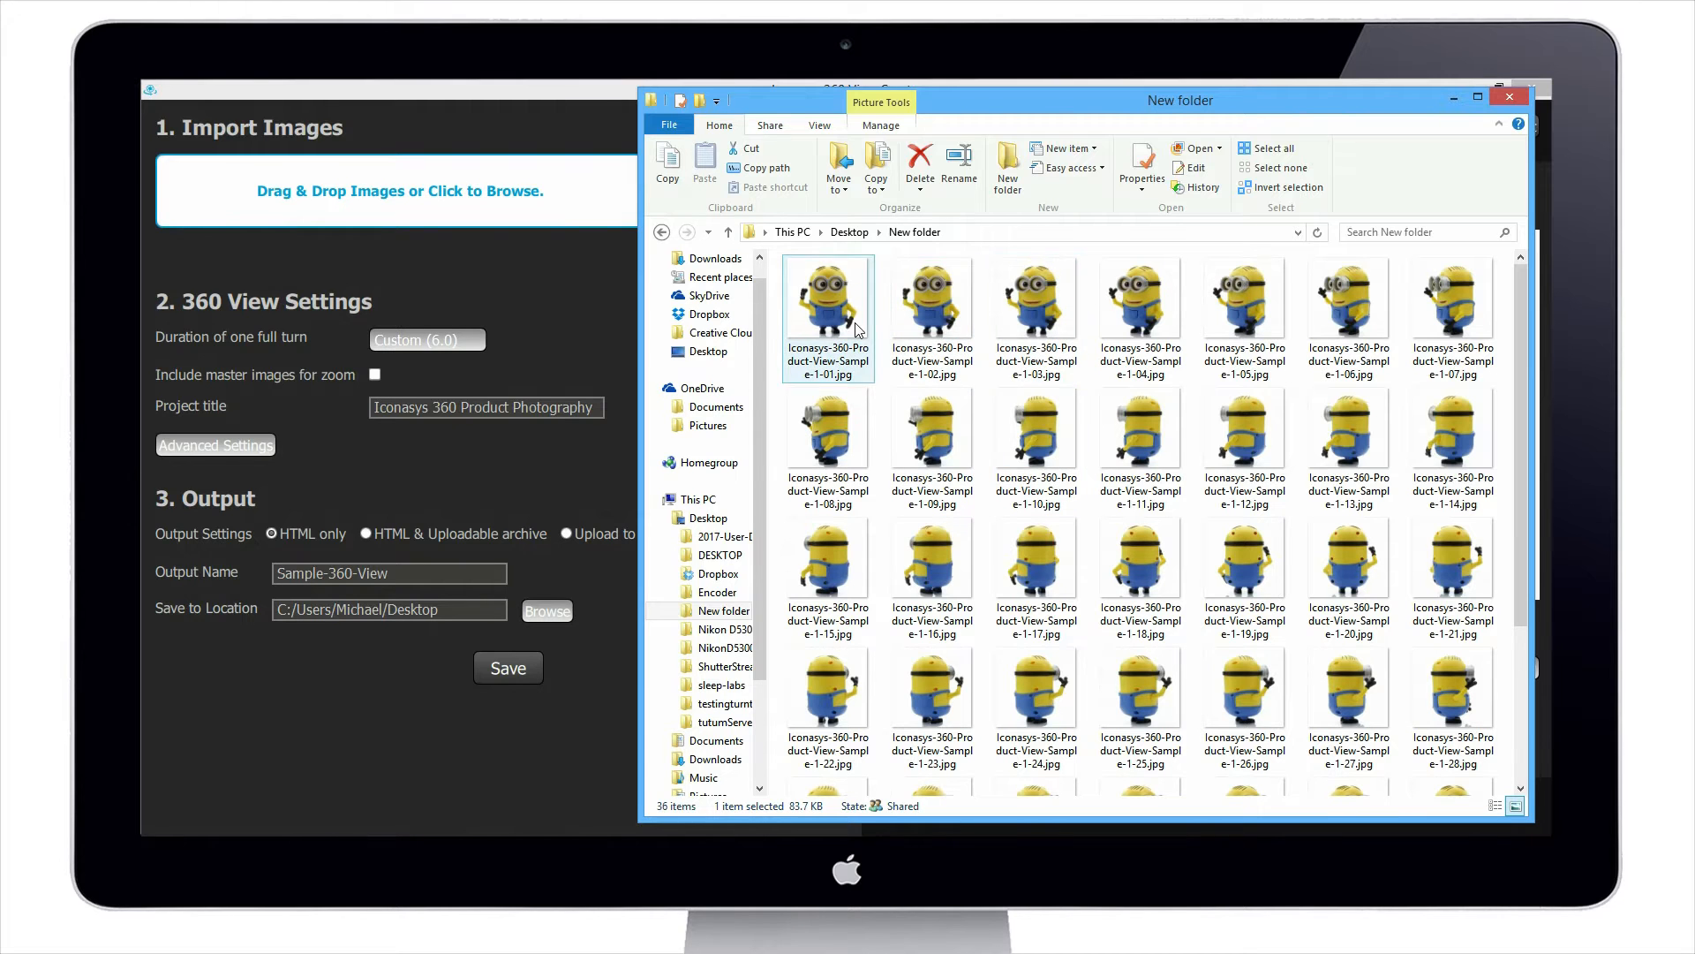
scroll(down, 3)
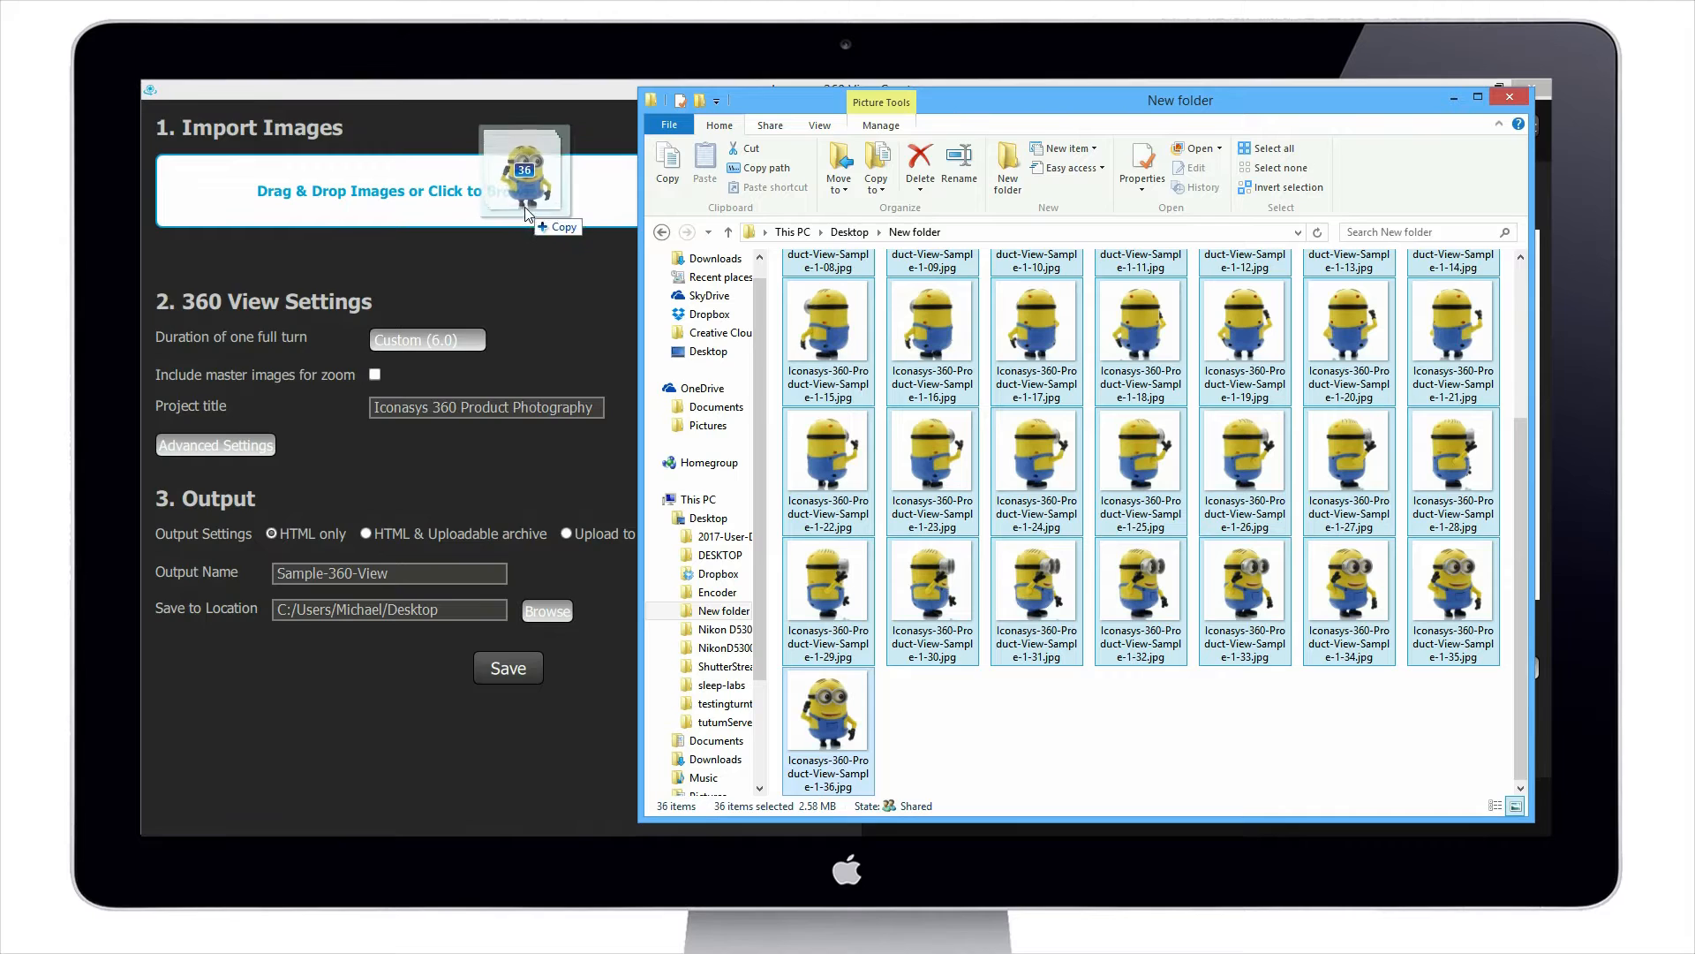
Step: Drop the 36 photos onto the import box and load the minion into the Preview Window
click(506, 668)
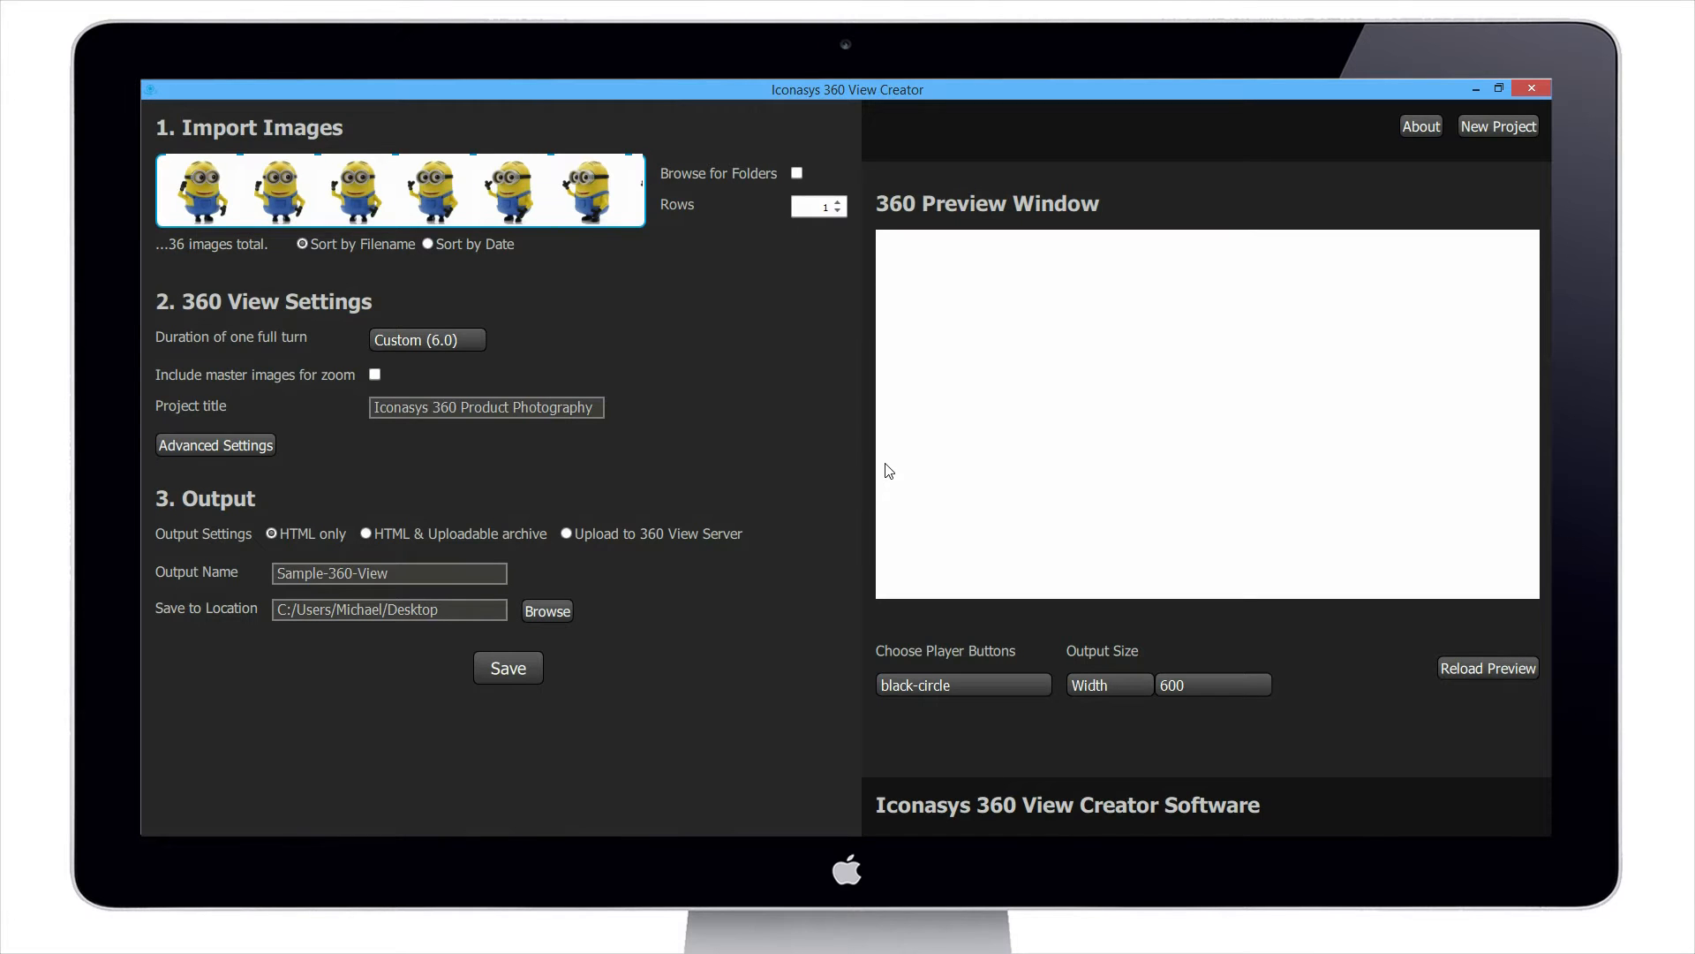
click(1487, 668)
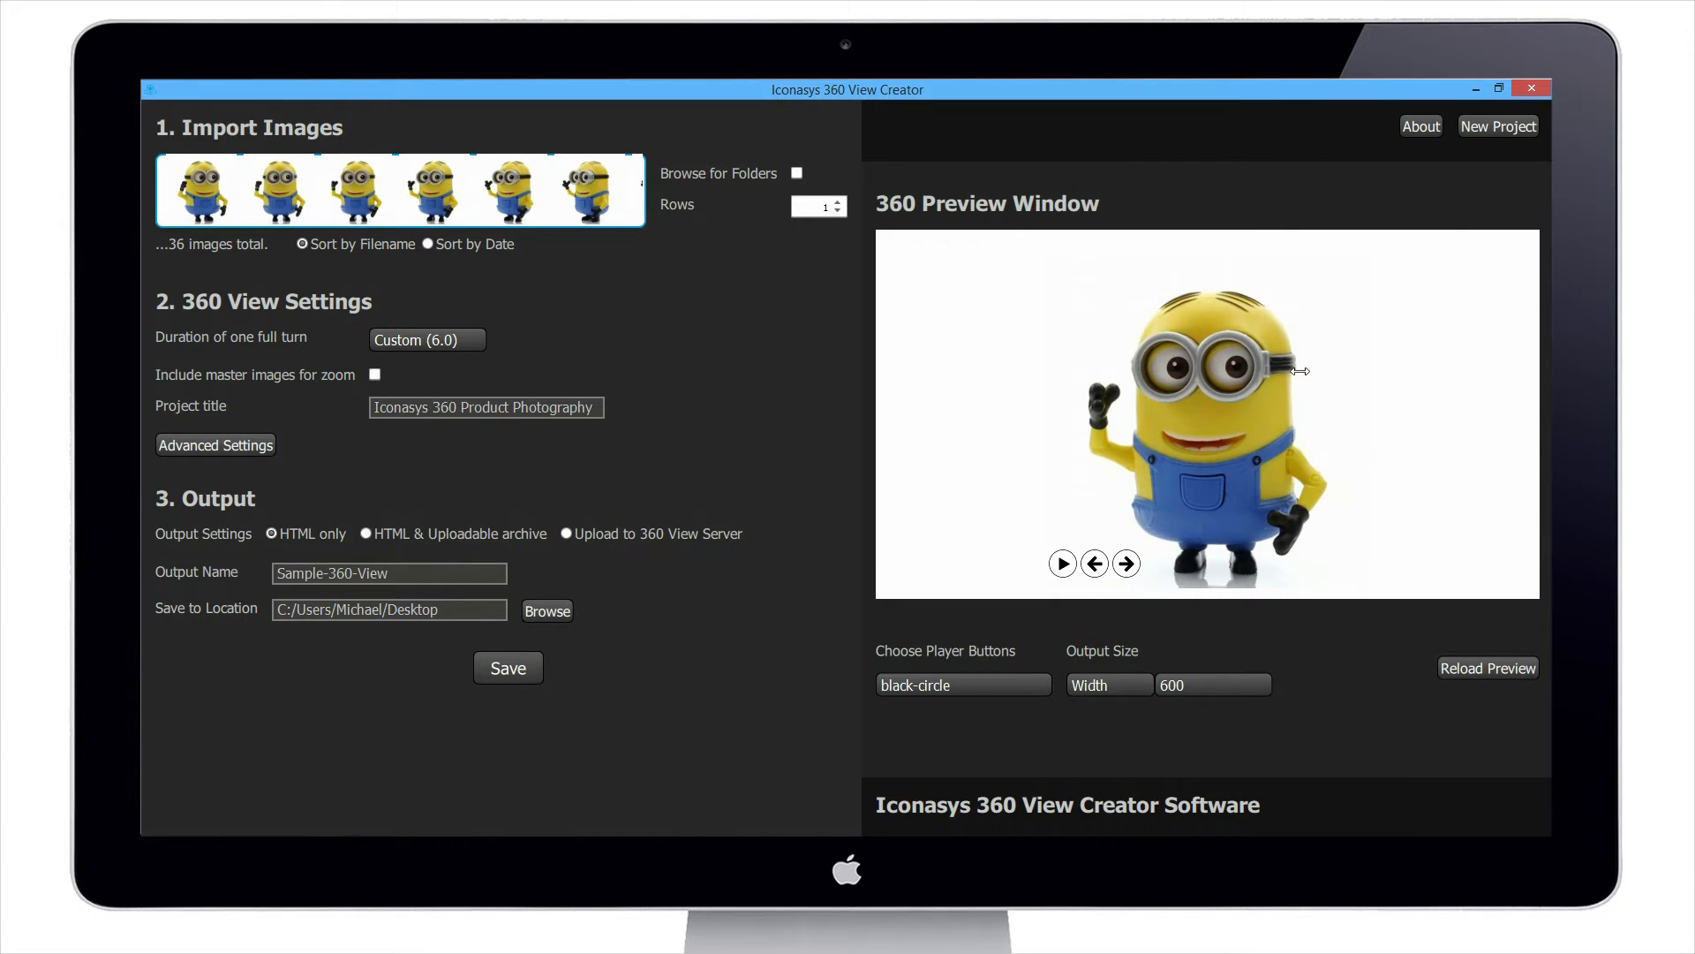
click(1061, 563)
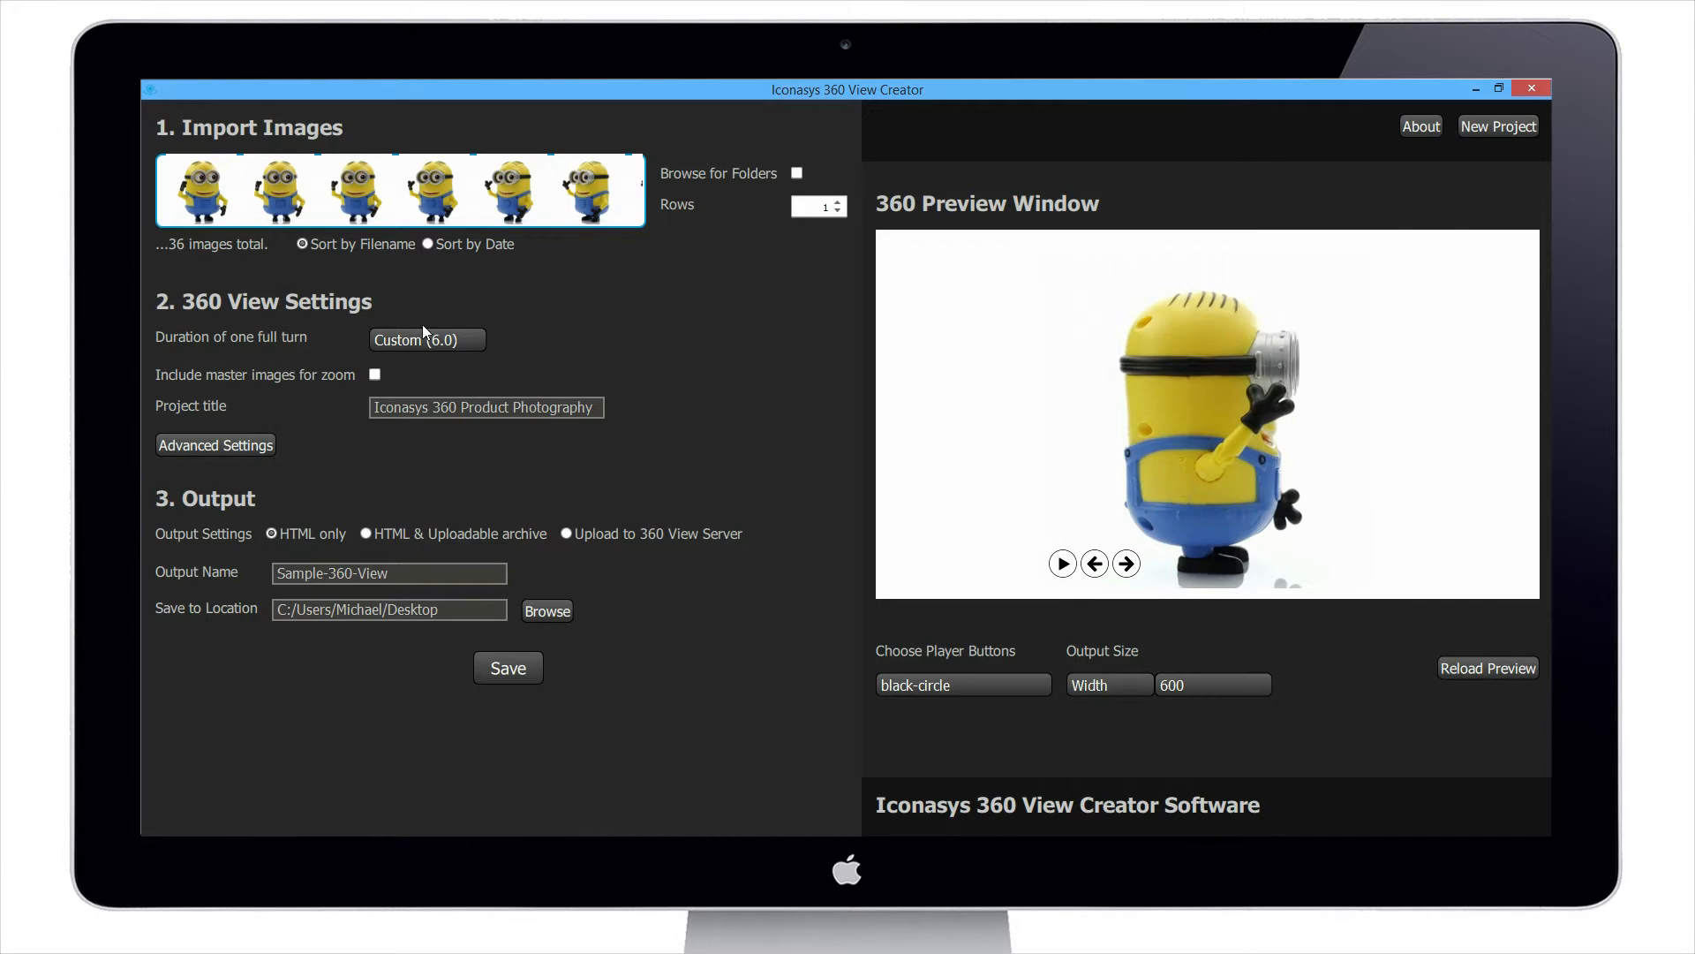
click(1061, 564)
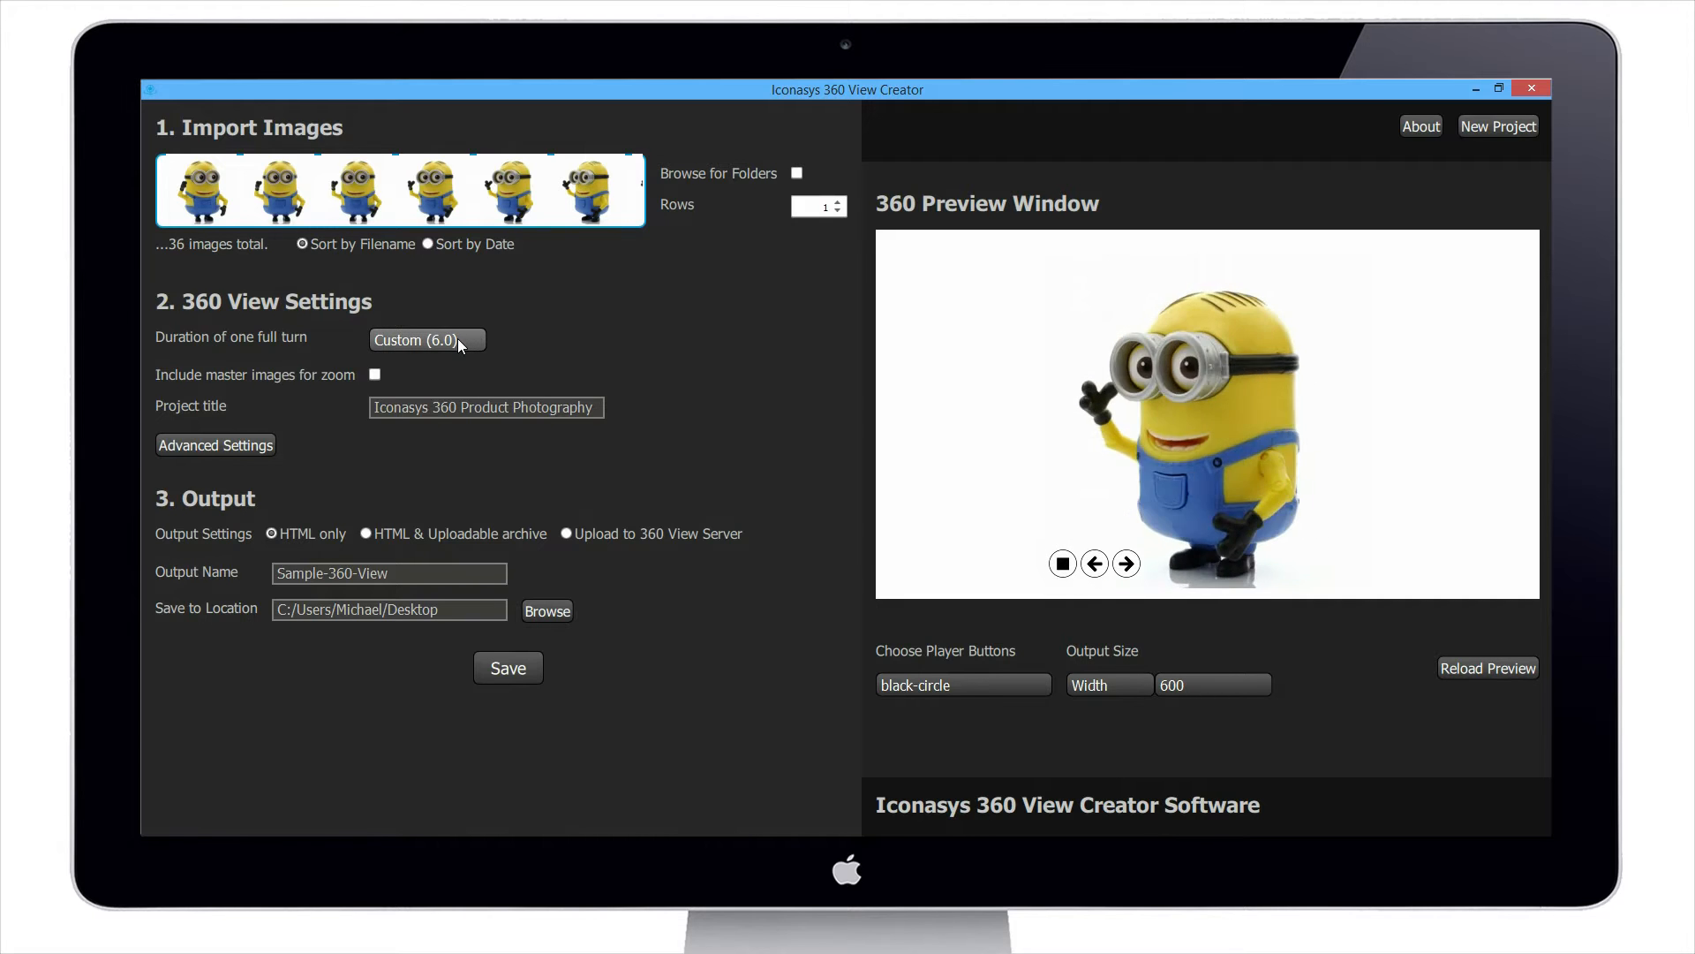
click(425, 339)
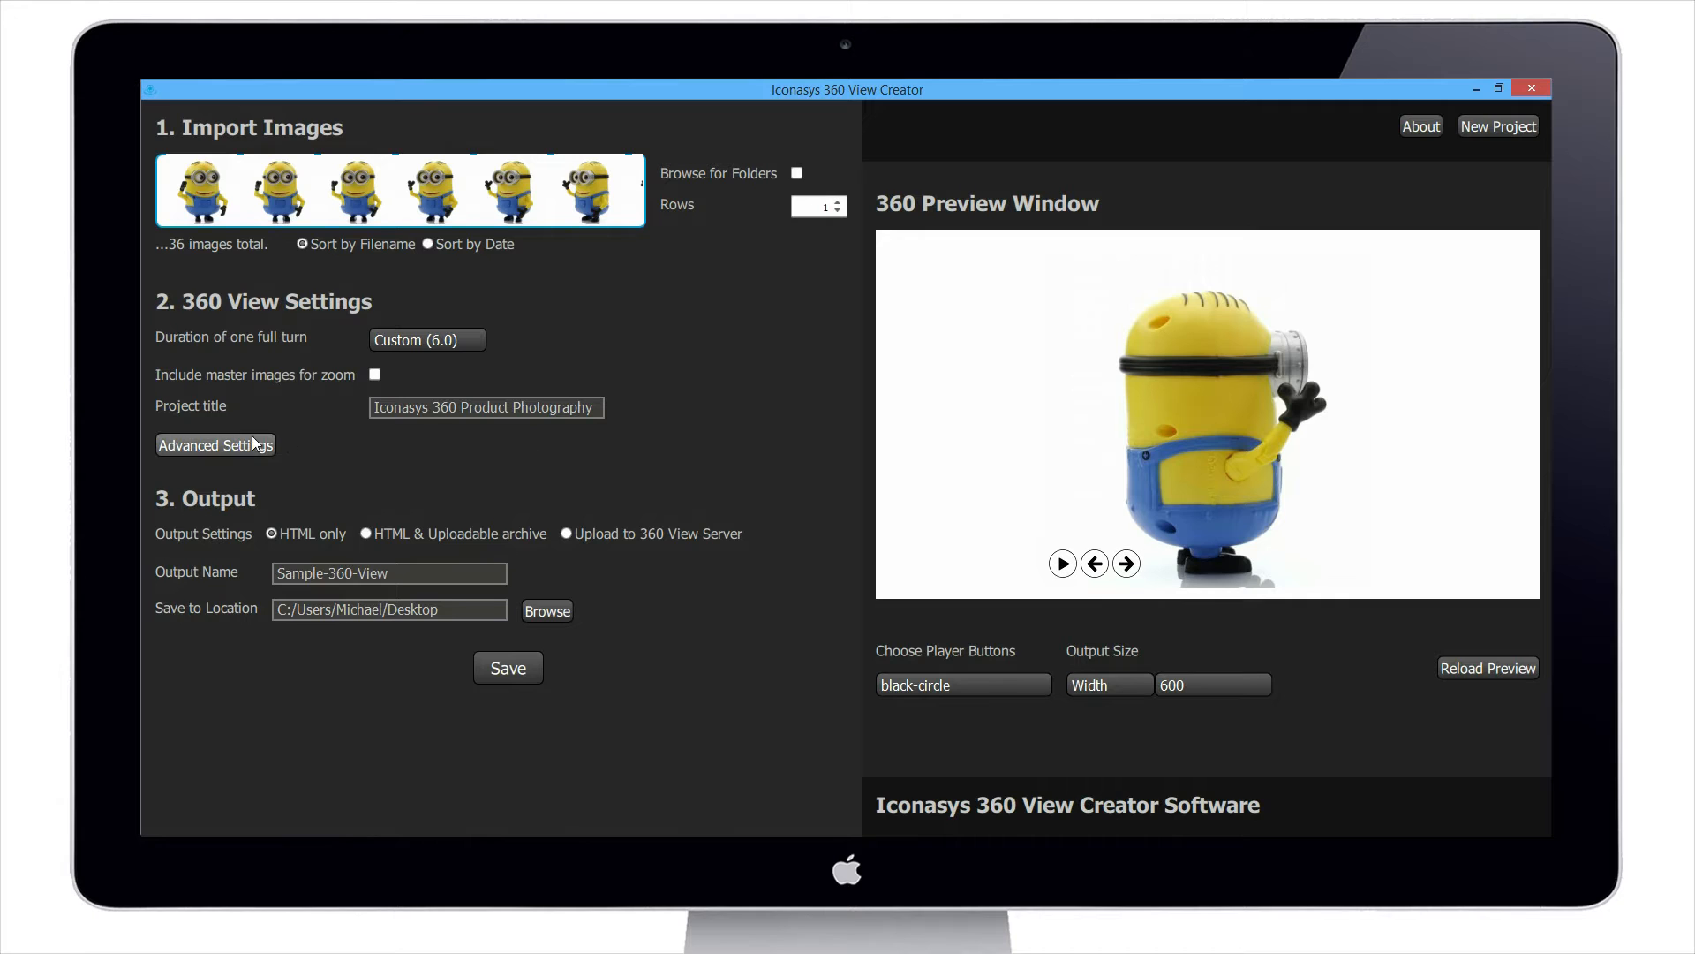
Step: Enable Show Zoom Button in Advanced Settings' Player UI options, then return to project settings
click(216, 444)
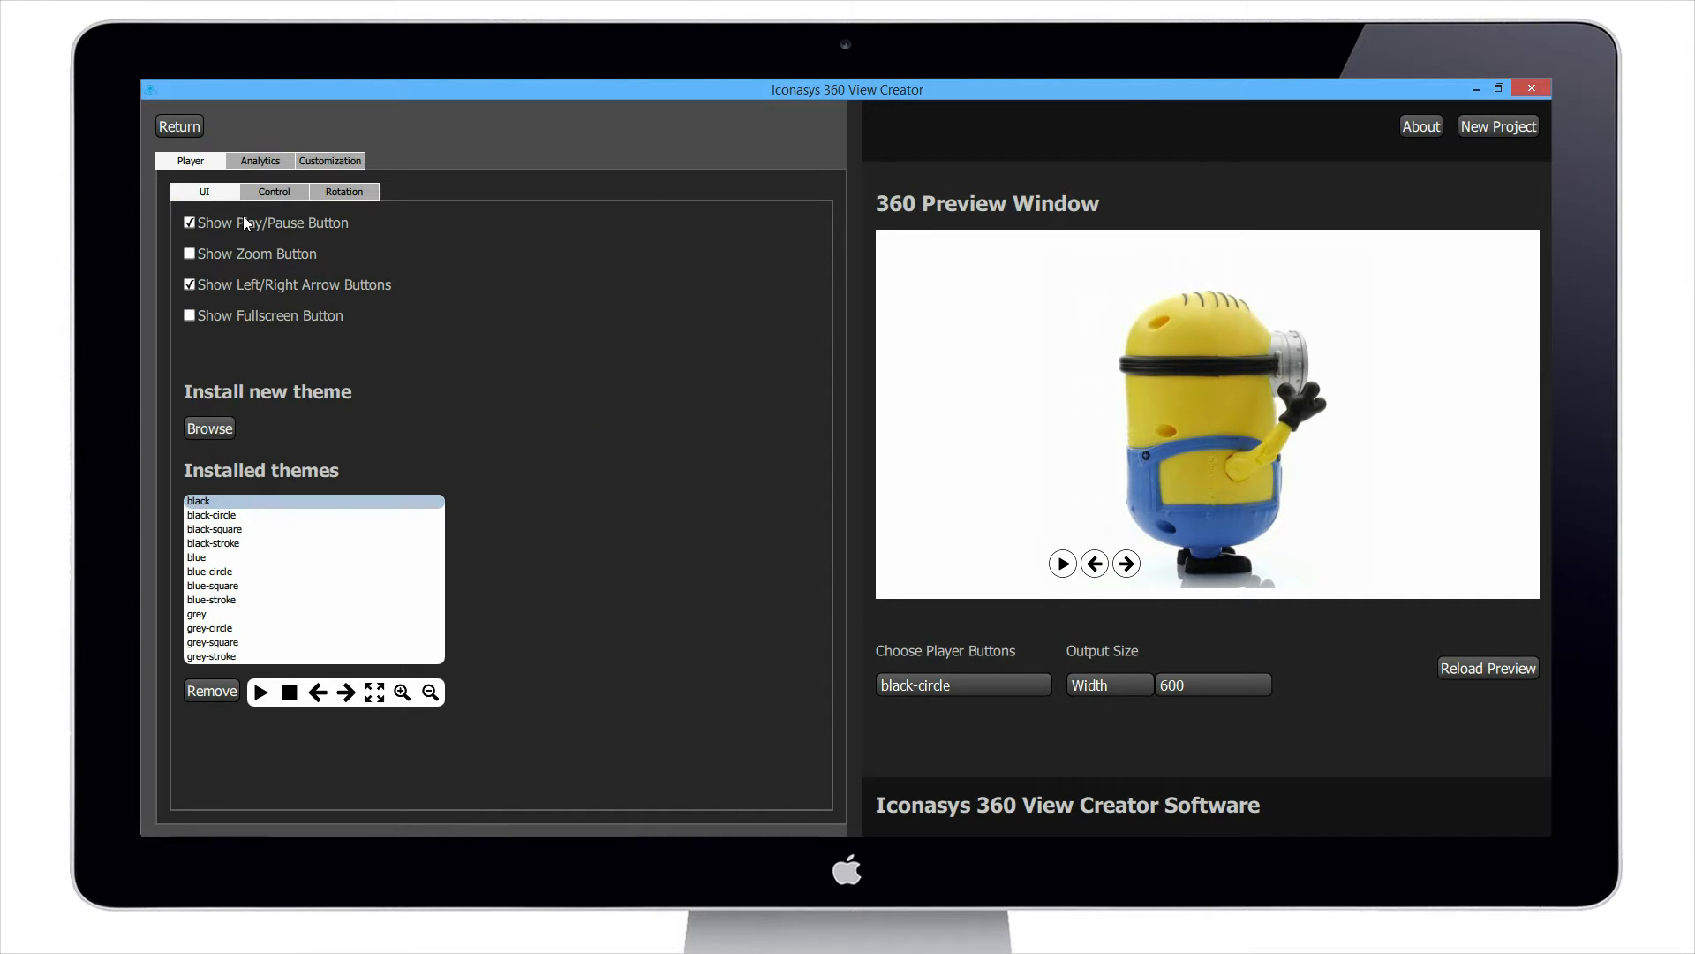
click(188, 253)
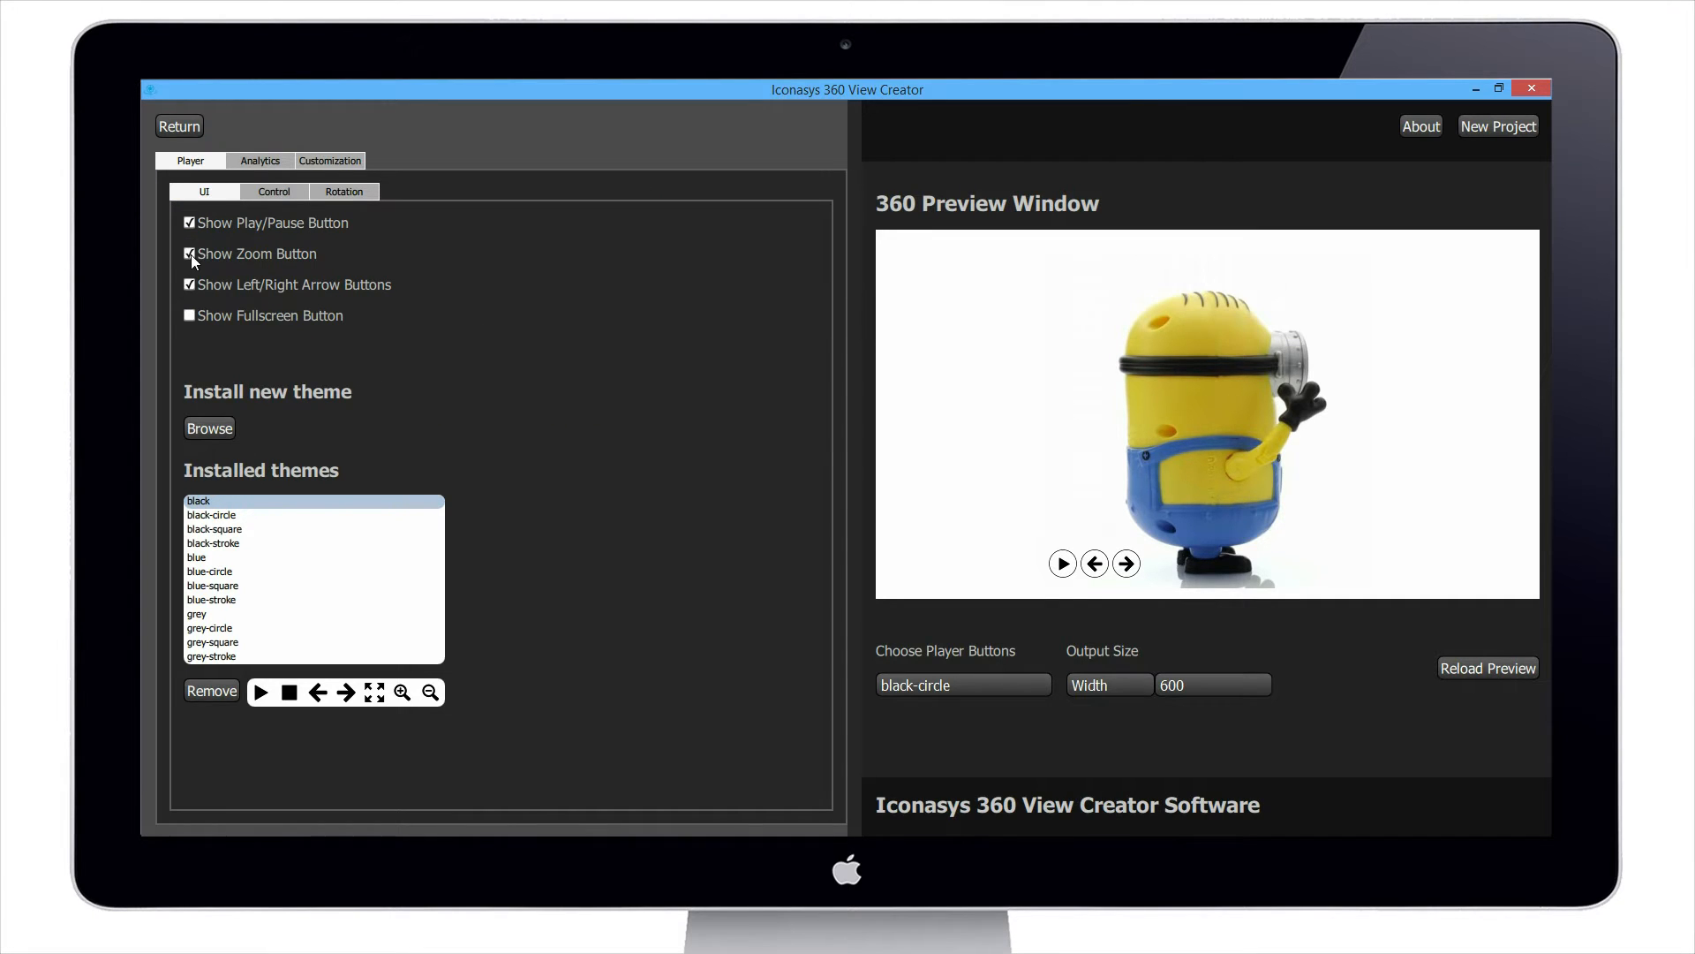
click(178, 125)
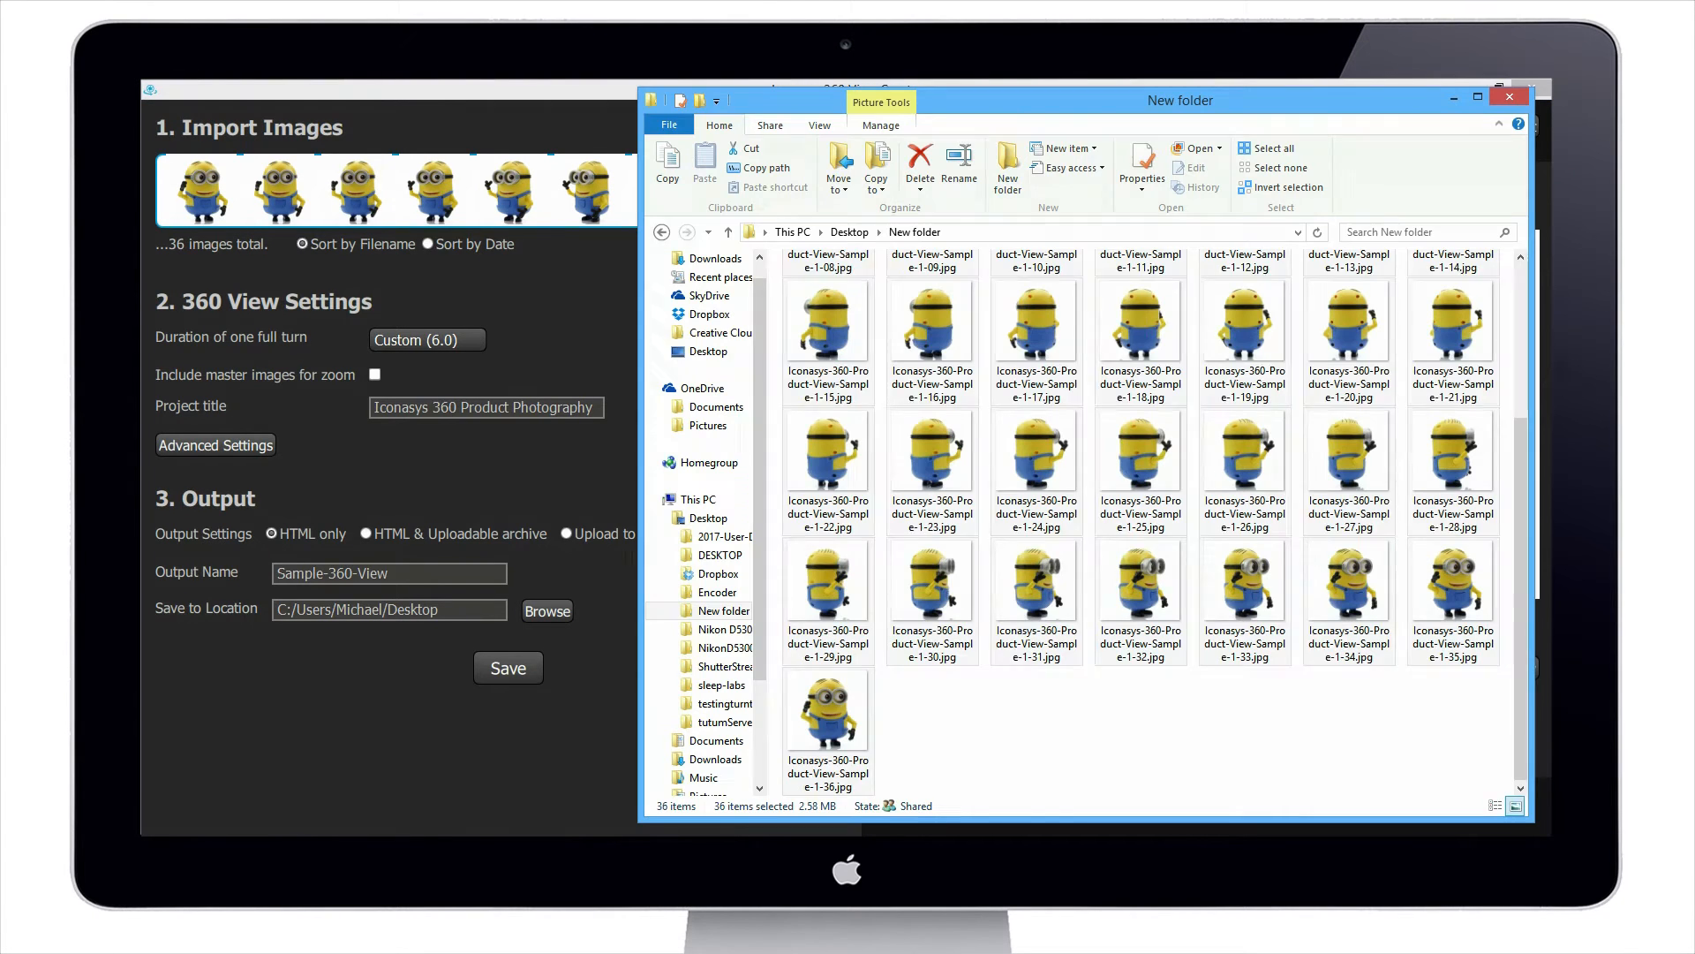
Step: View the file Properties of the 36th minion photo
click(827, 708)
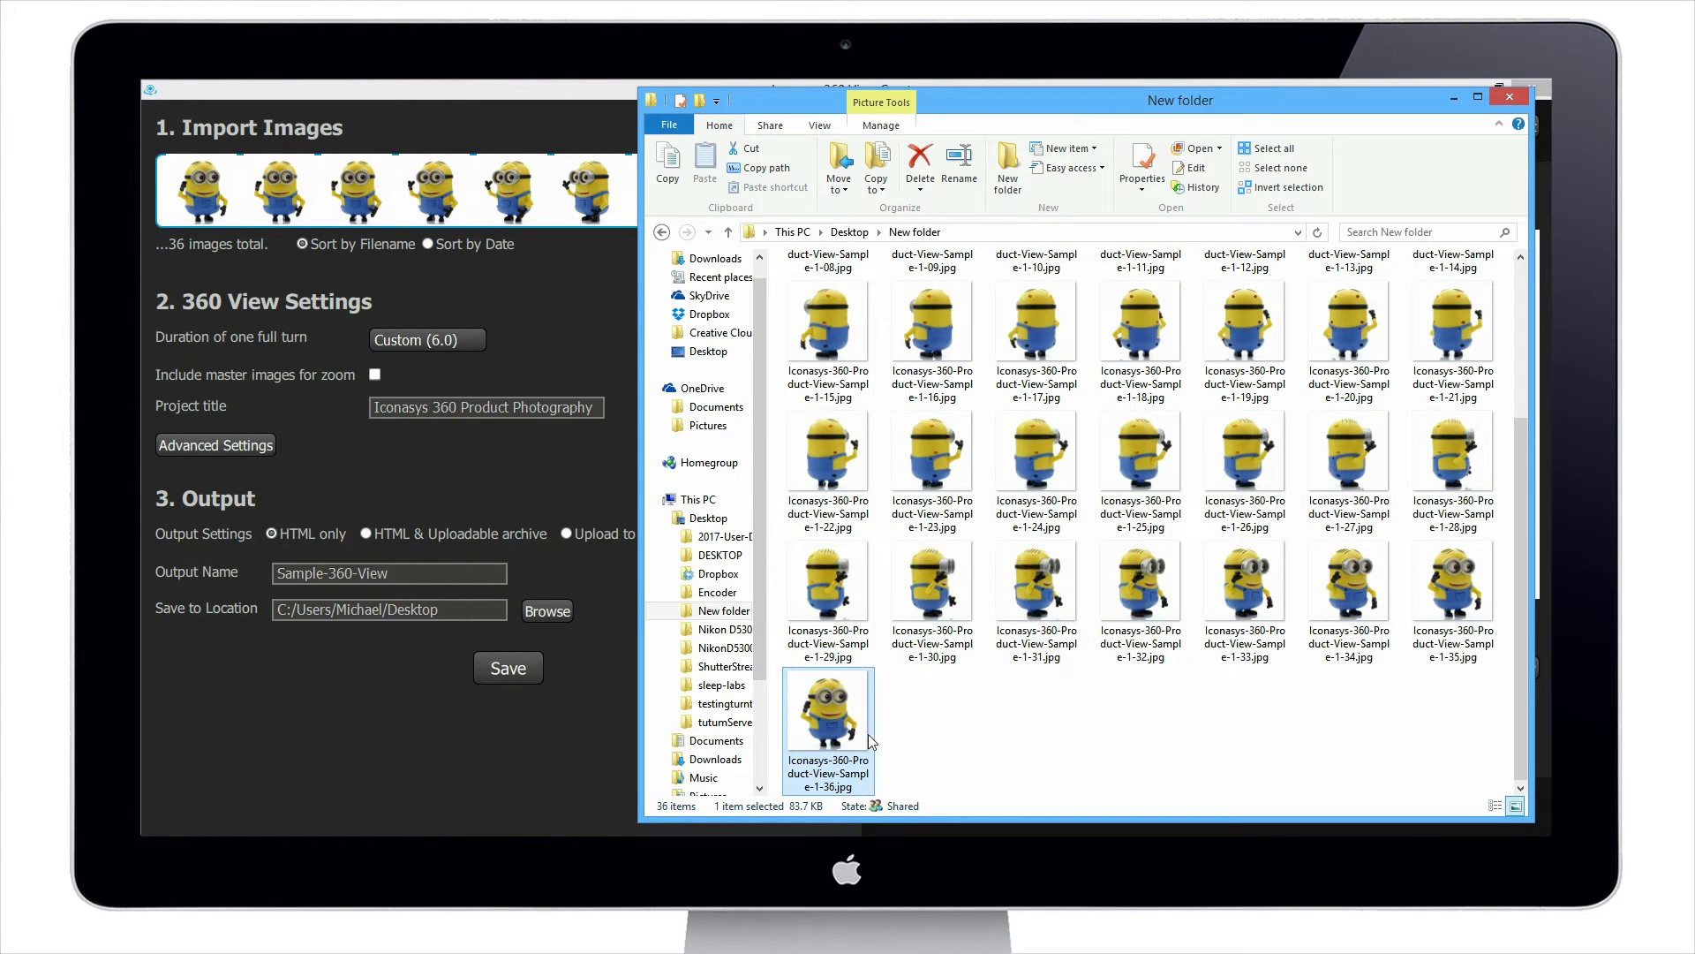
right_click(828, 708)
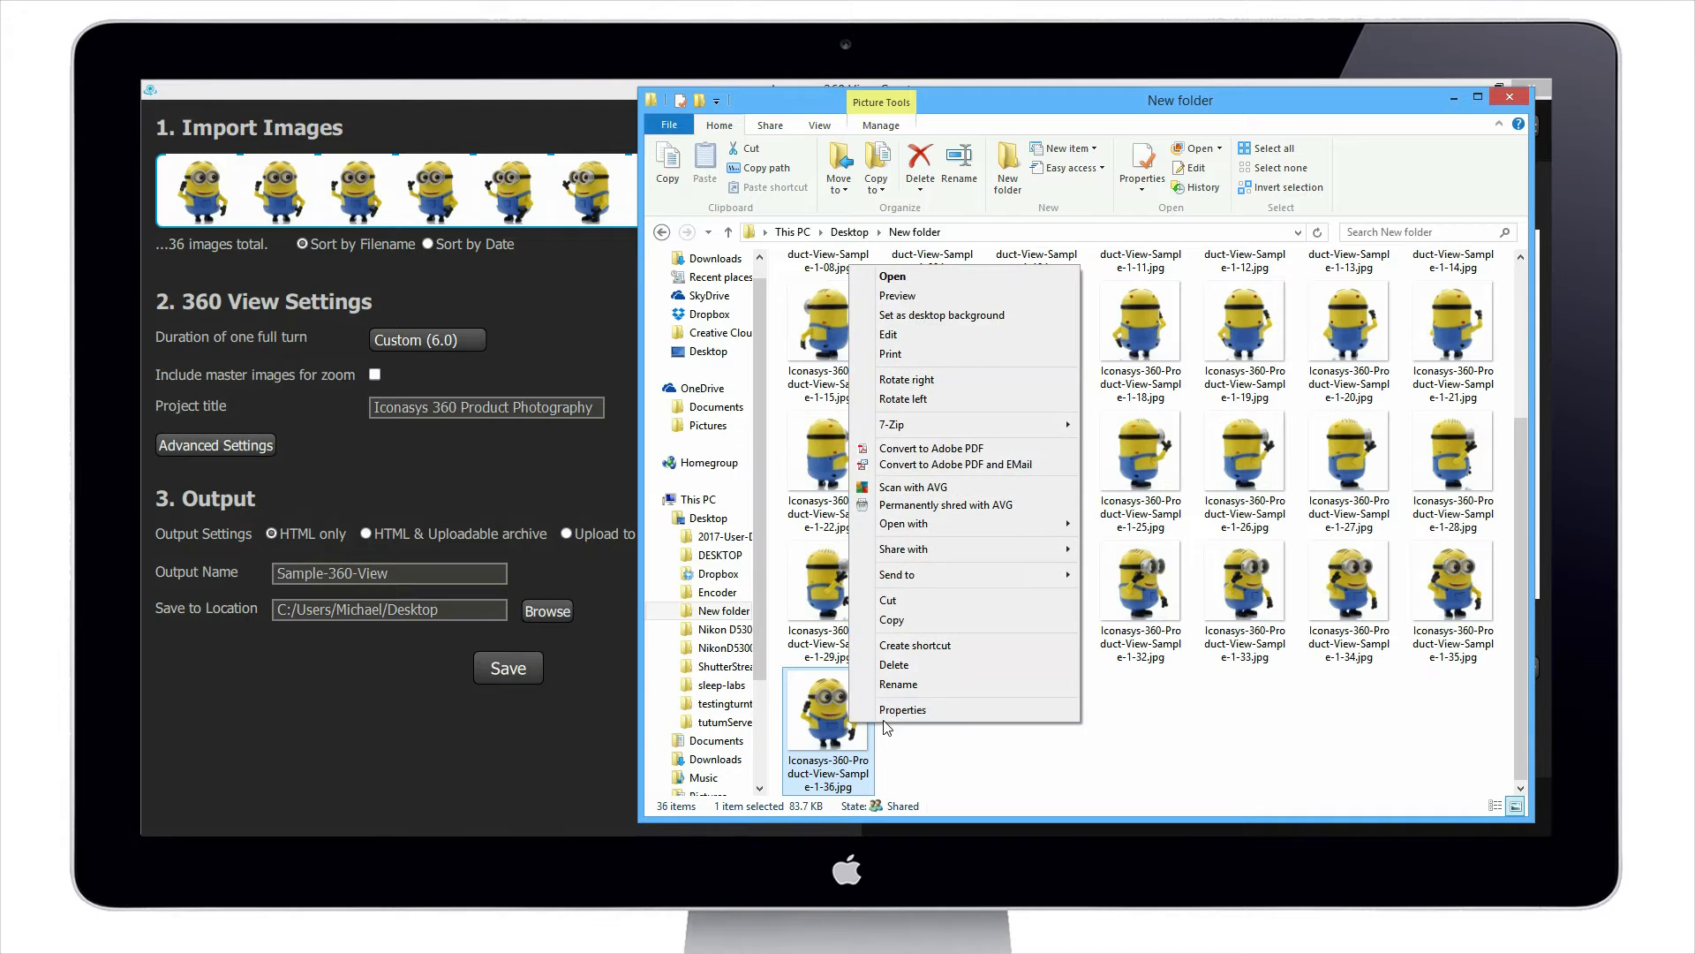
click(931, 324)
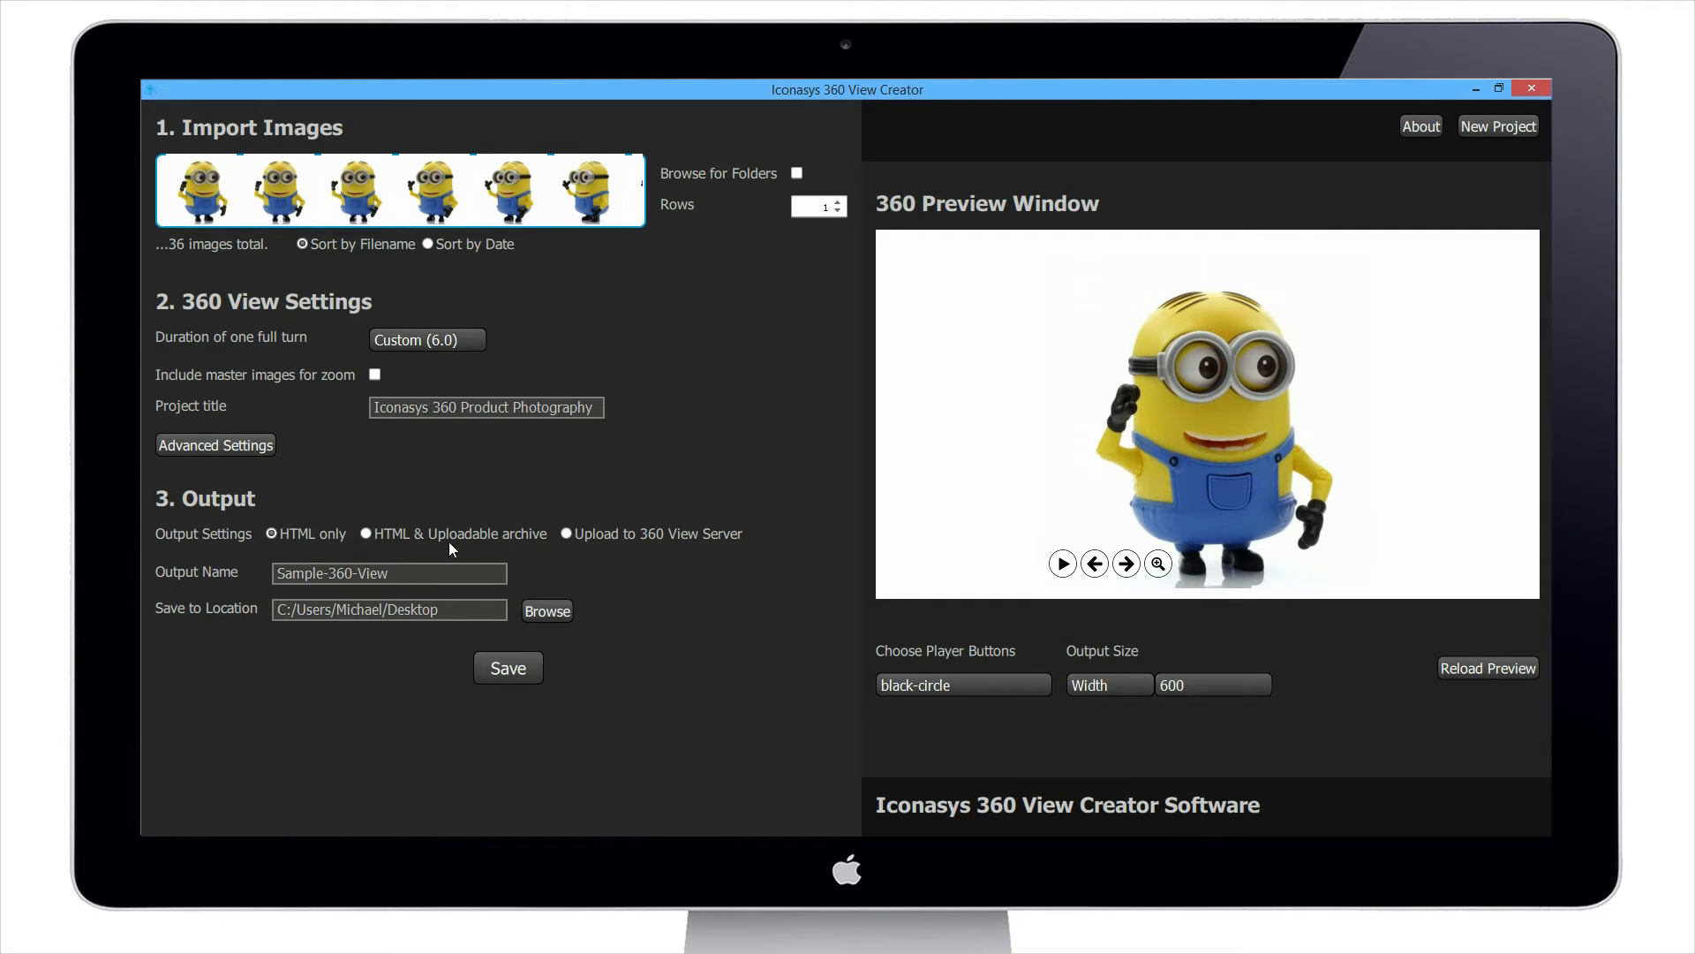
Step: Include master images for zoom, show the Control options, and test zooming the minion preview
click(374, 374)
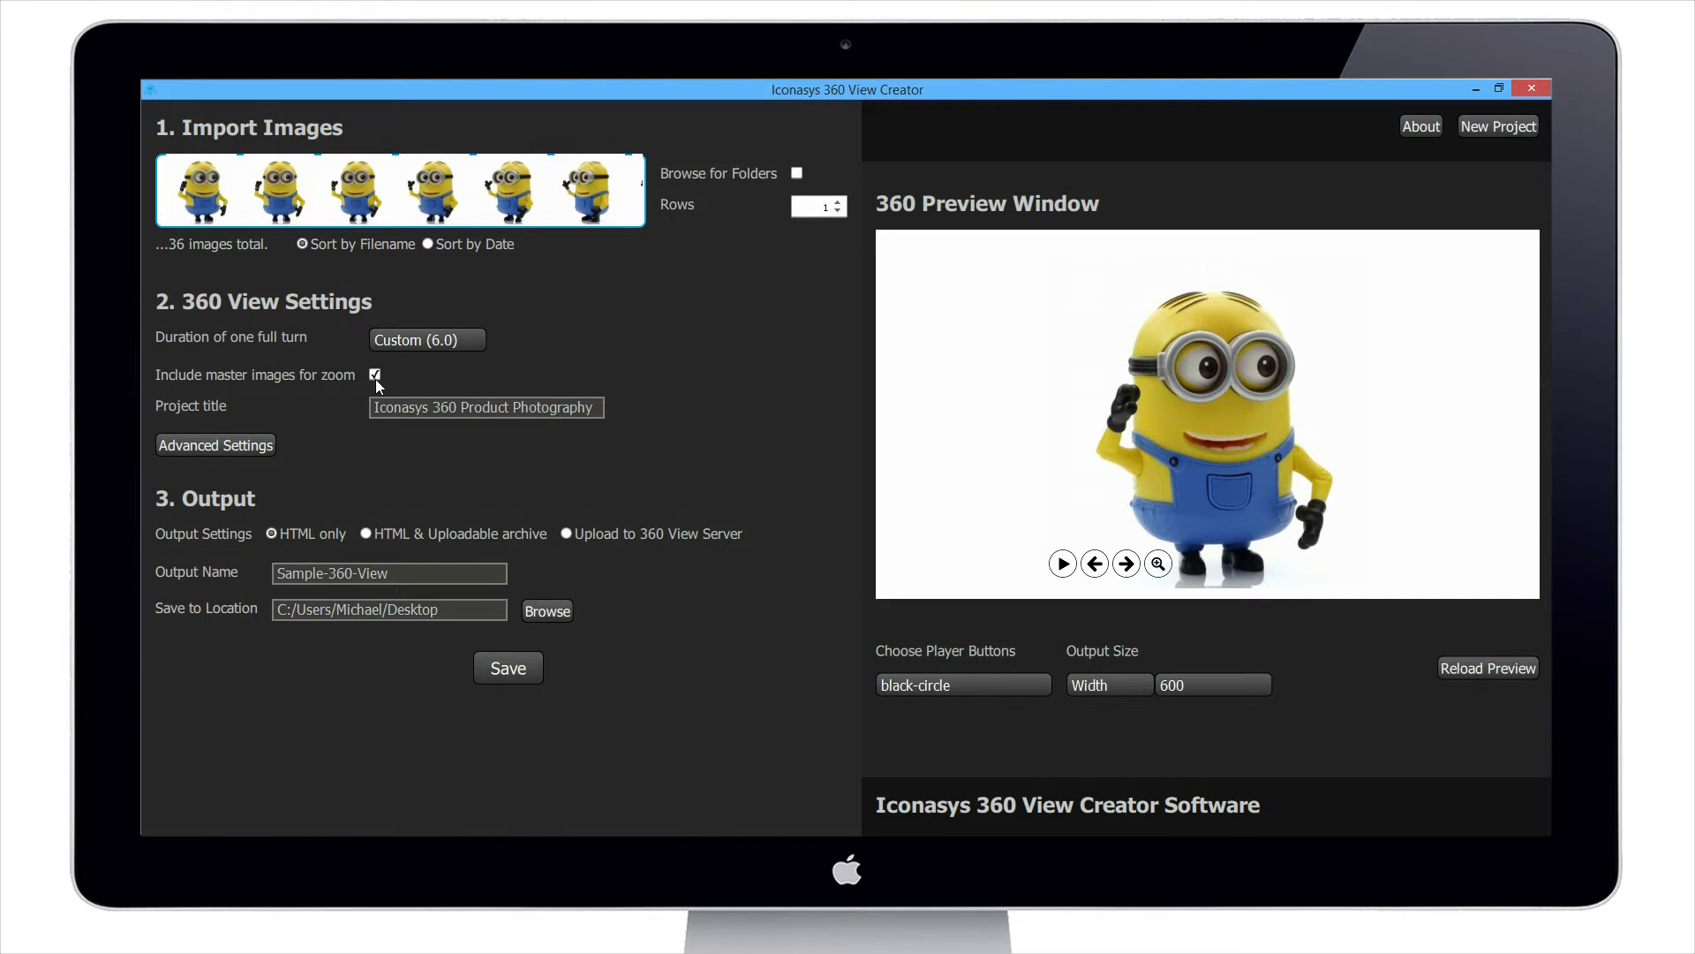
click(216, 444)
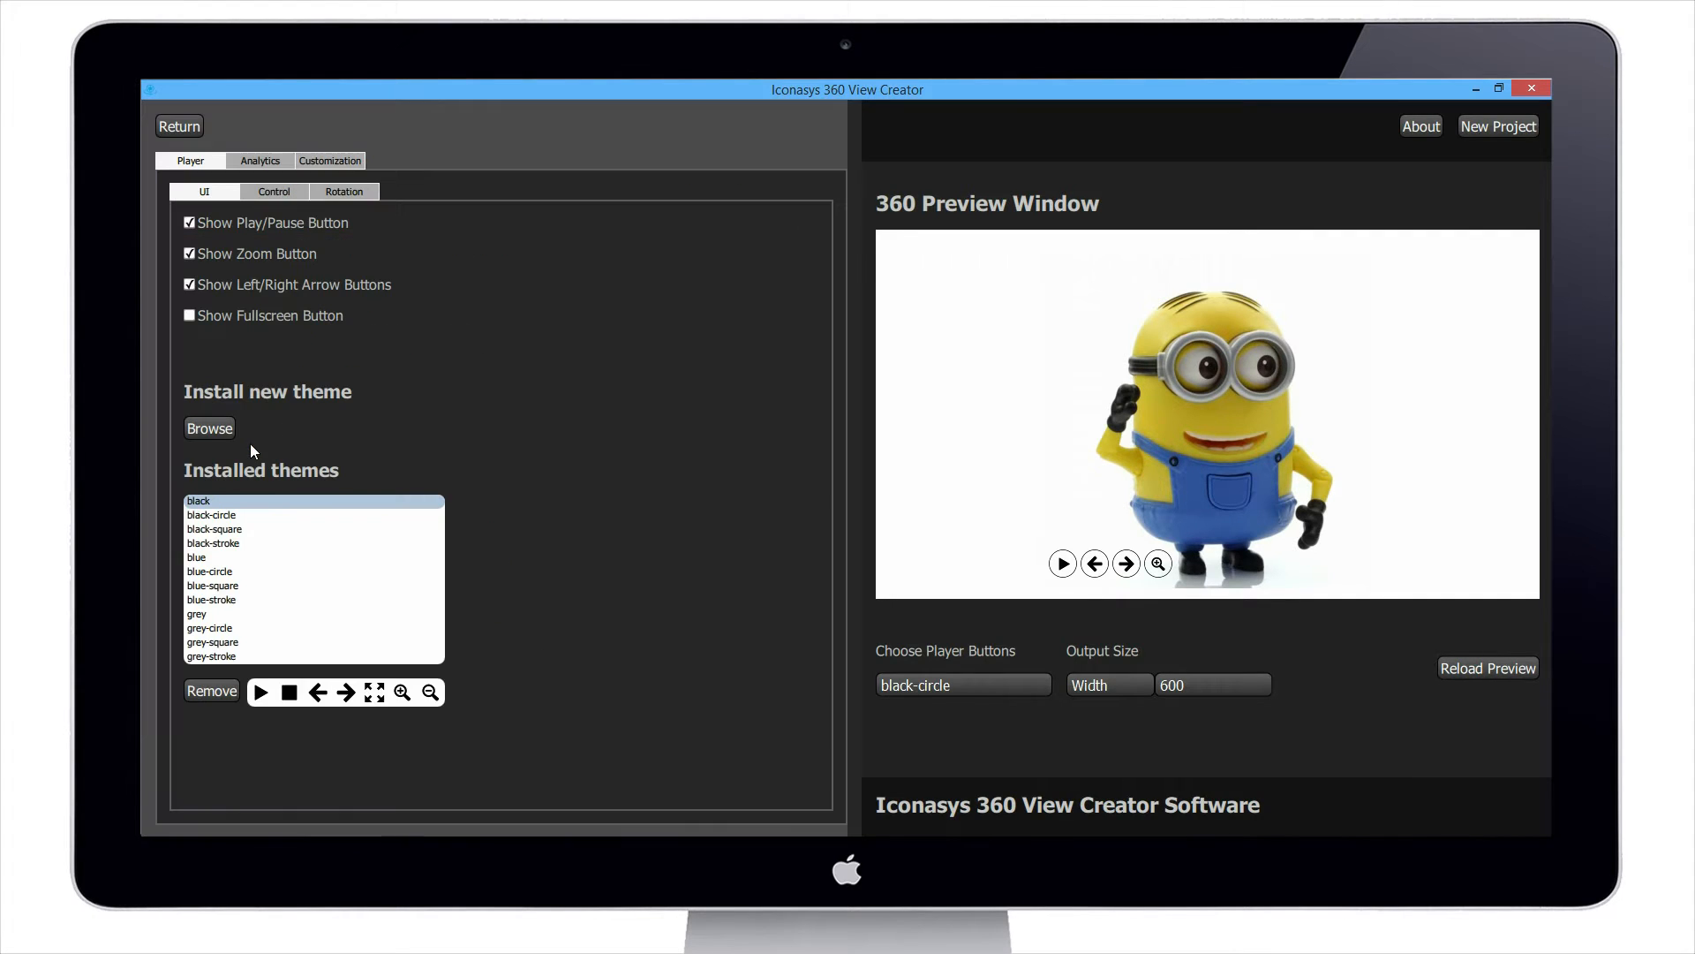
click(274, 191)
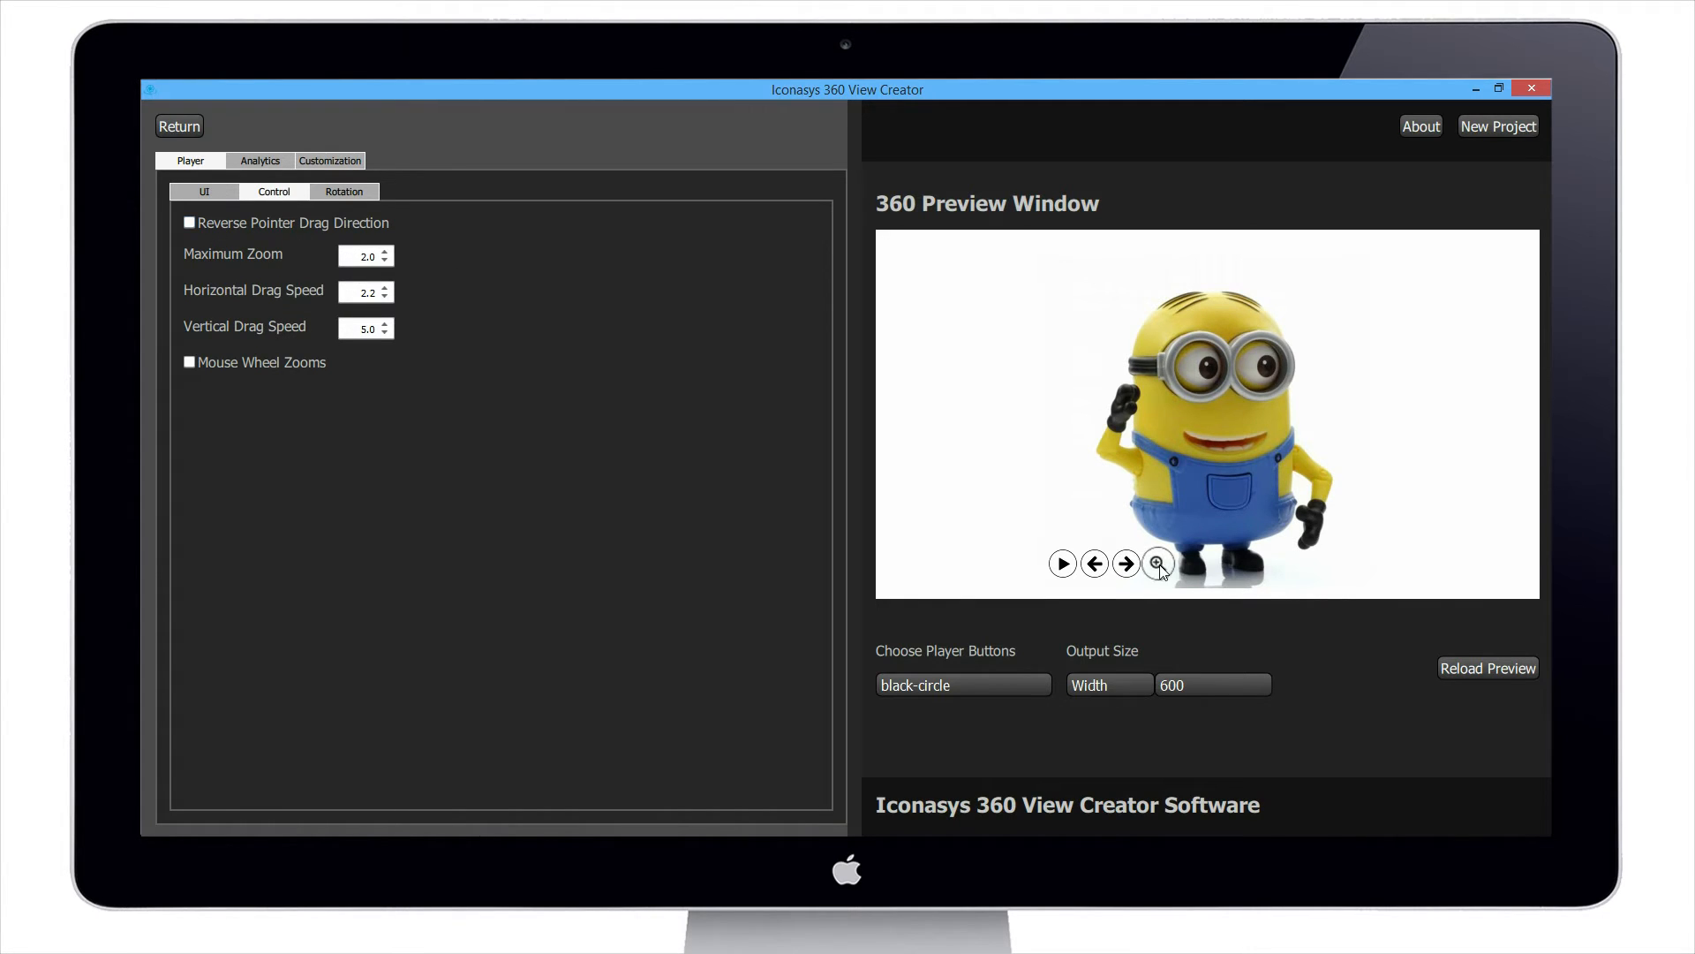
click(1157, 563)
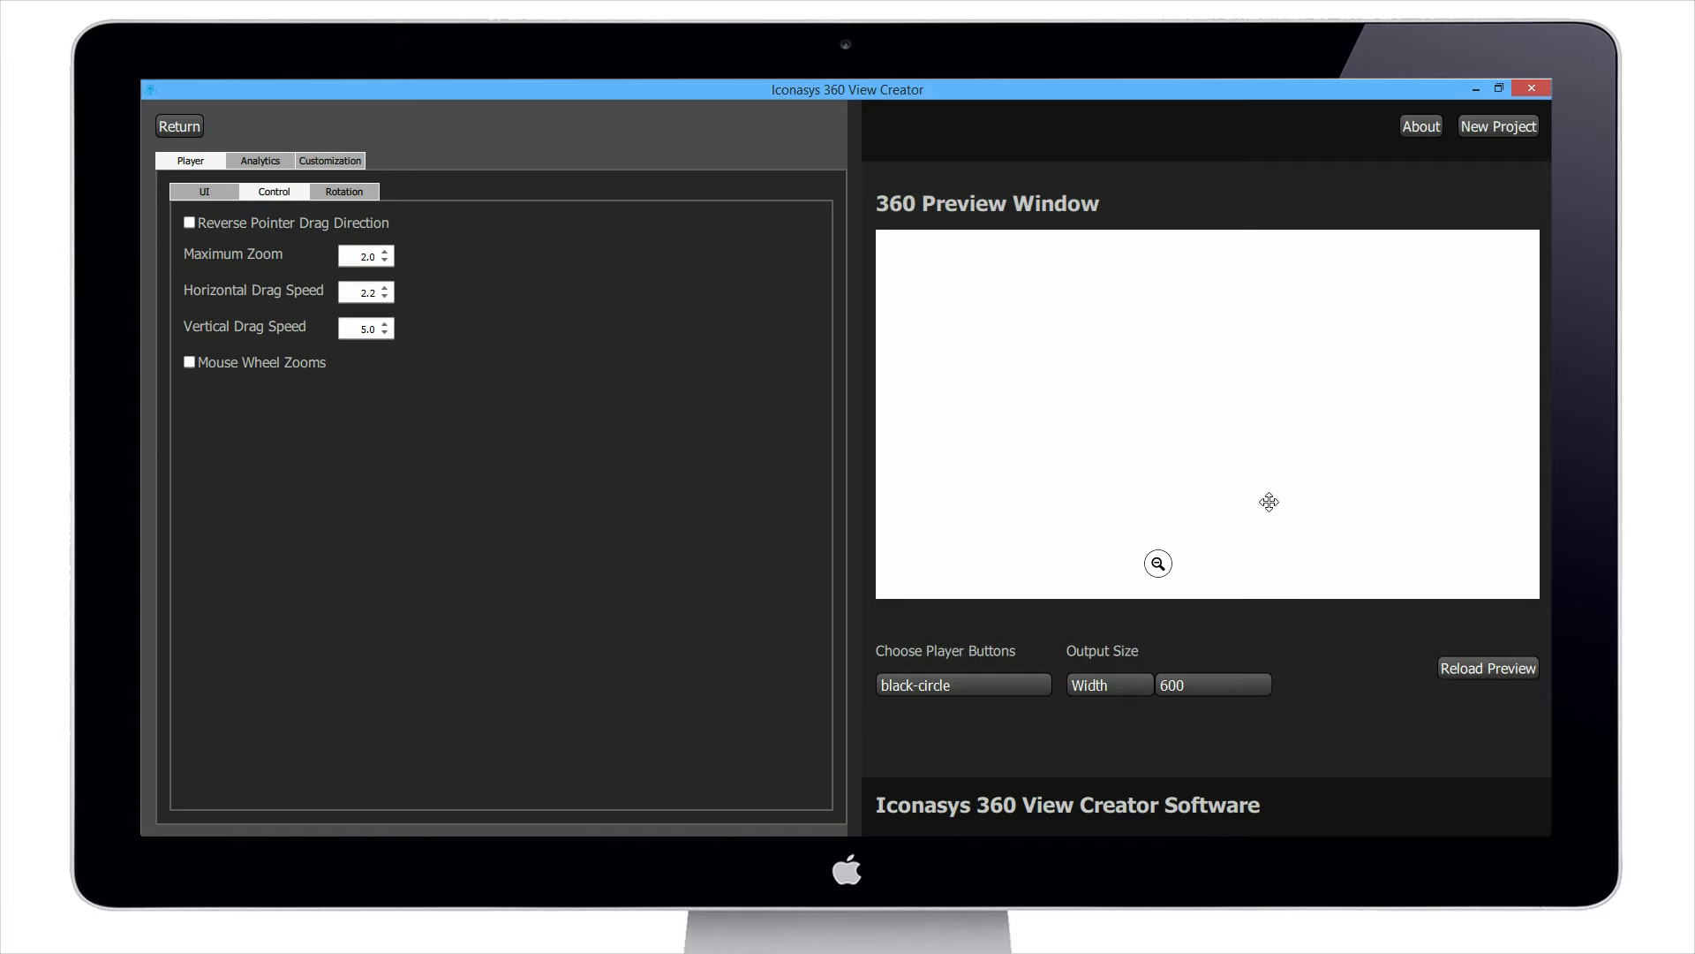
mouse_move(1186, 546)
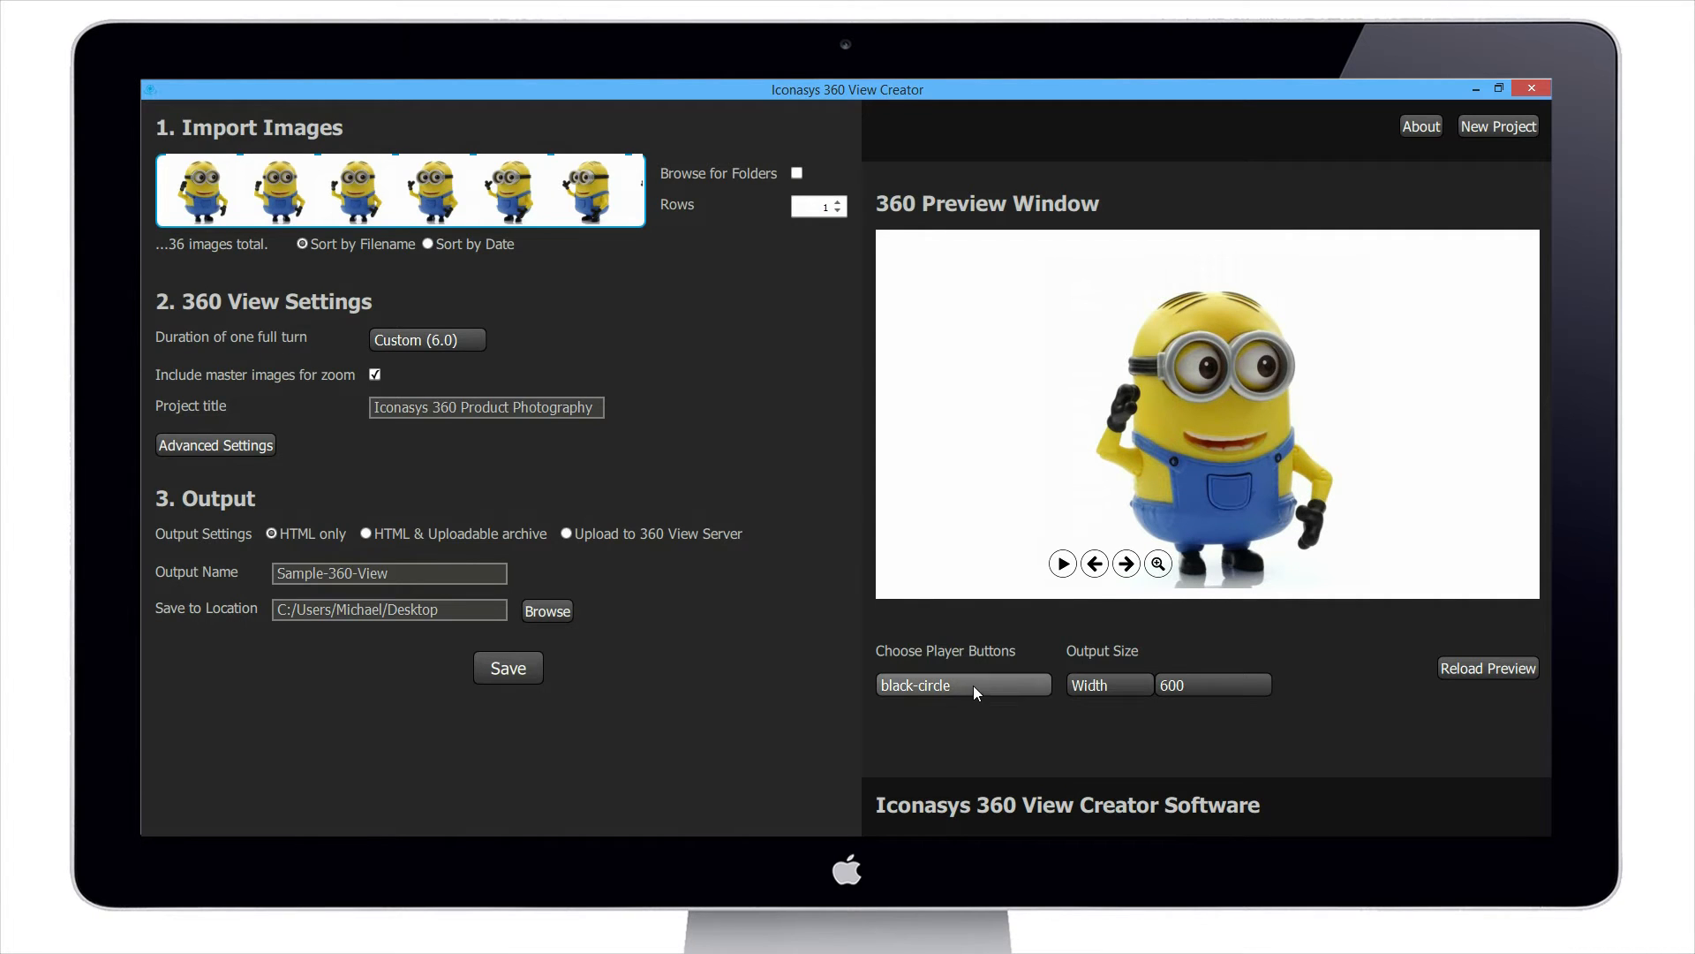
Step: Switch the player buttons to the 'blue' theme, then play and stop the minion spin
click(960, 684)
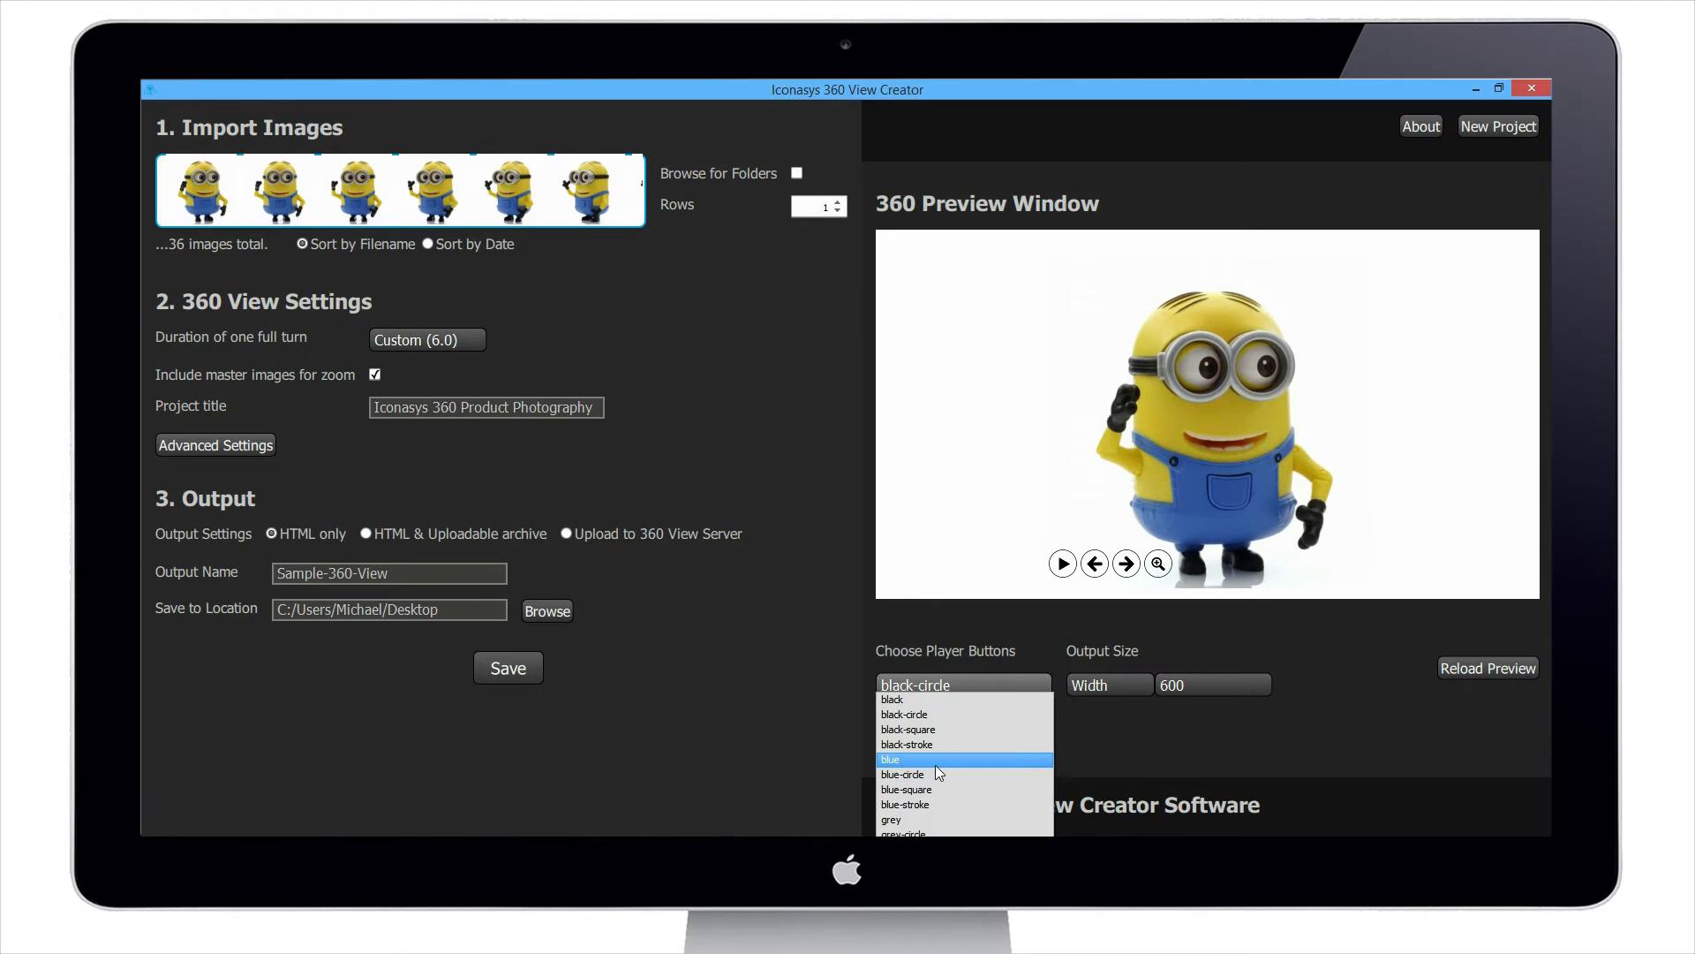
mouse_move(920, 763)
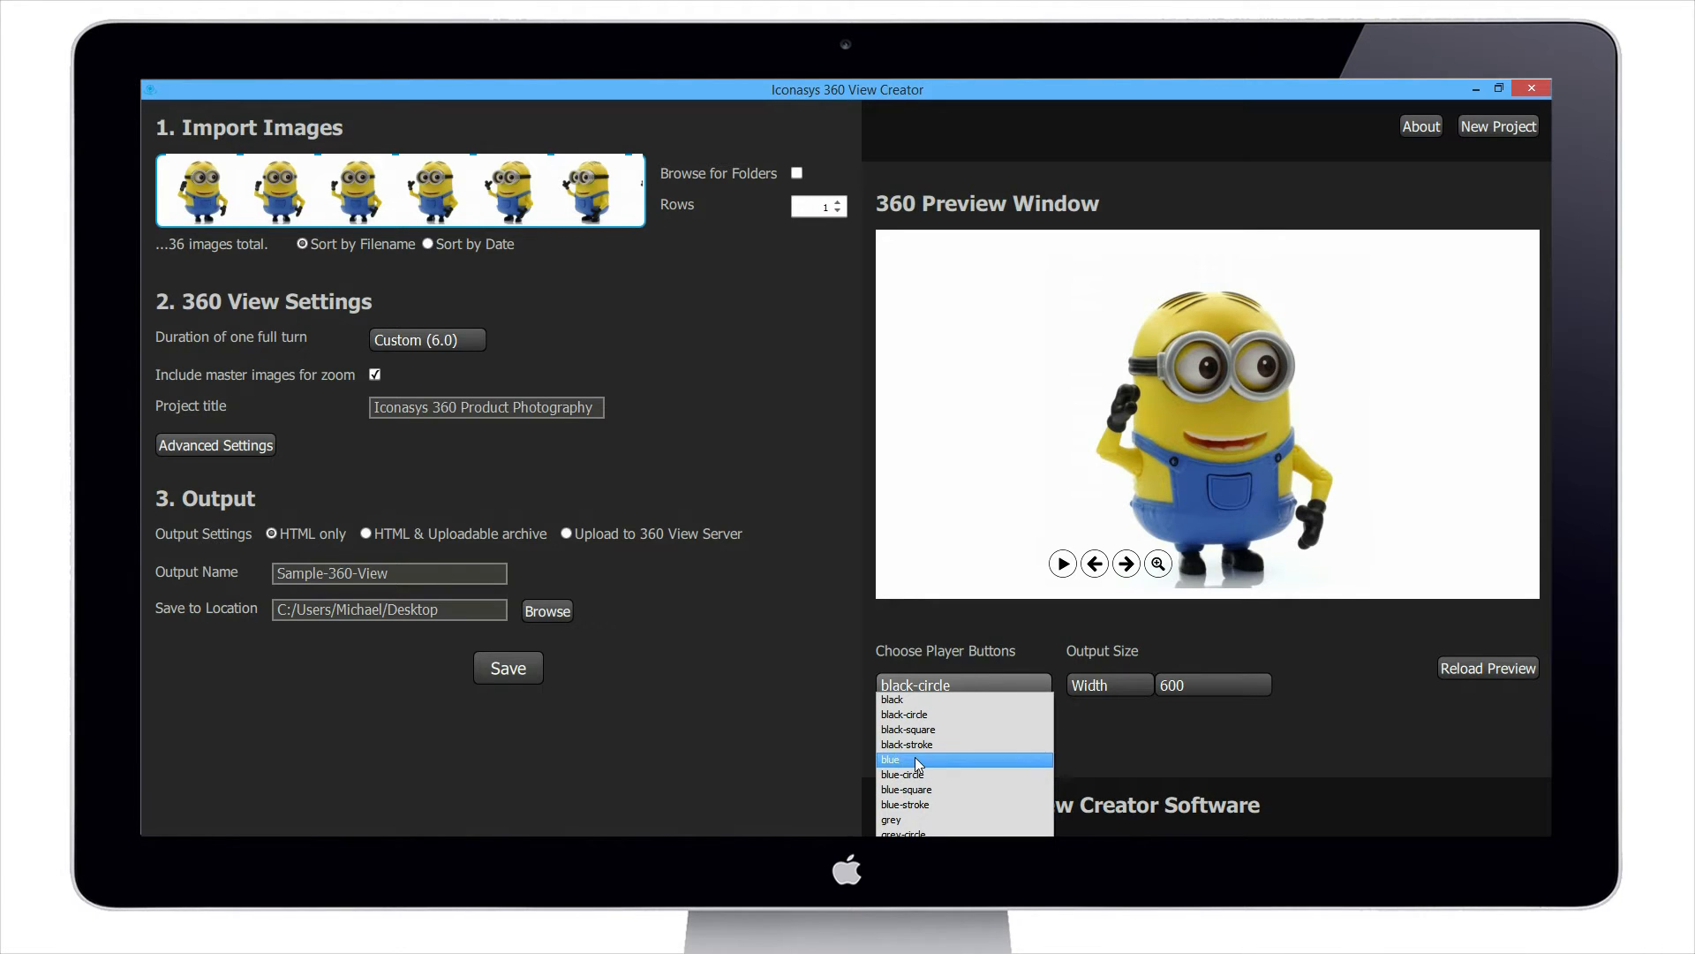
click(891, 758)
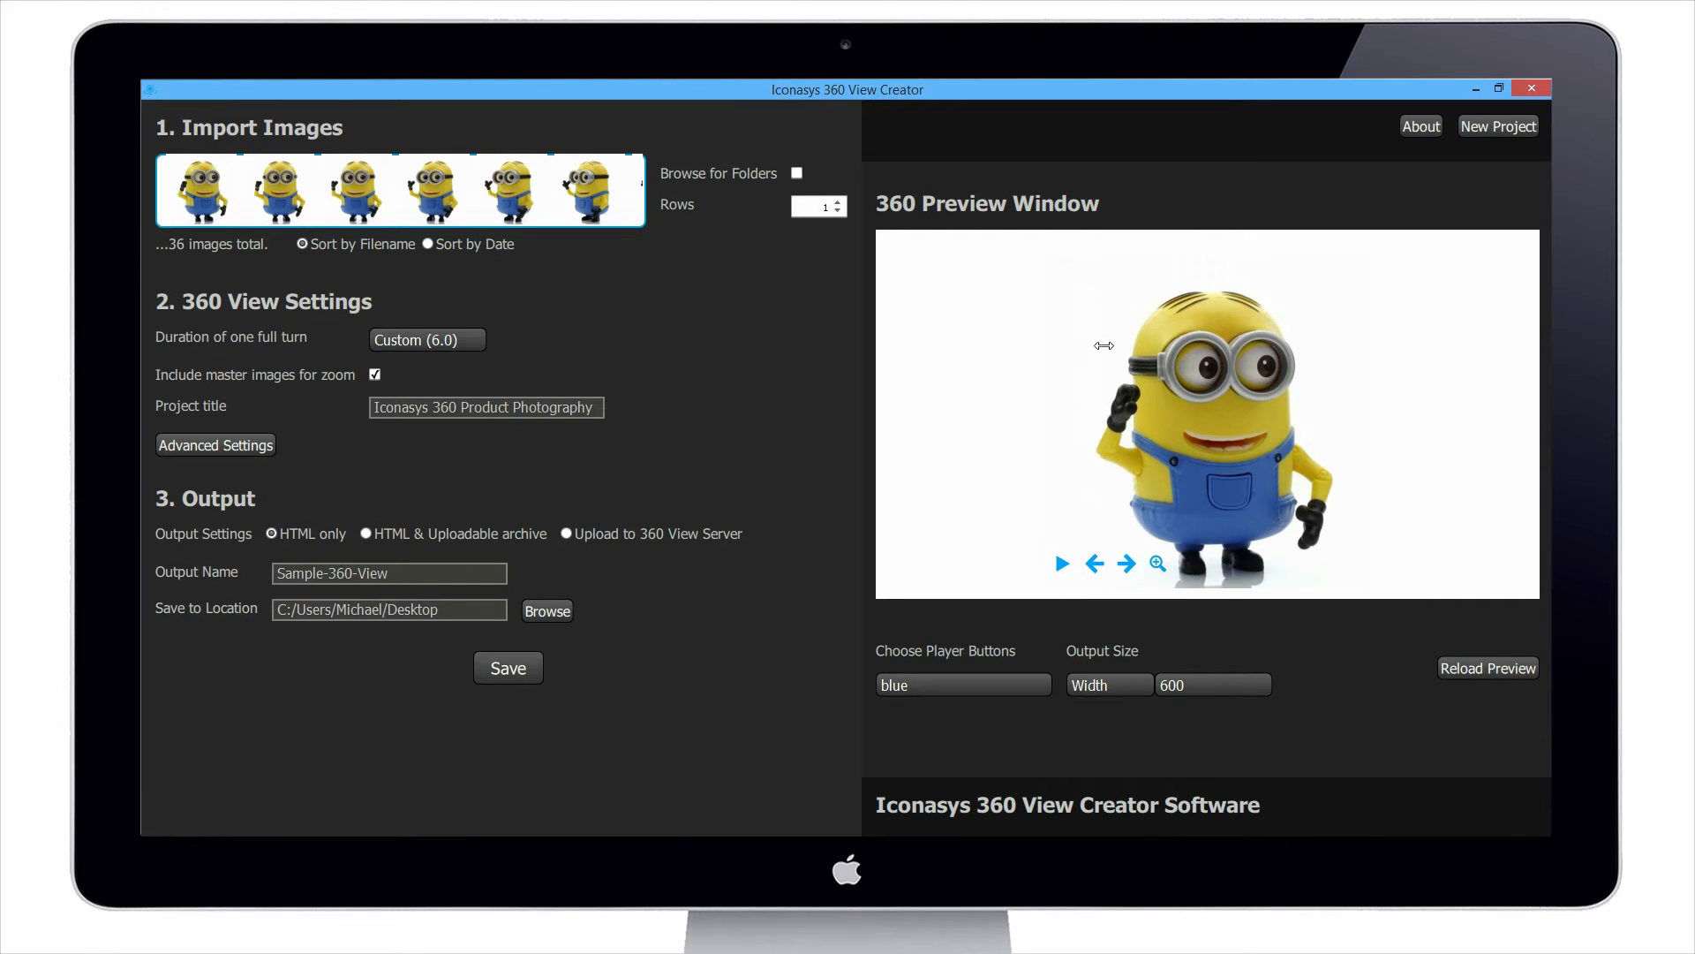
click(1060, 564)
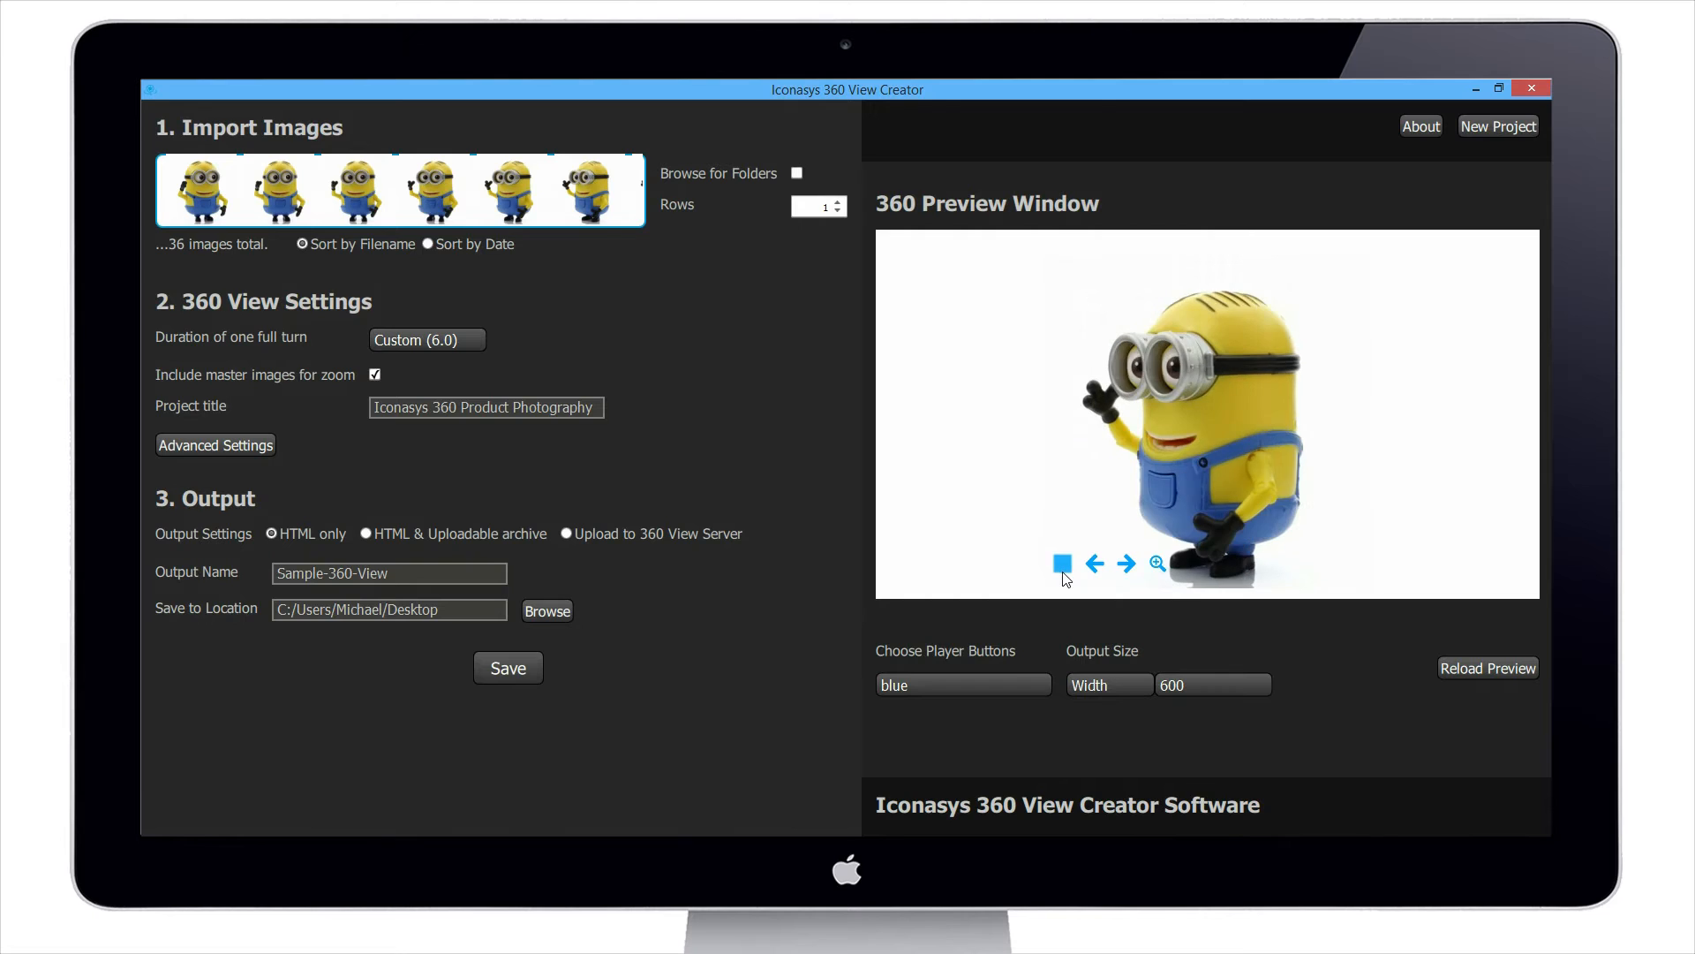
click(1063, 564)
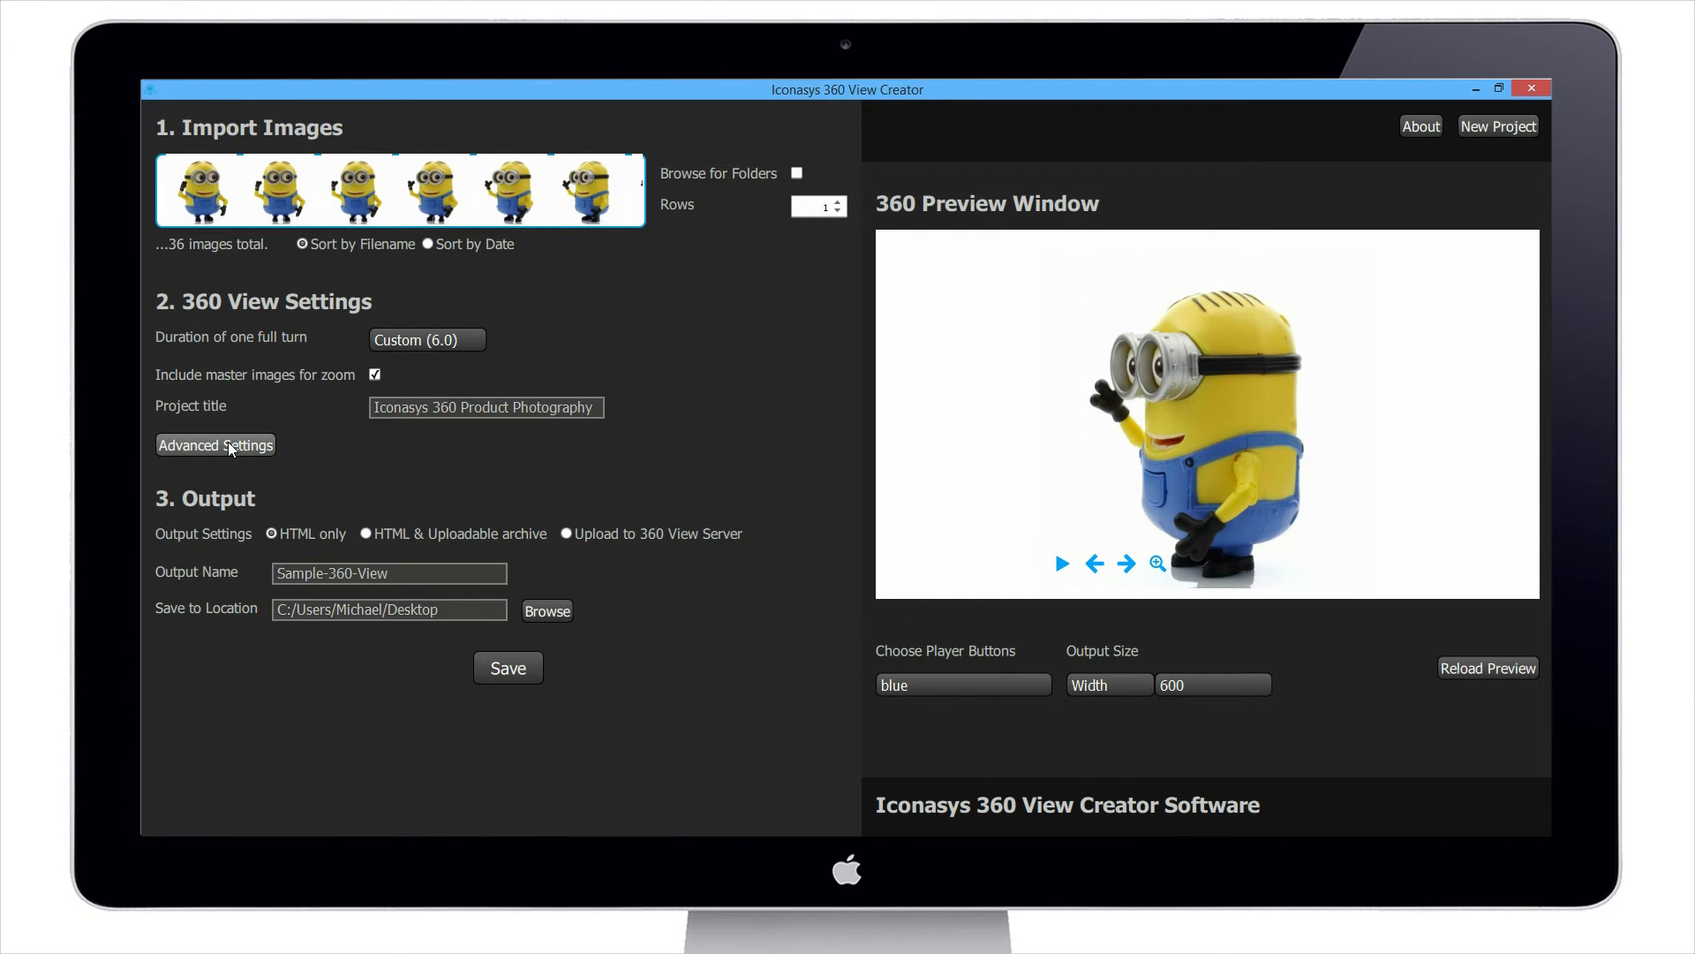
Step: Show the Player UI sub-tab with button visibility checkboxes and installed themes
click(215, 444)
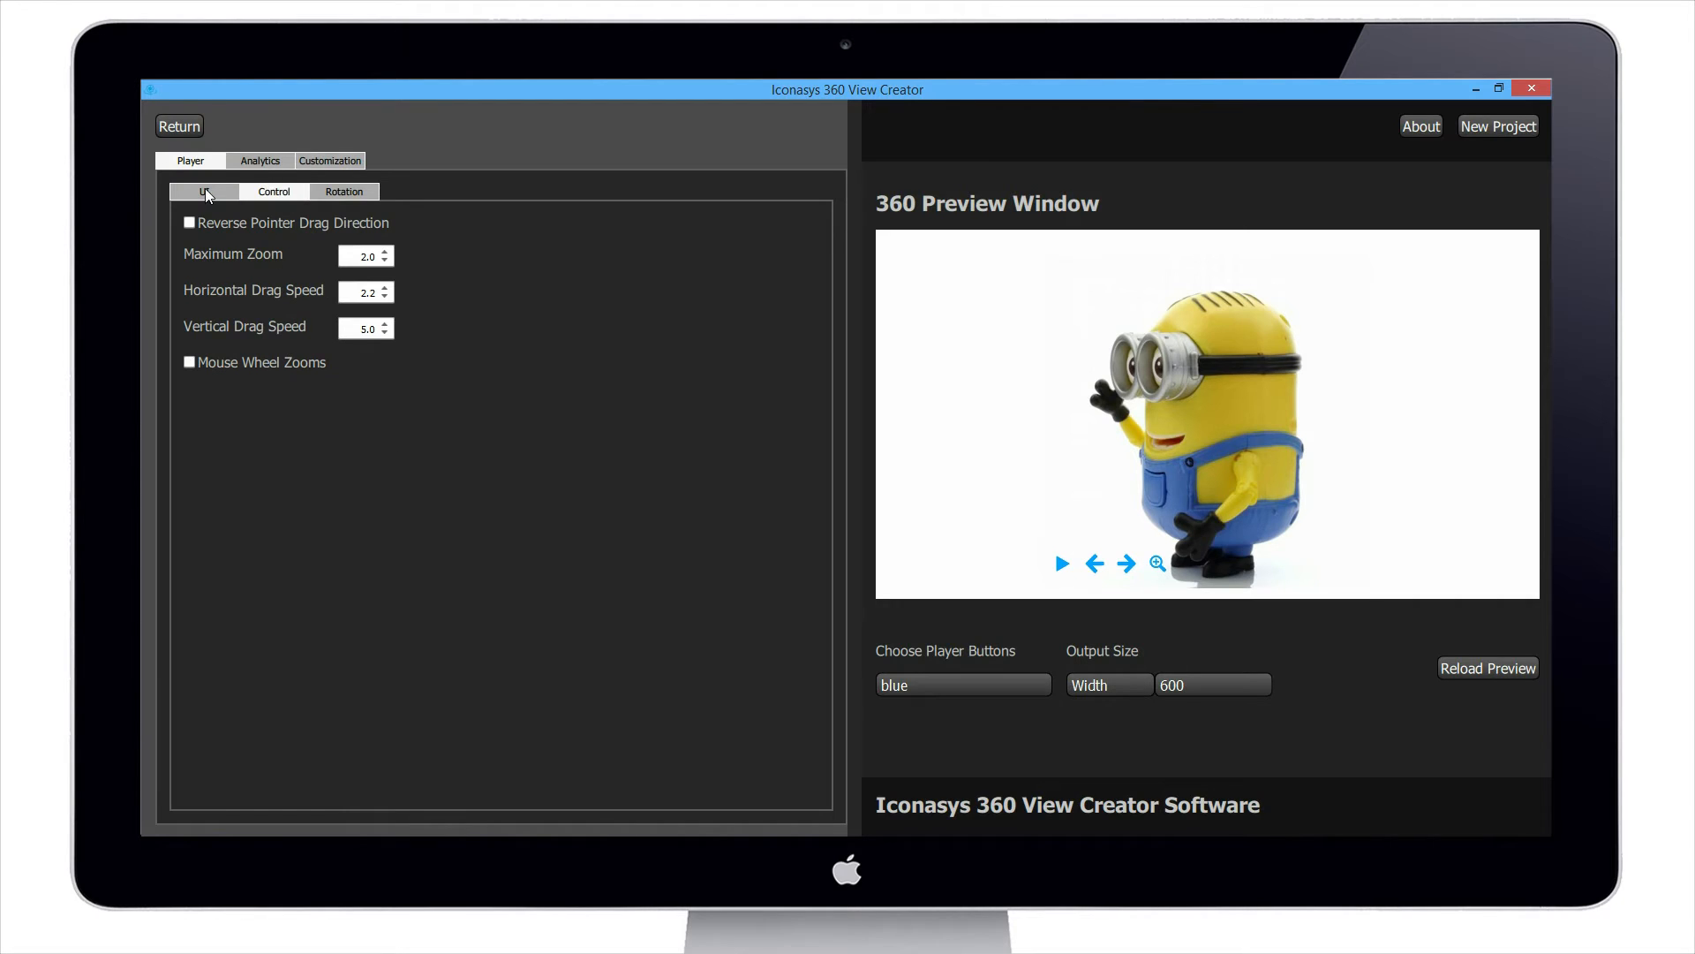
click(203, 192)
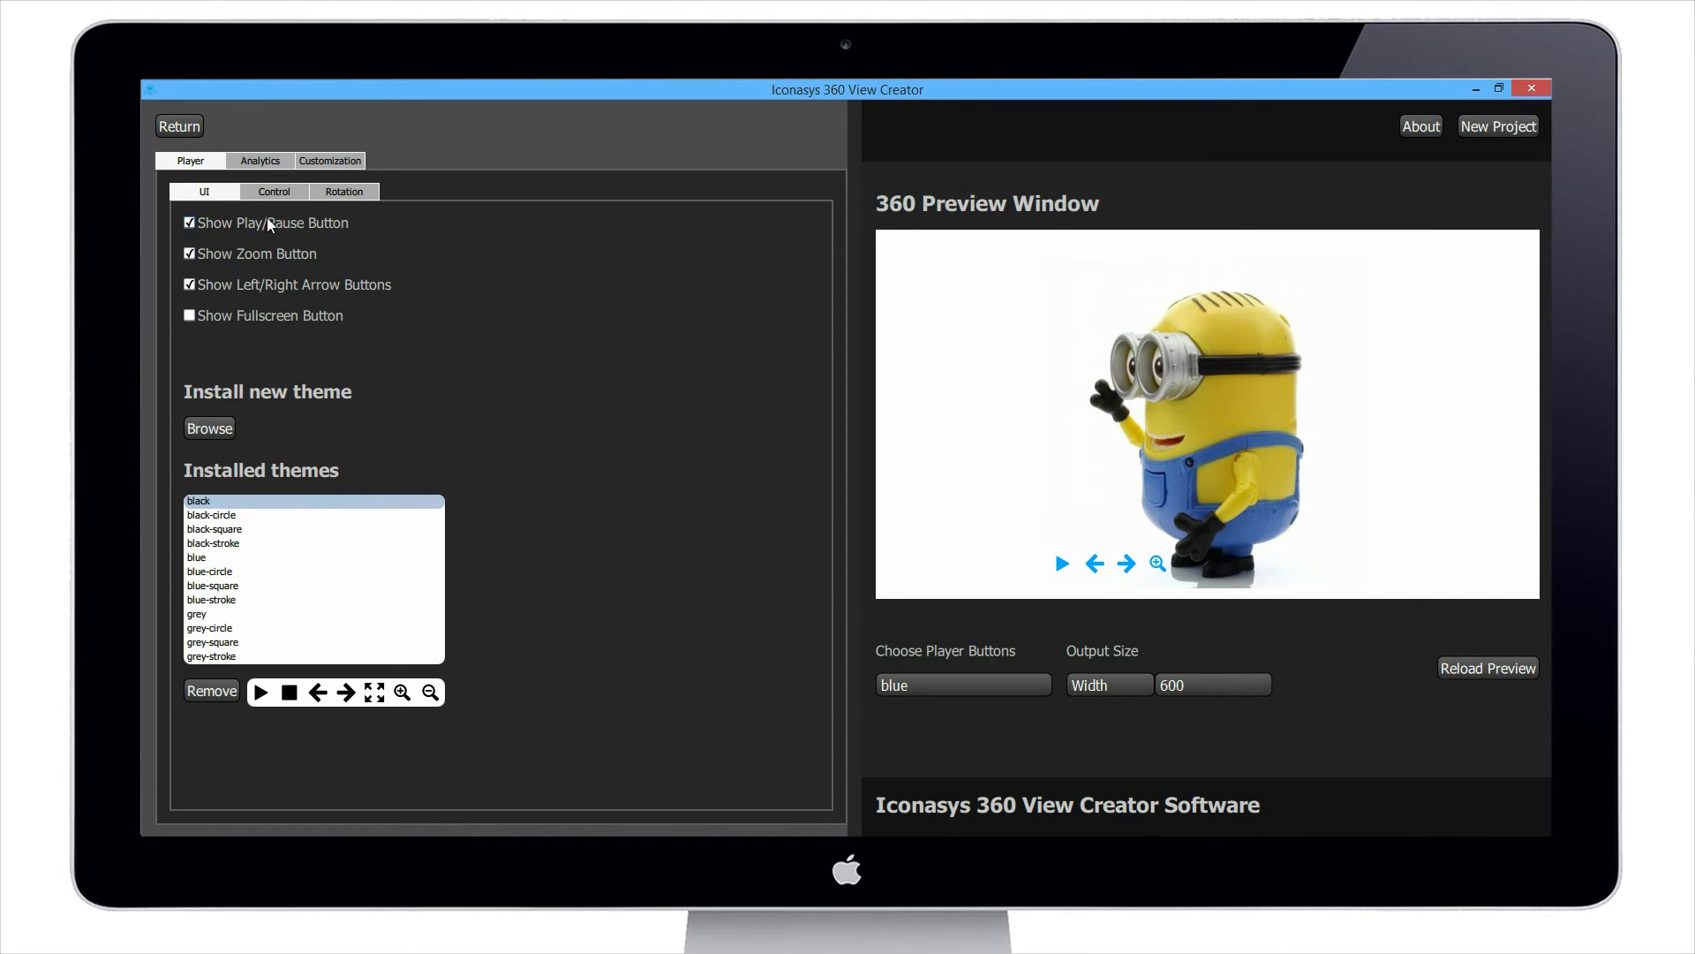
mouse_move(211, 243)
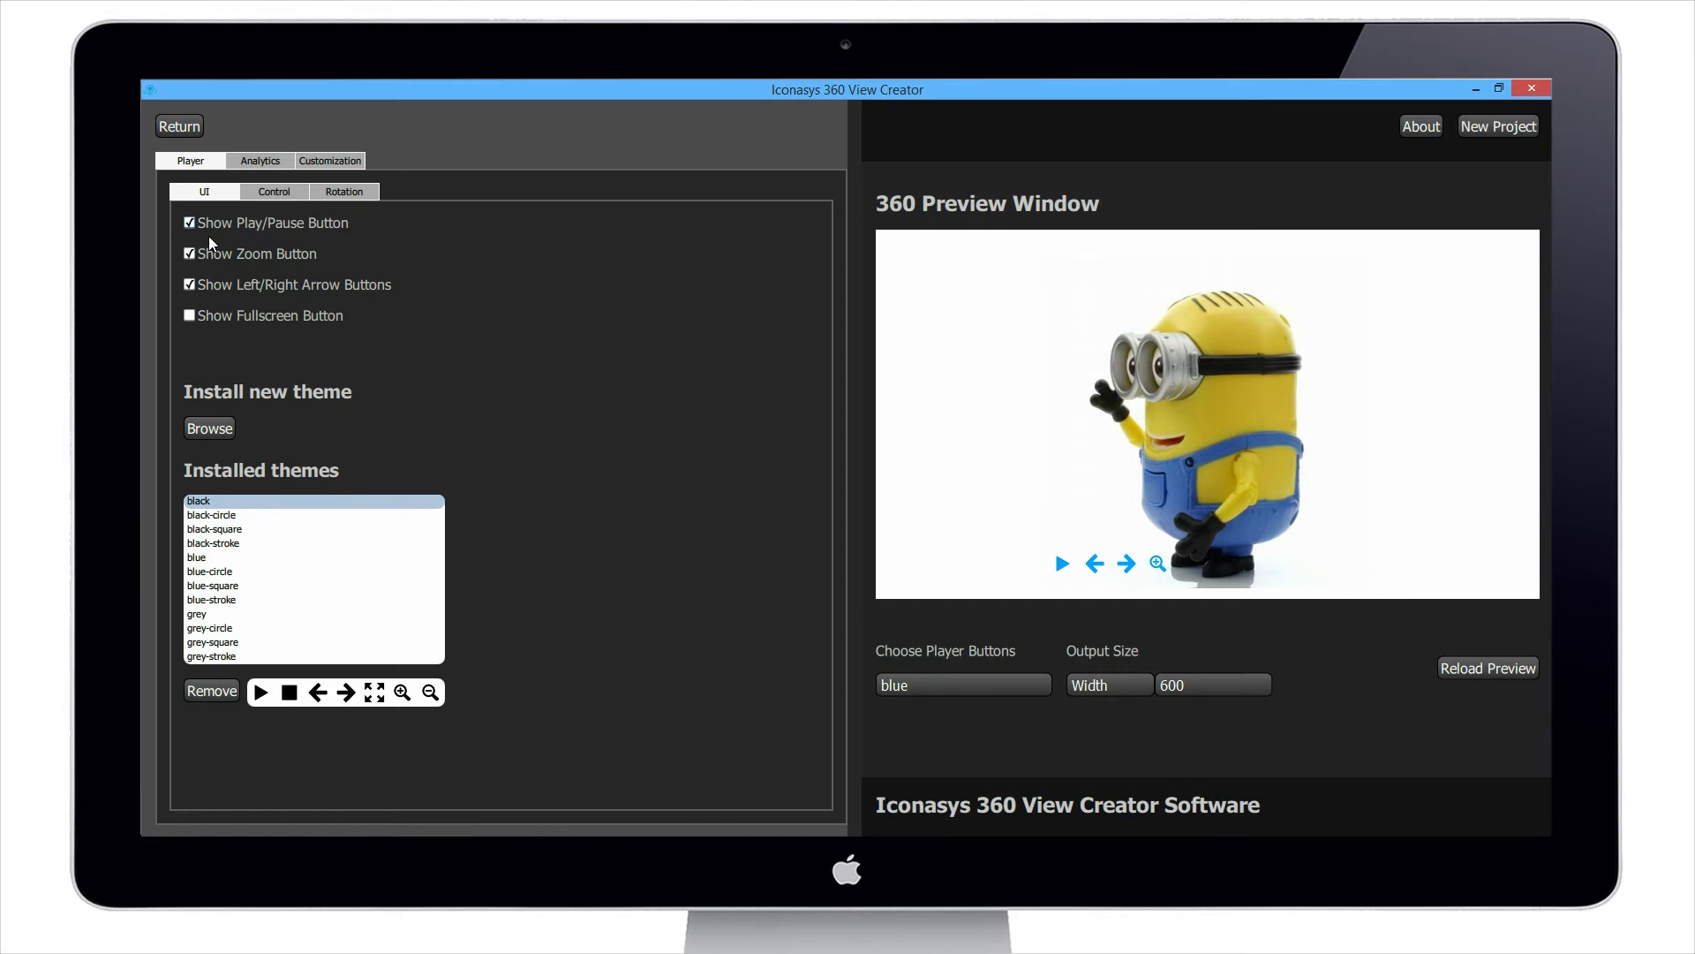
mouse_move(363, 315)
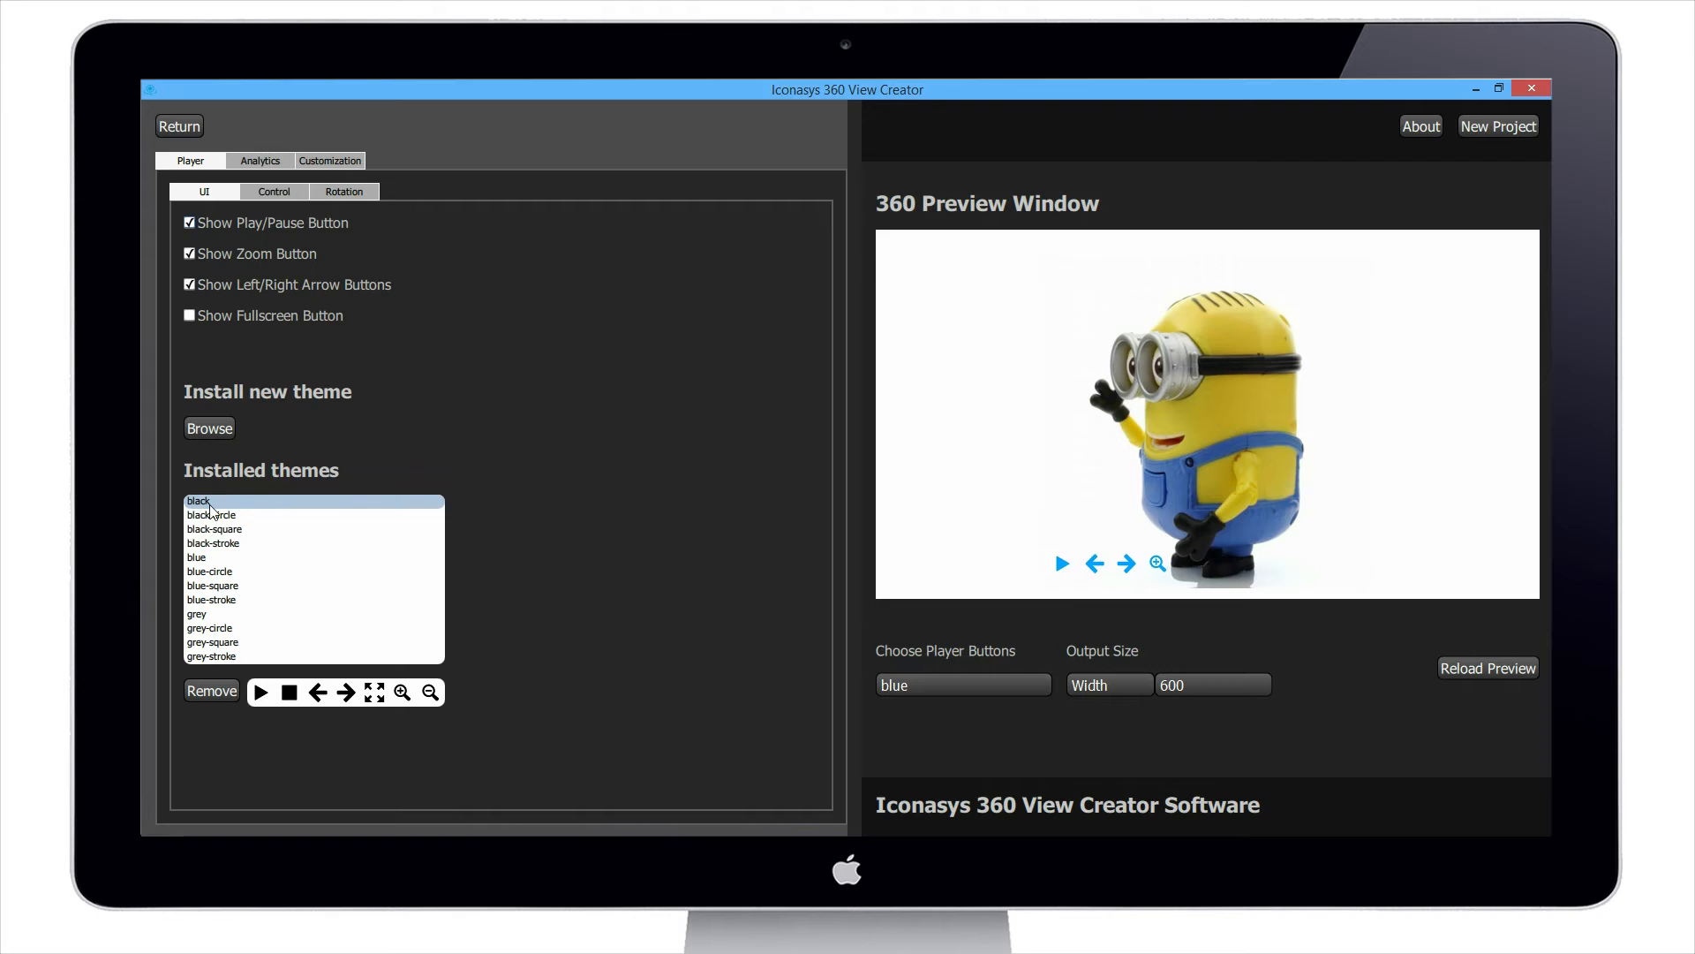
mouse_move(240, 642)
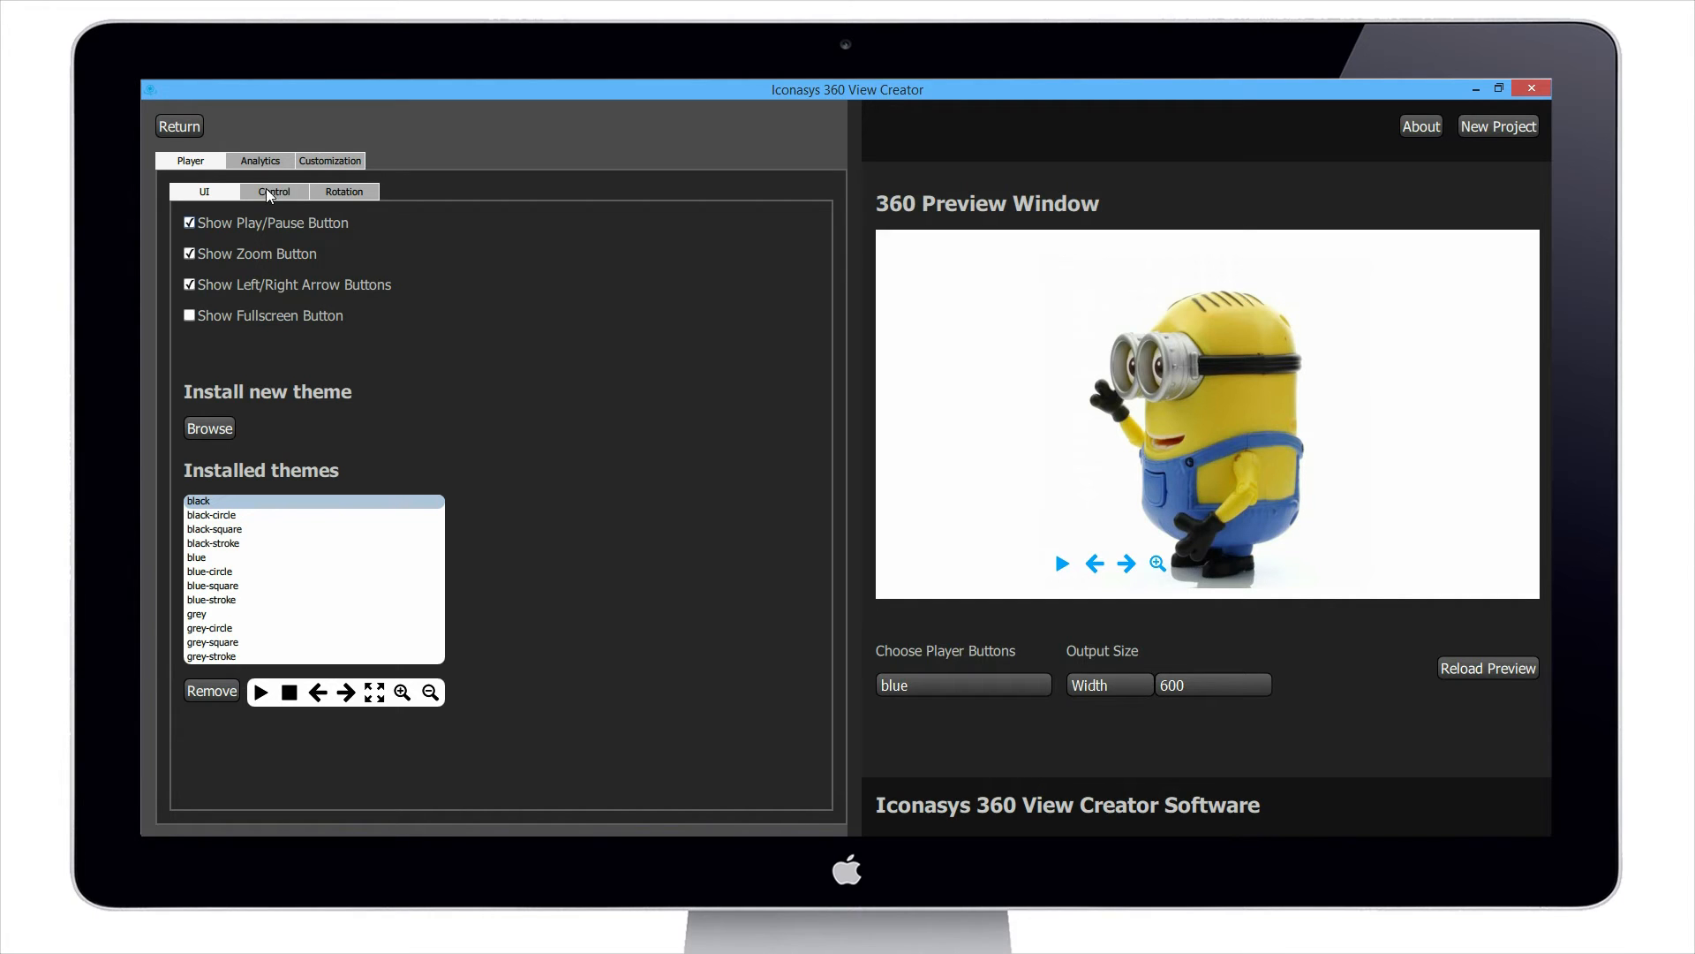
Step: Review Maximum Zoom and drag speeds on the Control sub-tab, dragging the minion back and forth
click(273, 192)
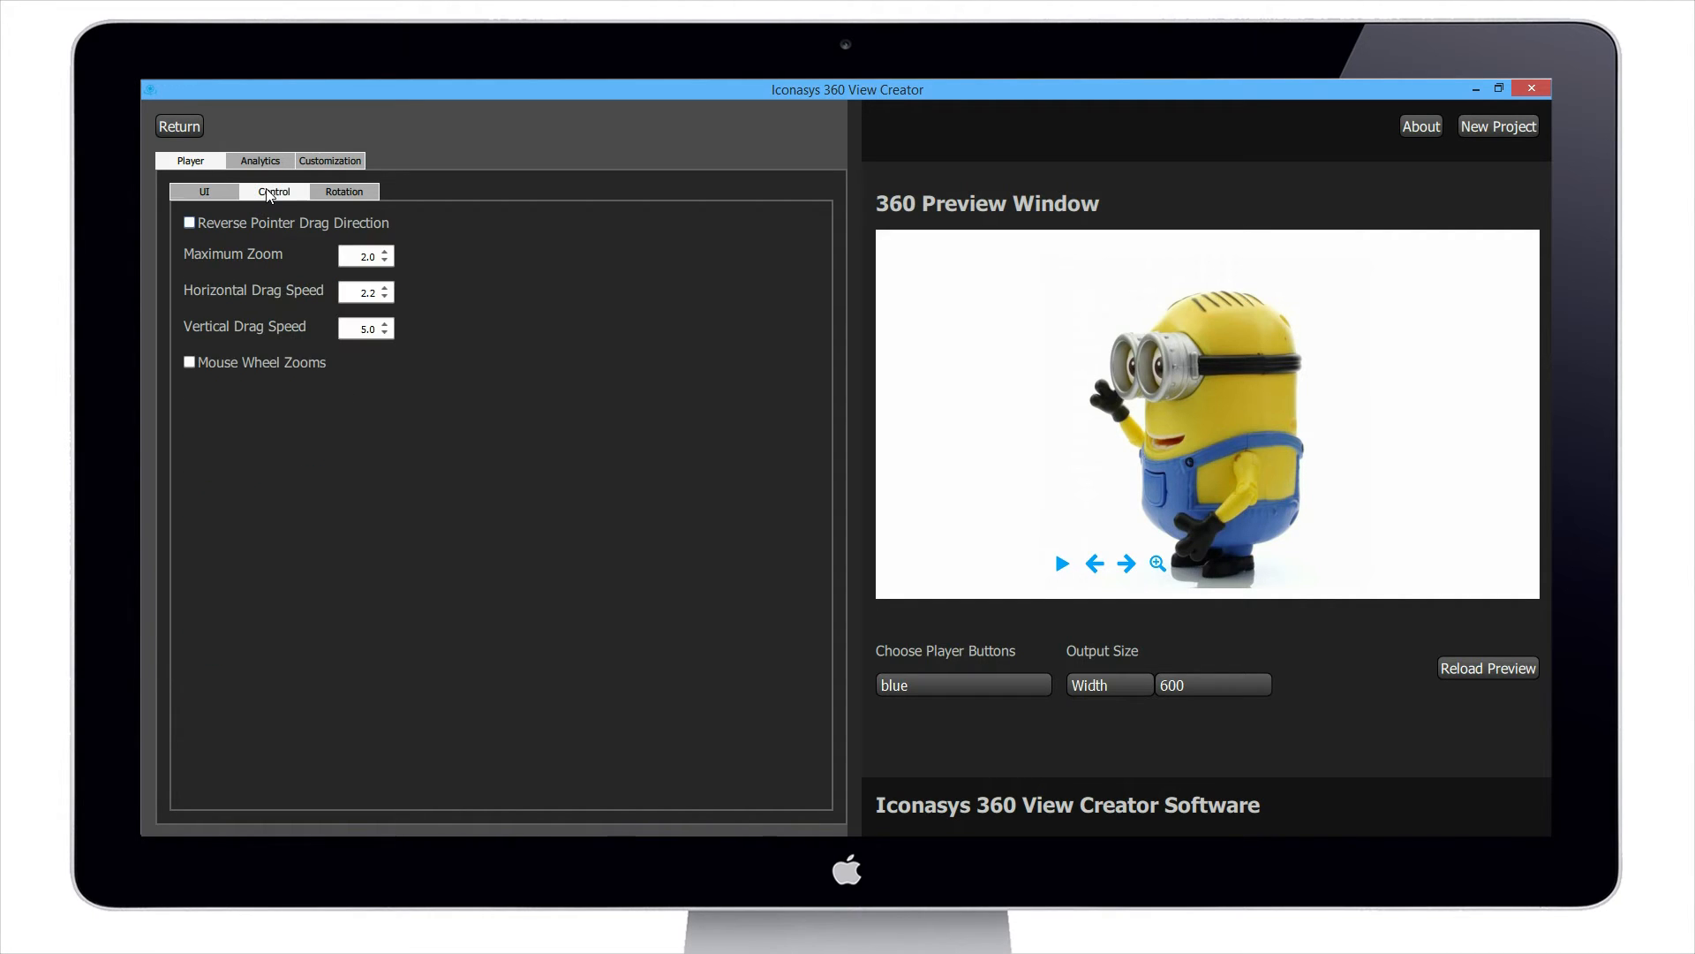
mouse_move(1027, 339)
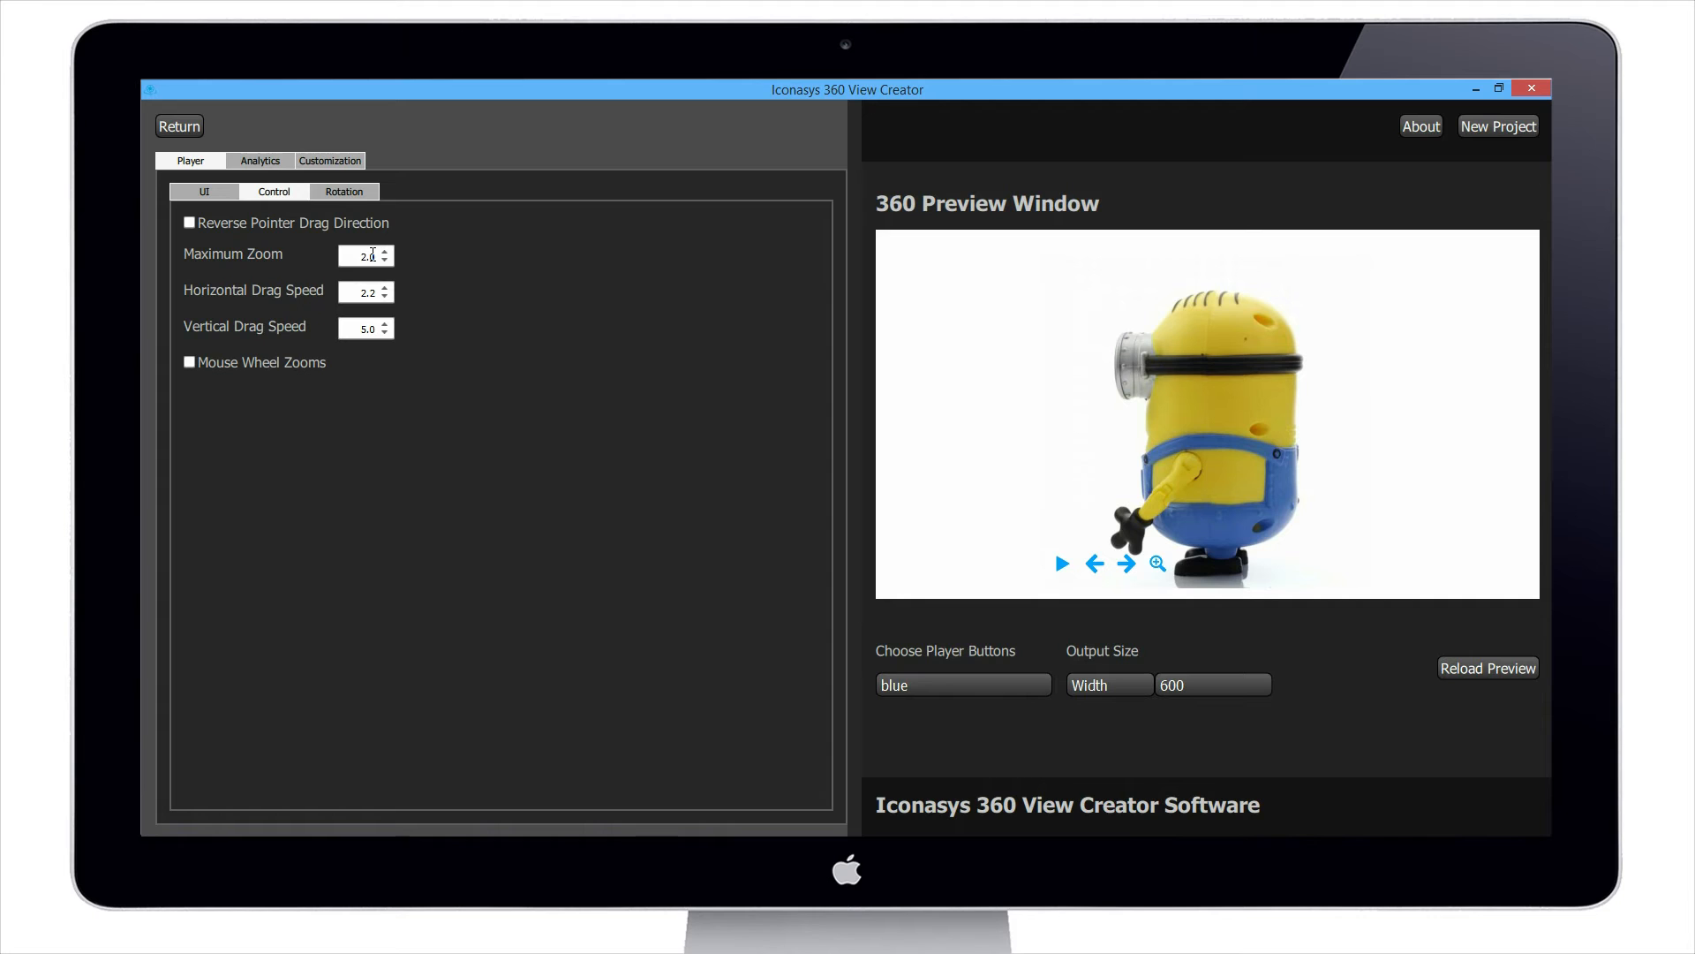
mouse_move(289, 303)
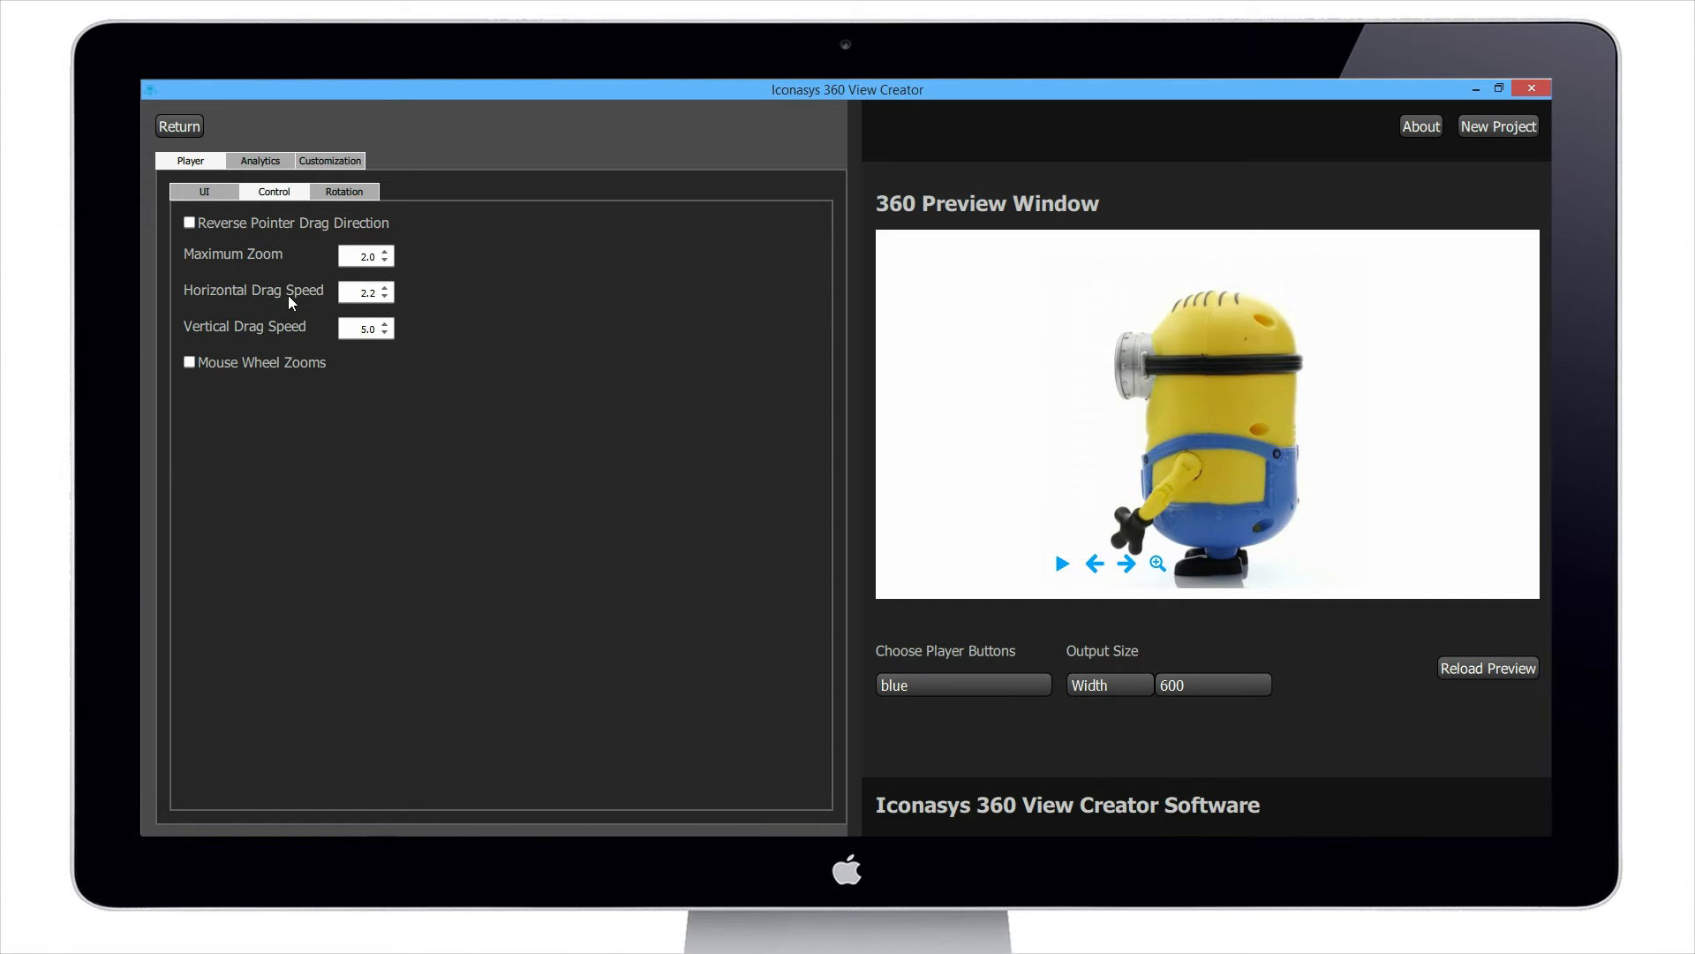
drag(1205, 416, 1095, 416)
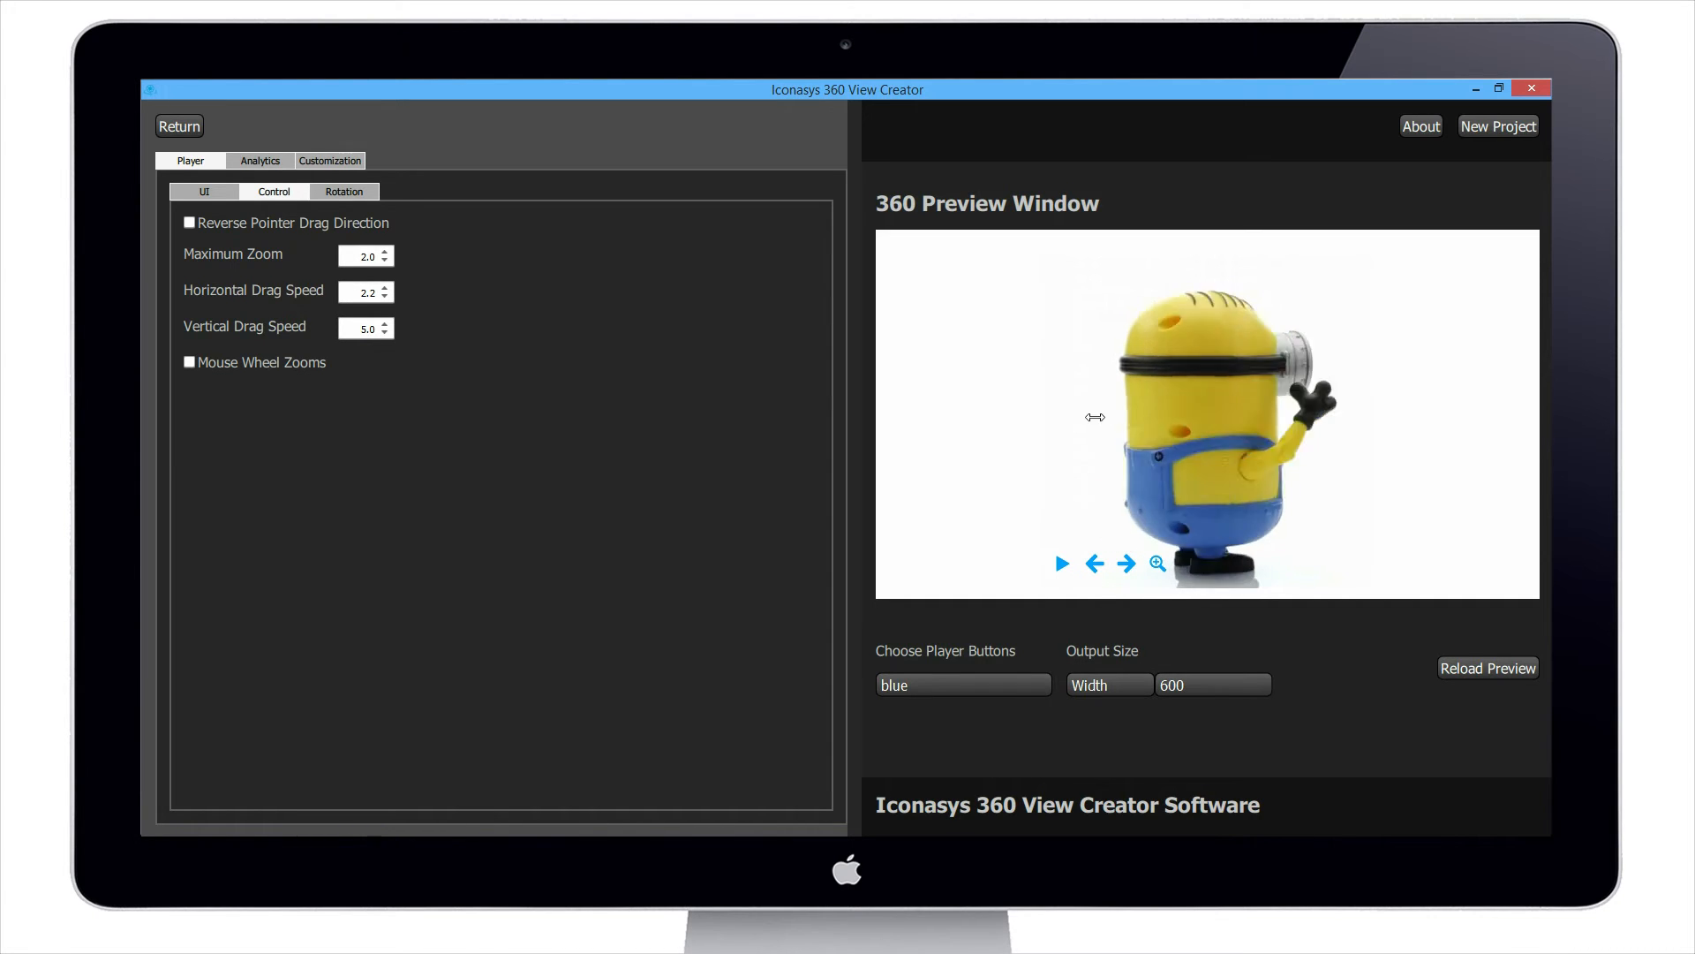
drag(1094, 418, 1198, 421)
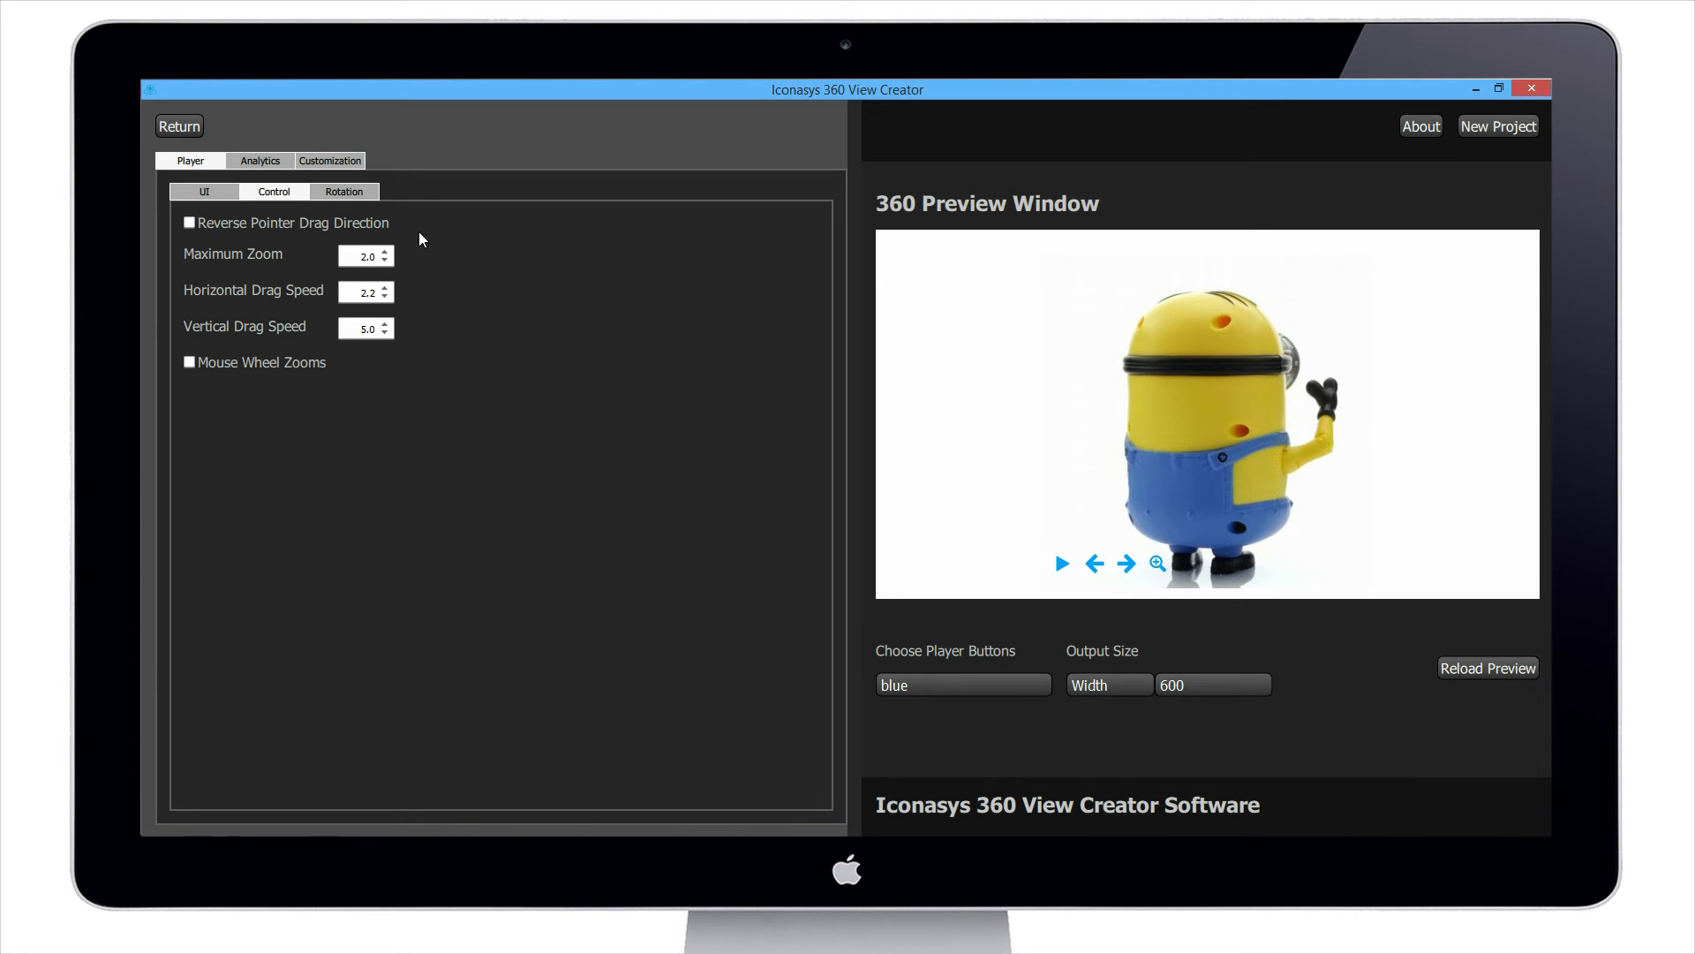
mouse_move(287, 339)
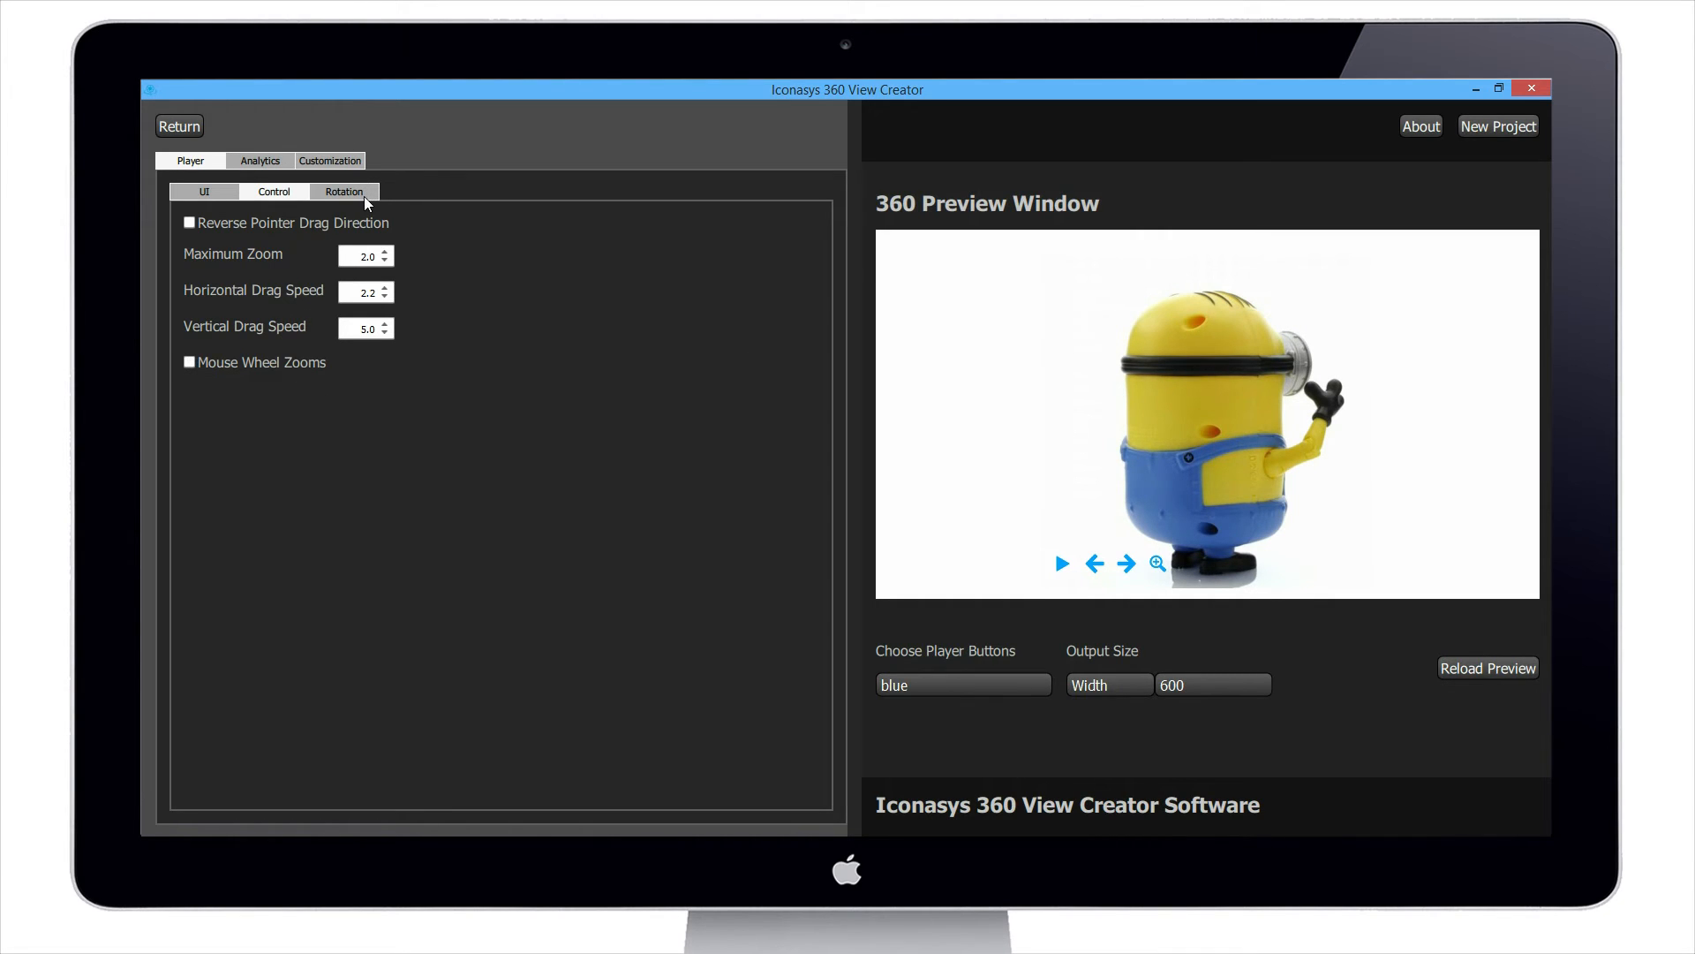
Step: Tick Rotate On Start and Rotate Just Once on the Rotation sub-tab
click(343, 191)
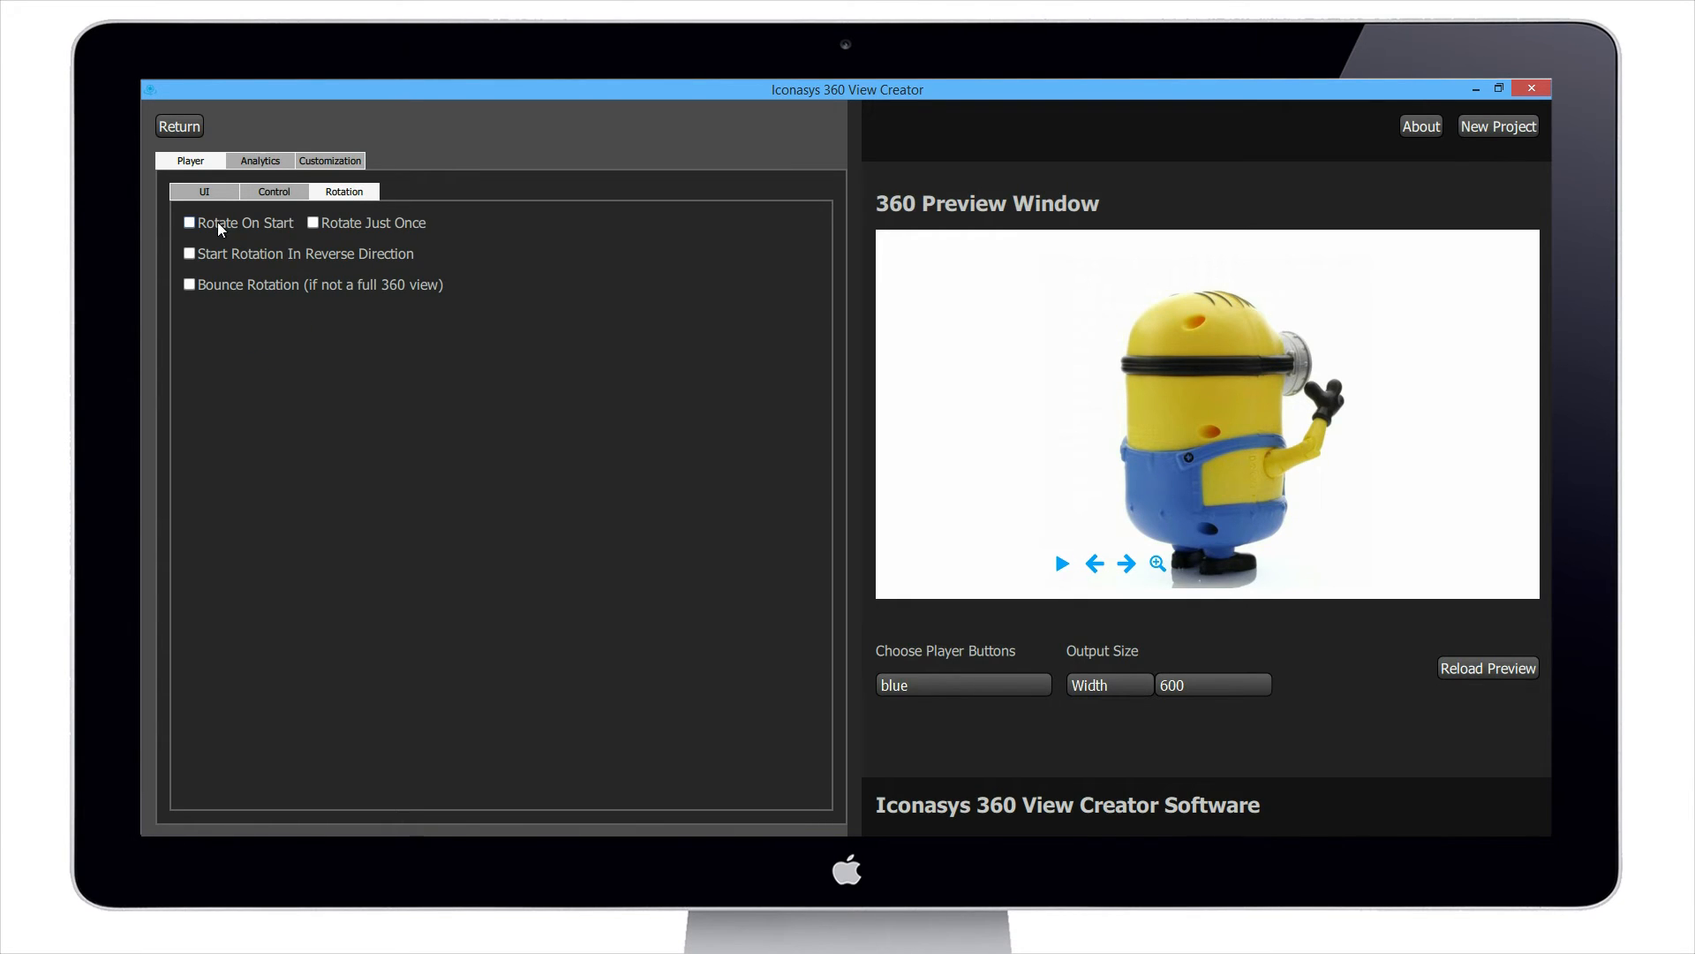
click(189, 223)
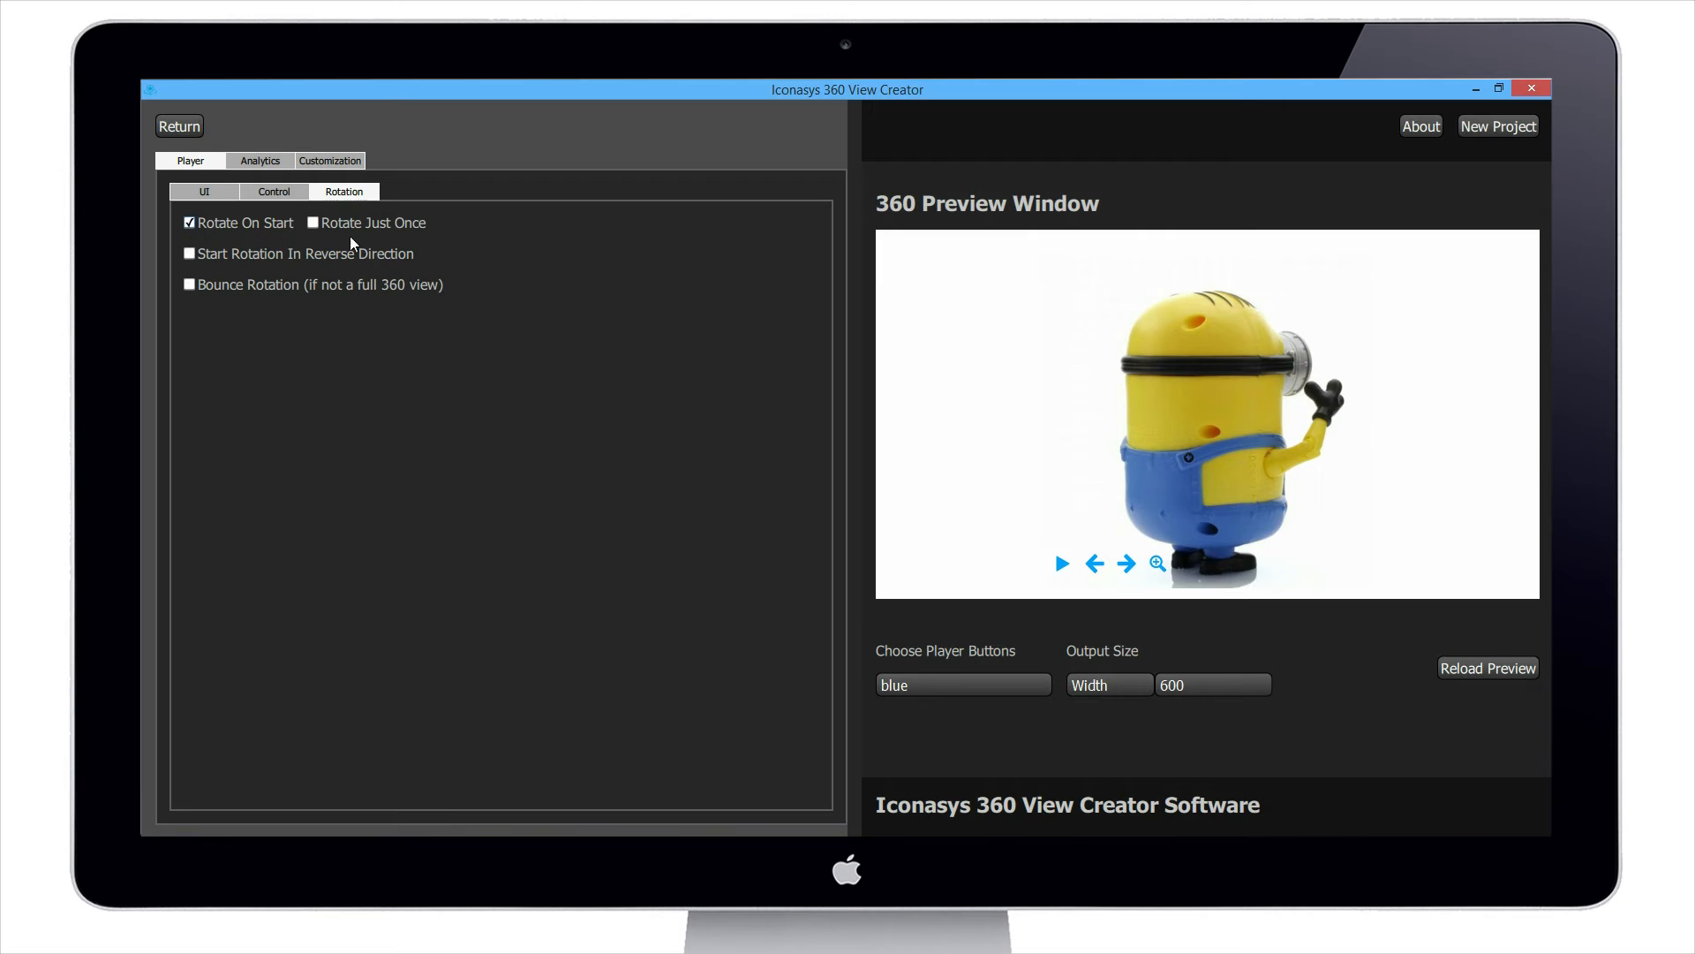
click(313, 223)
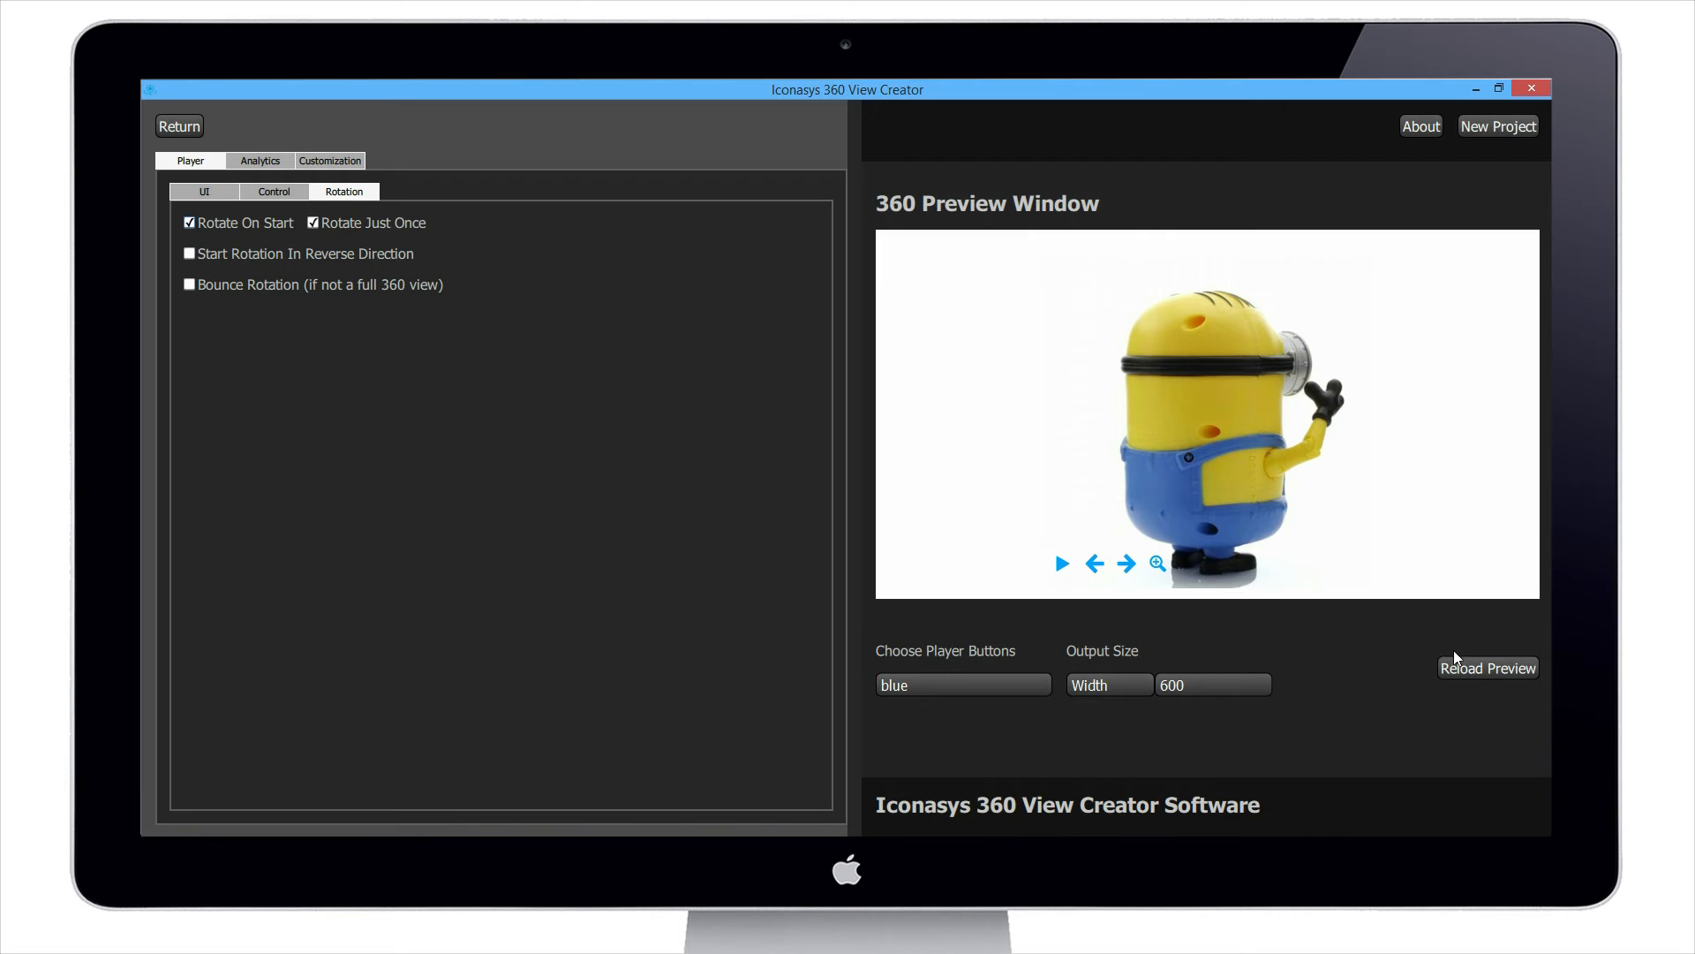
Step: Reload the preview twice and drag the minion to check the one-time rotation
click(1487, 668)
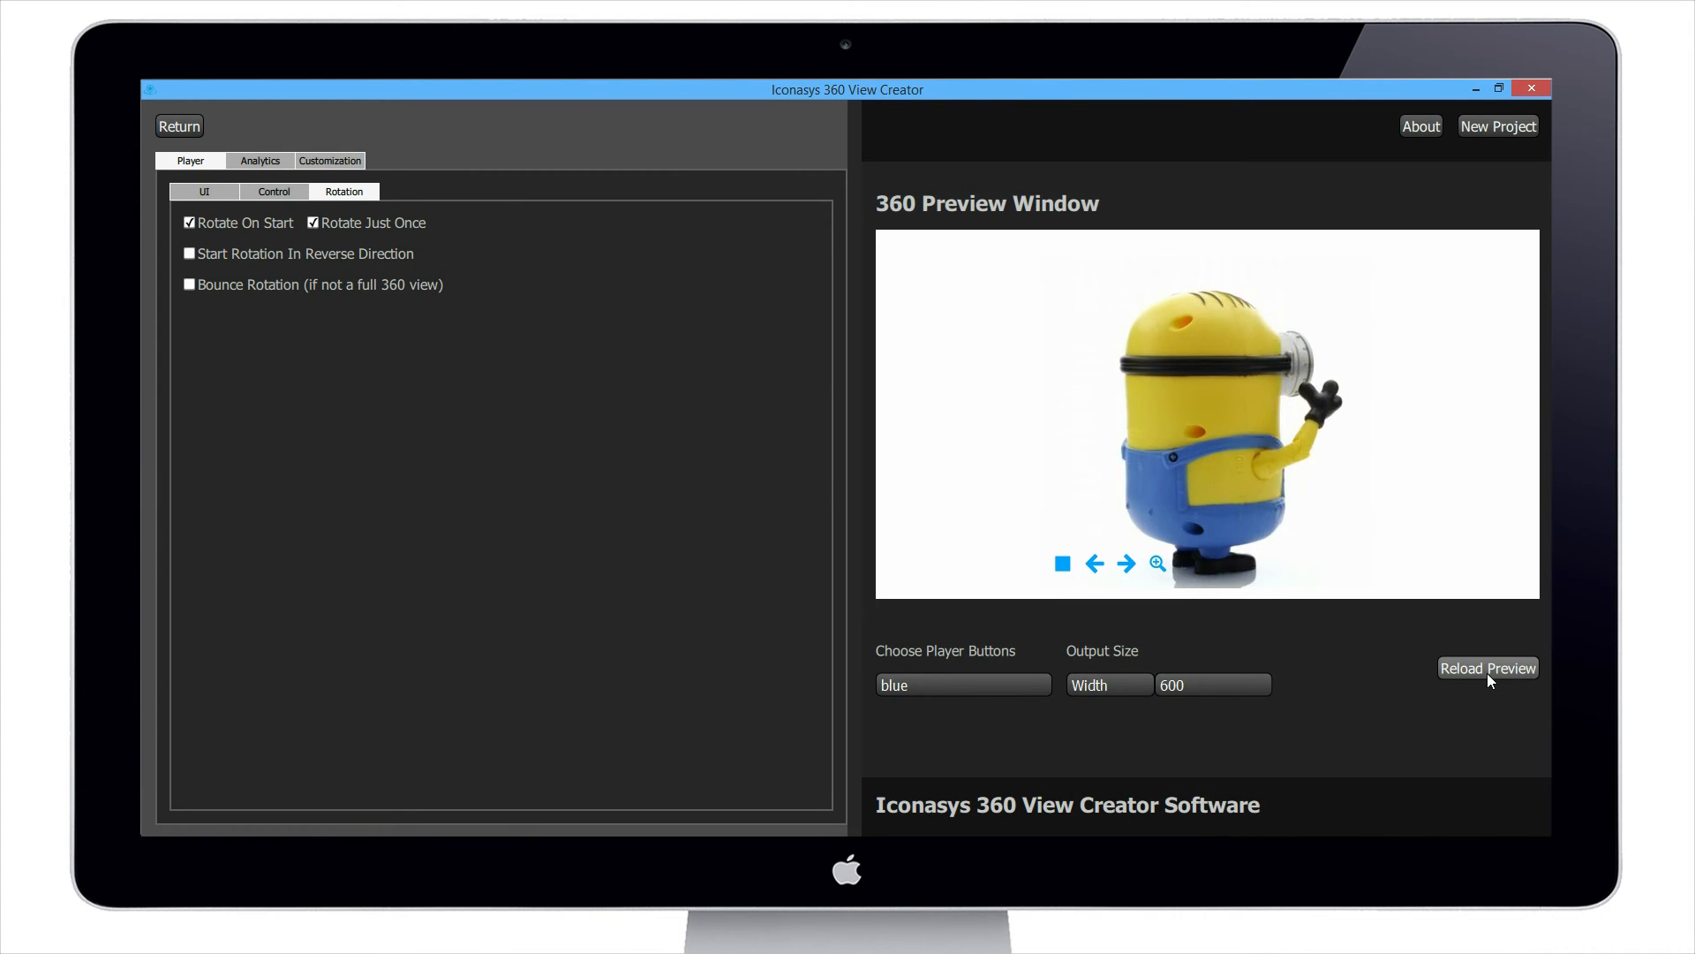
click(1487, 667)
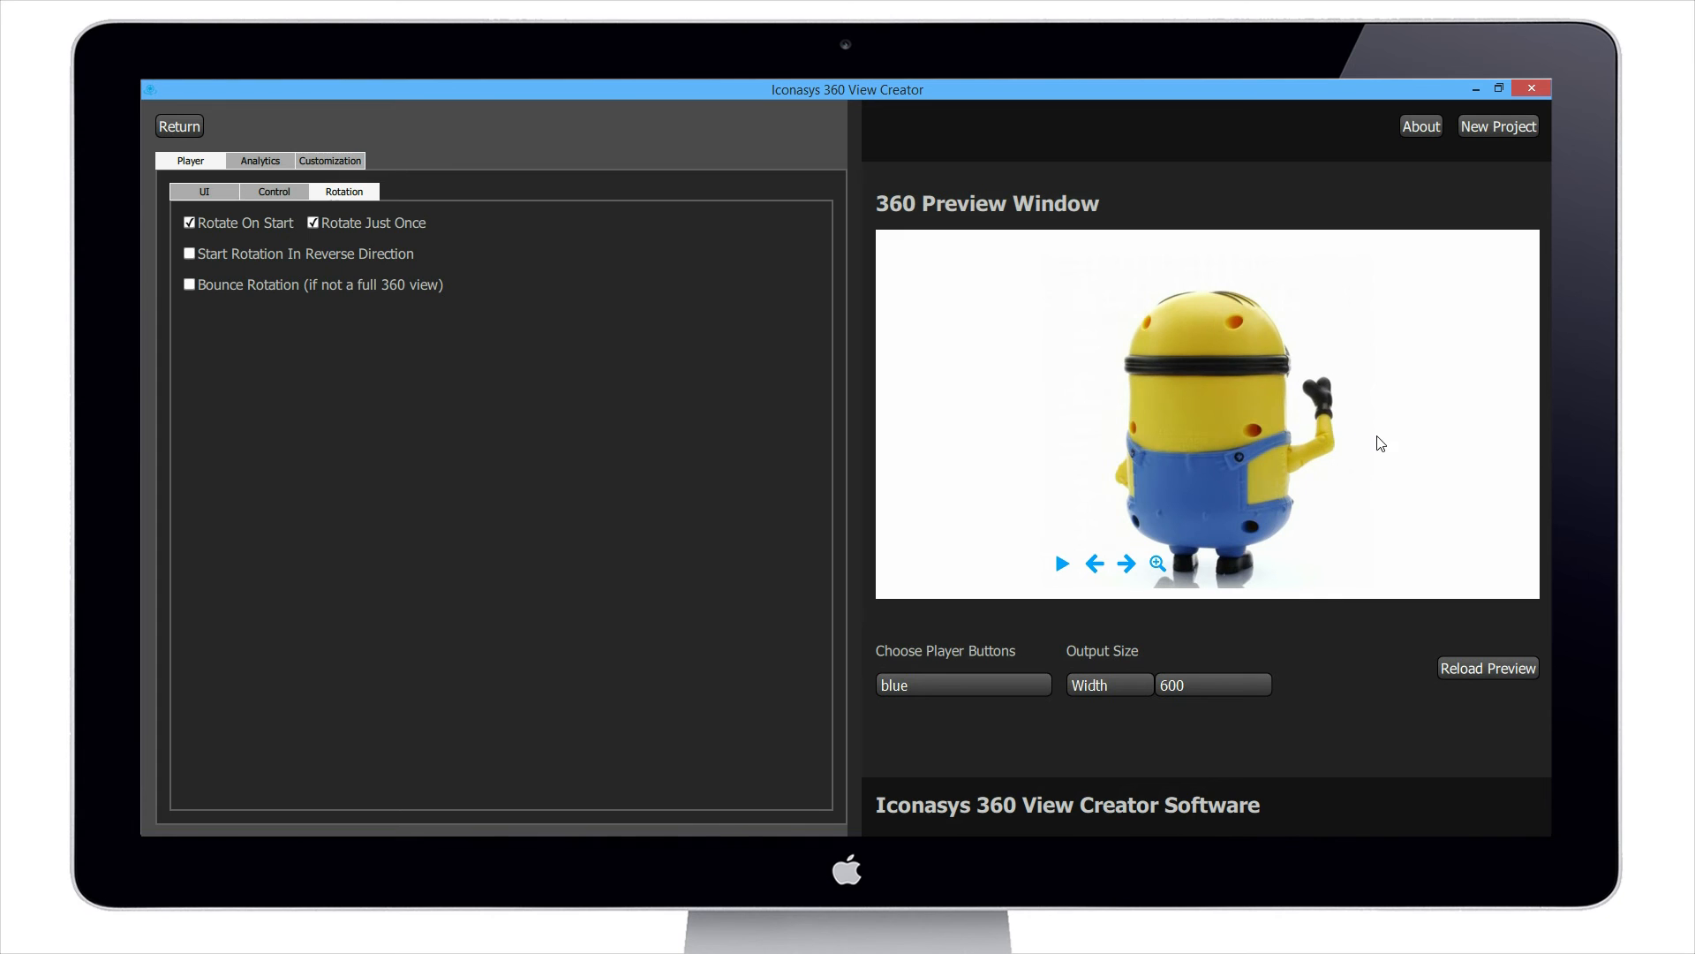
drag(1373, 444, 1232, 458)
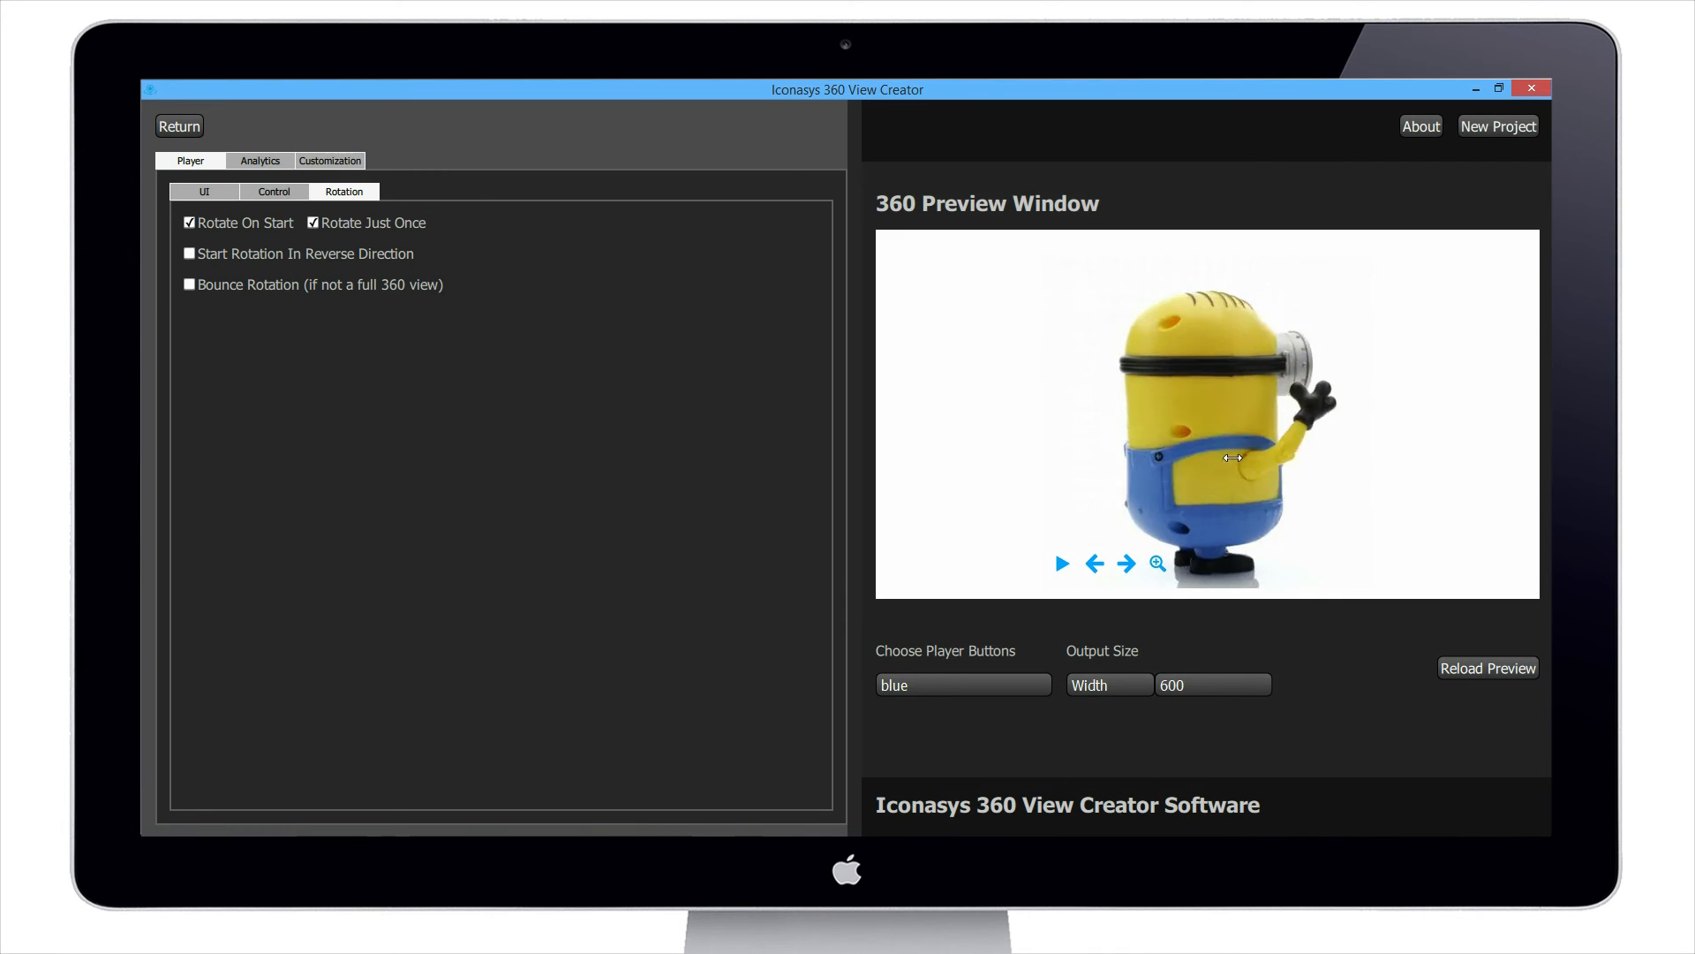
drag(1233, 458, 1254, 440)
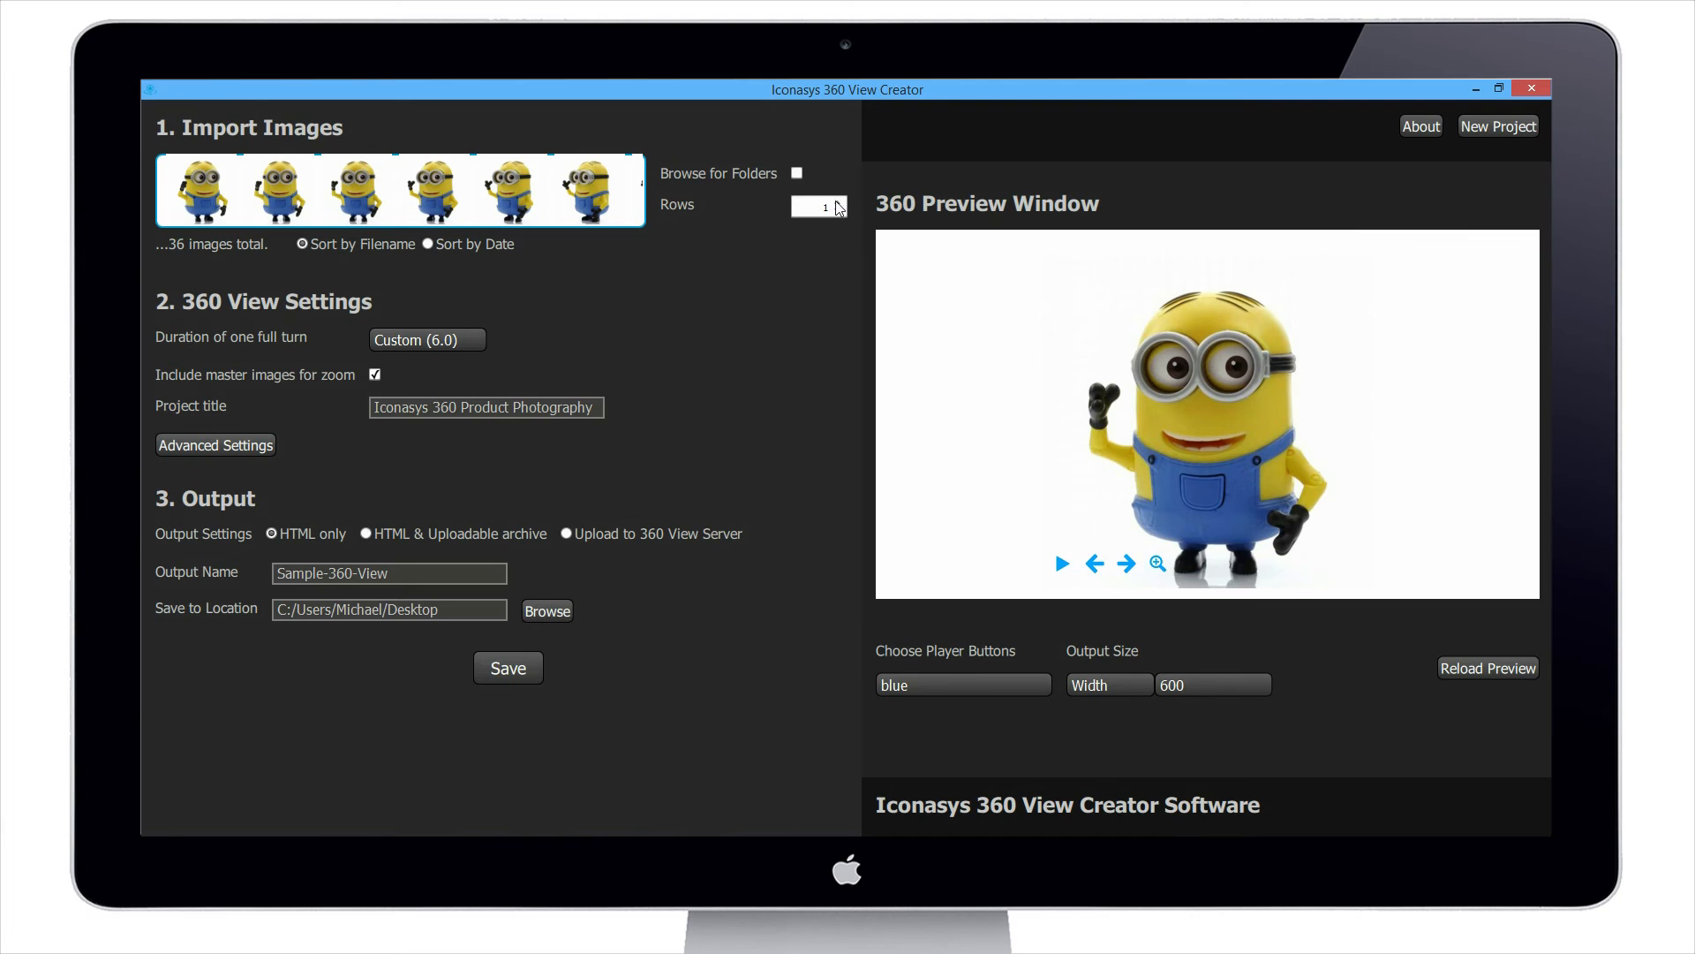
mouse_move(836, 212)
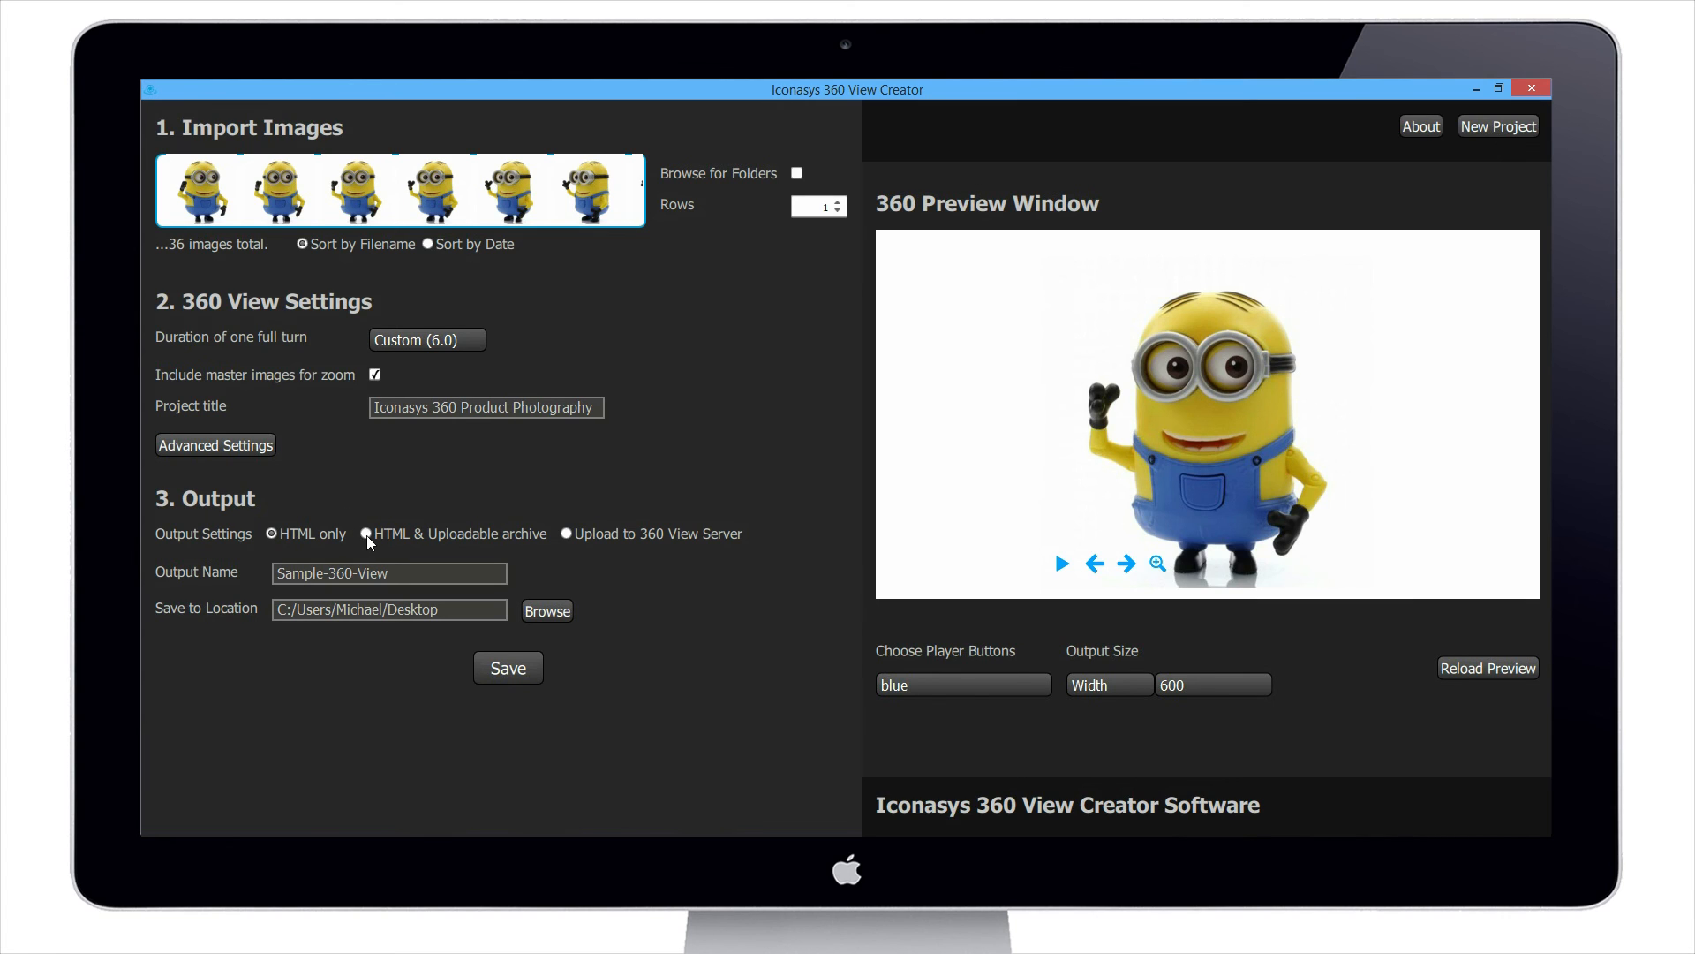
mouse_move(439, 540)
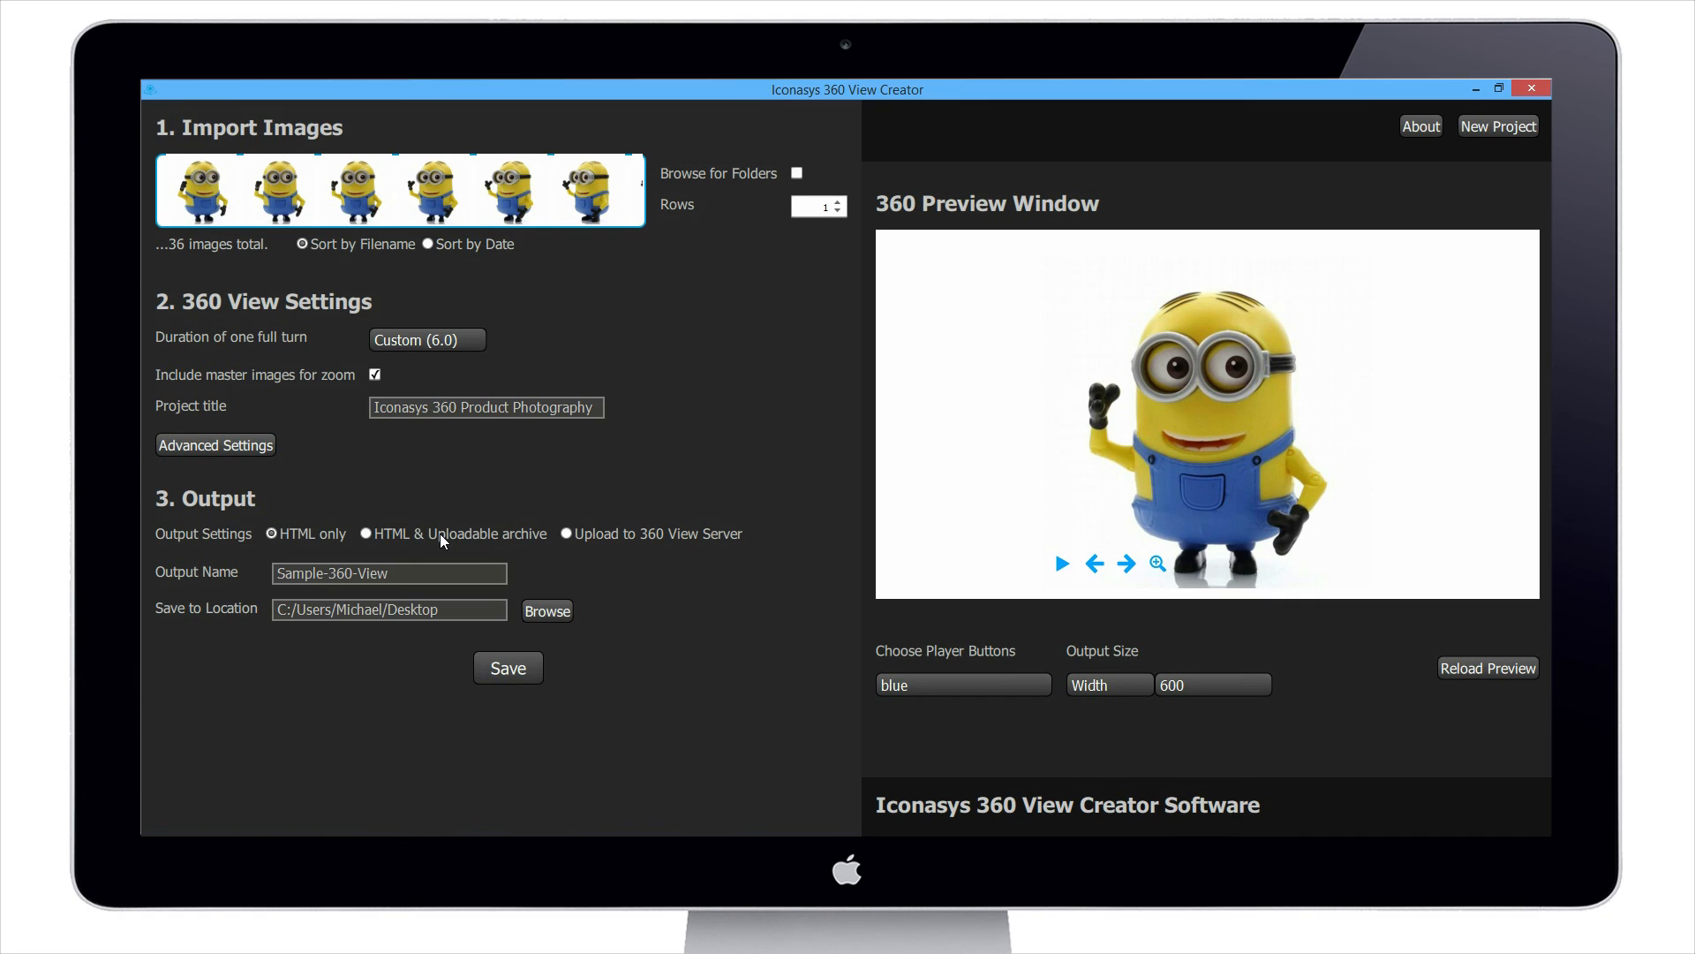
mouse_move(674, 532)
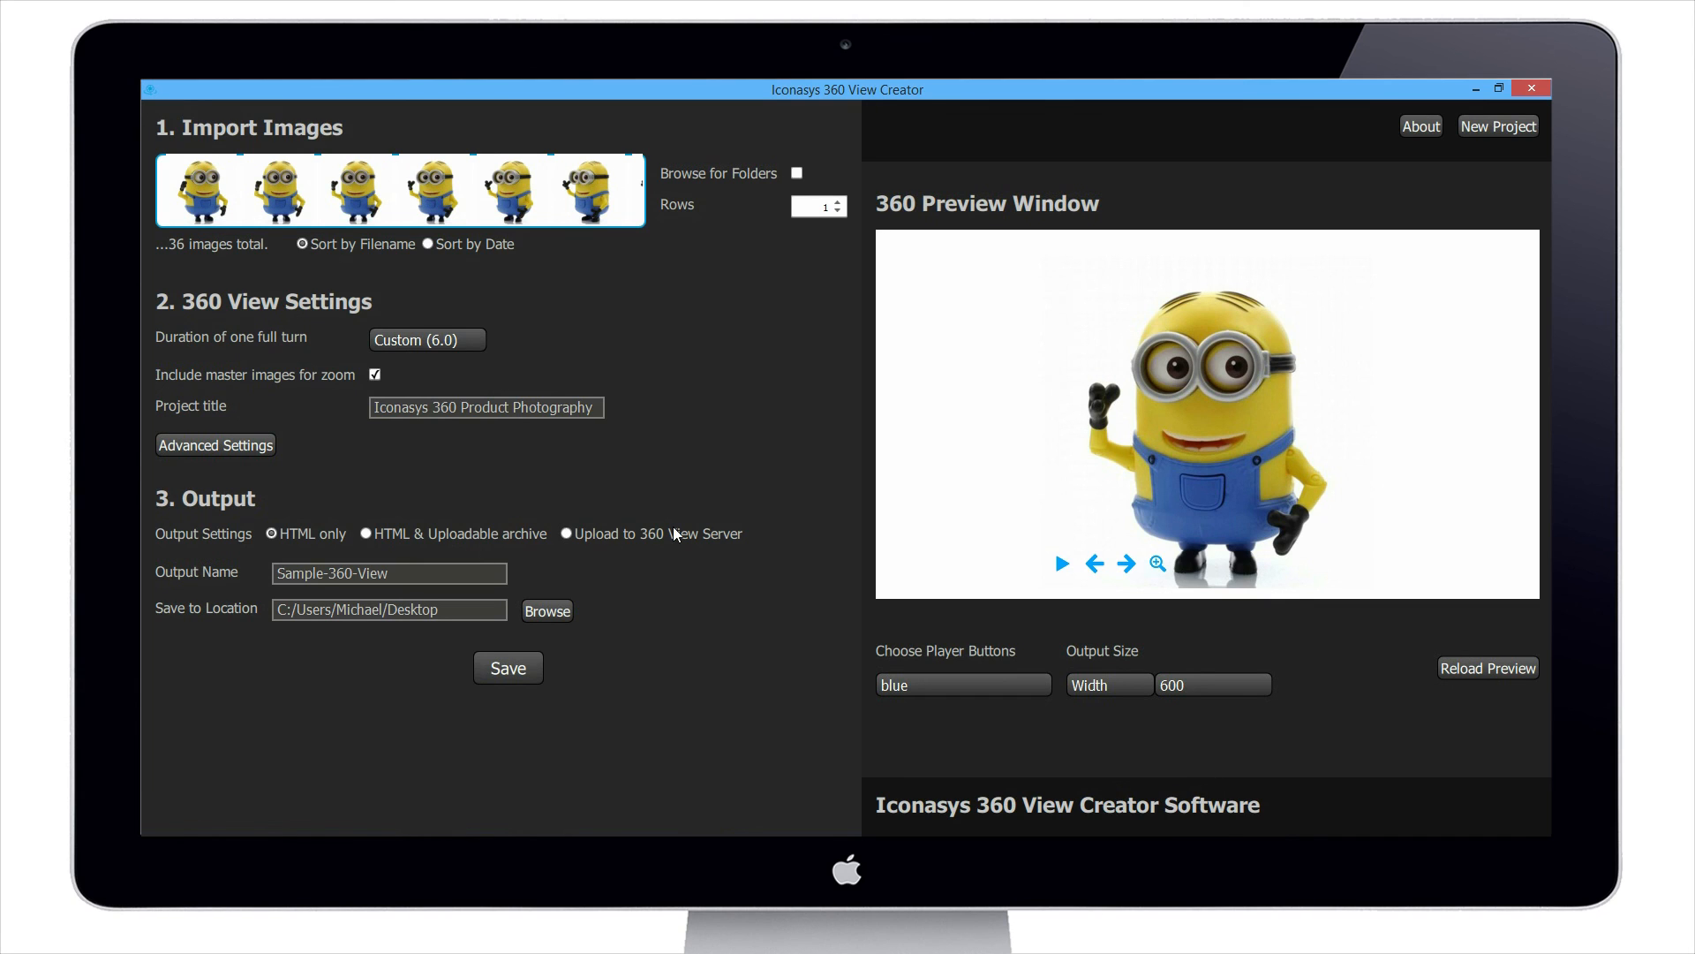
mouse_move(596, 525)
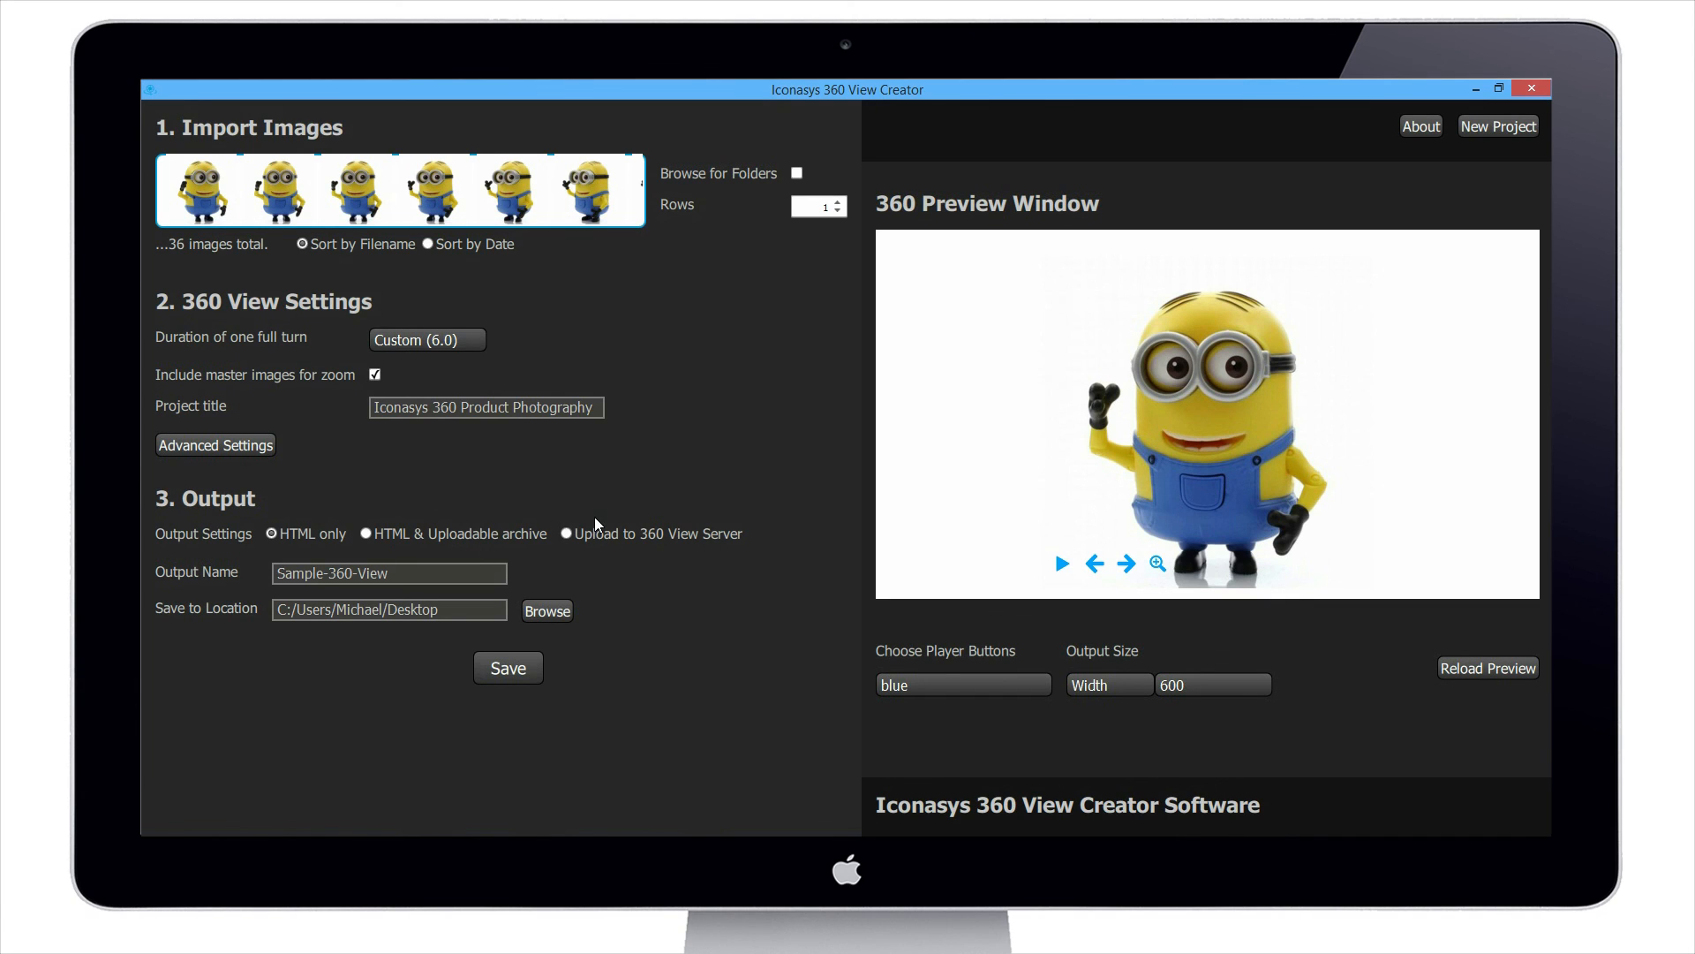
mouse_move(618, 522)
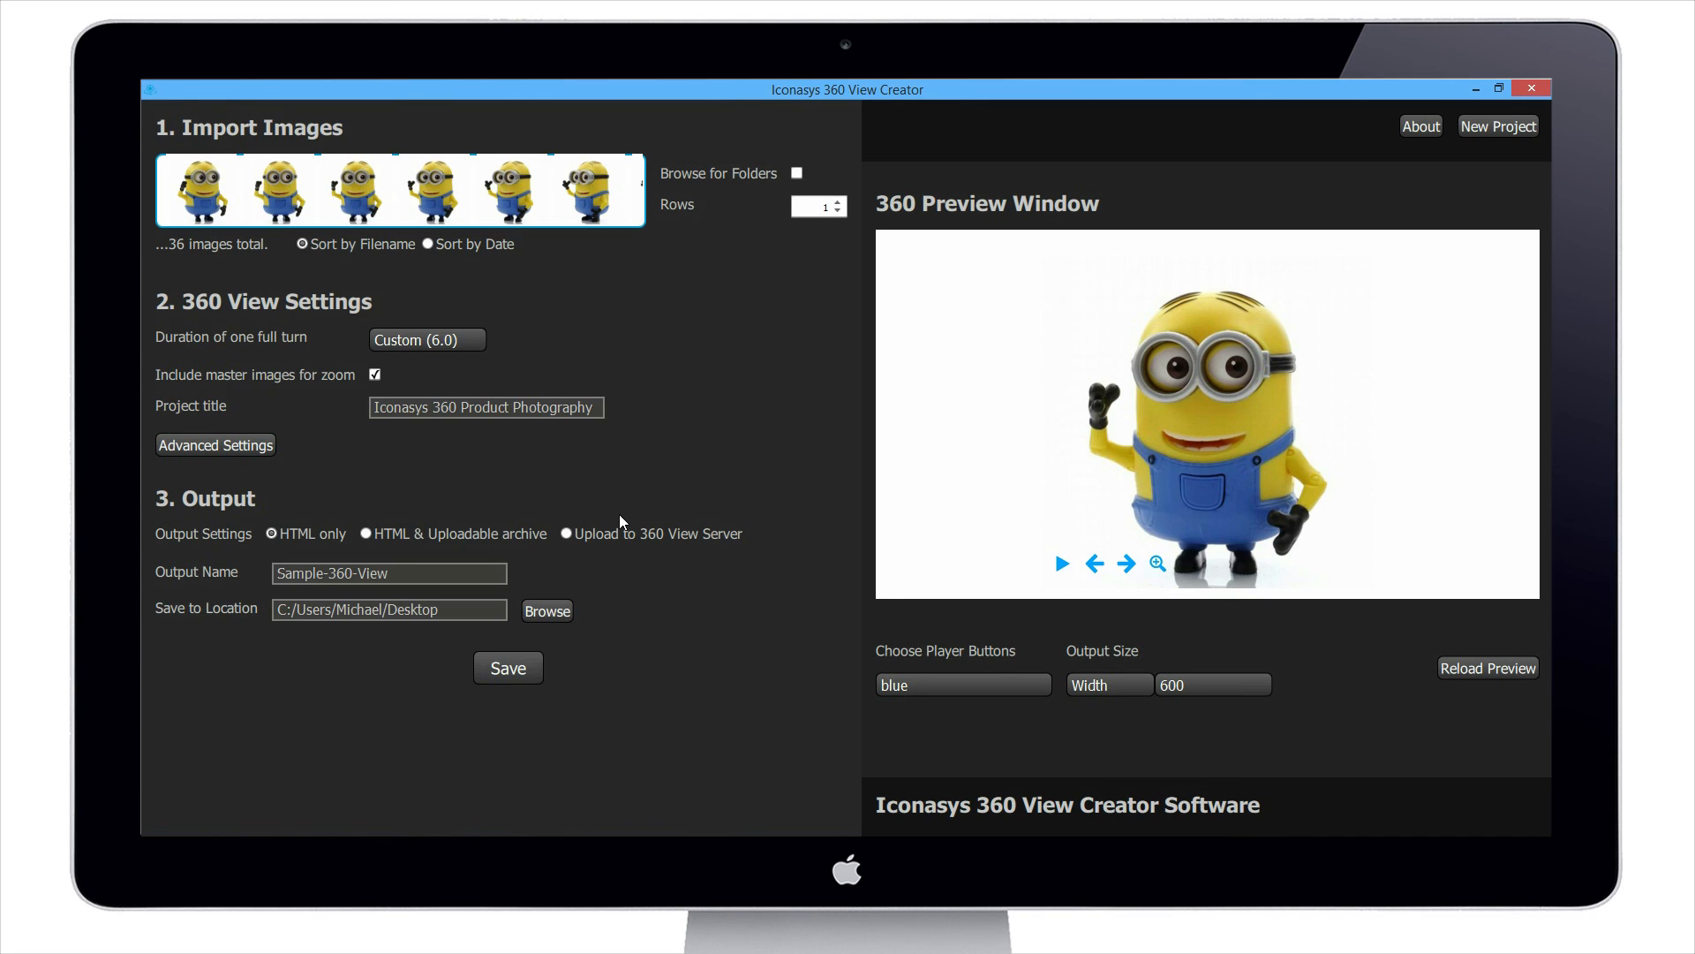
mouse_move(726, 410)
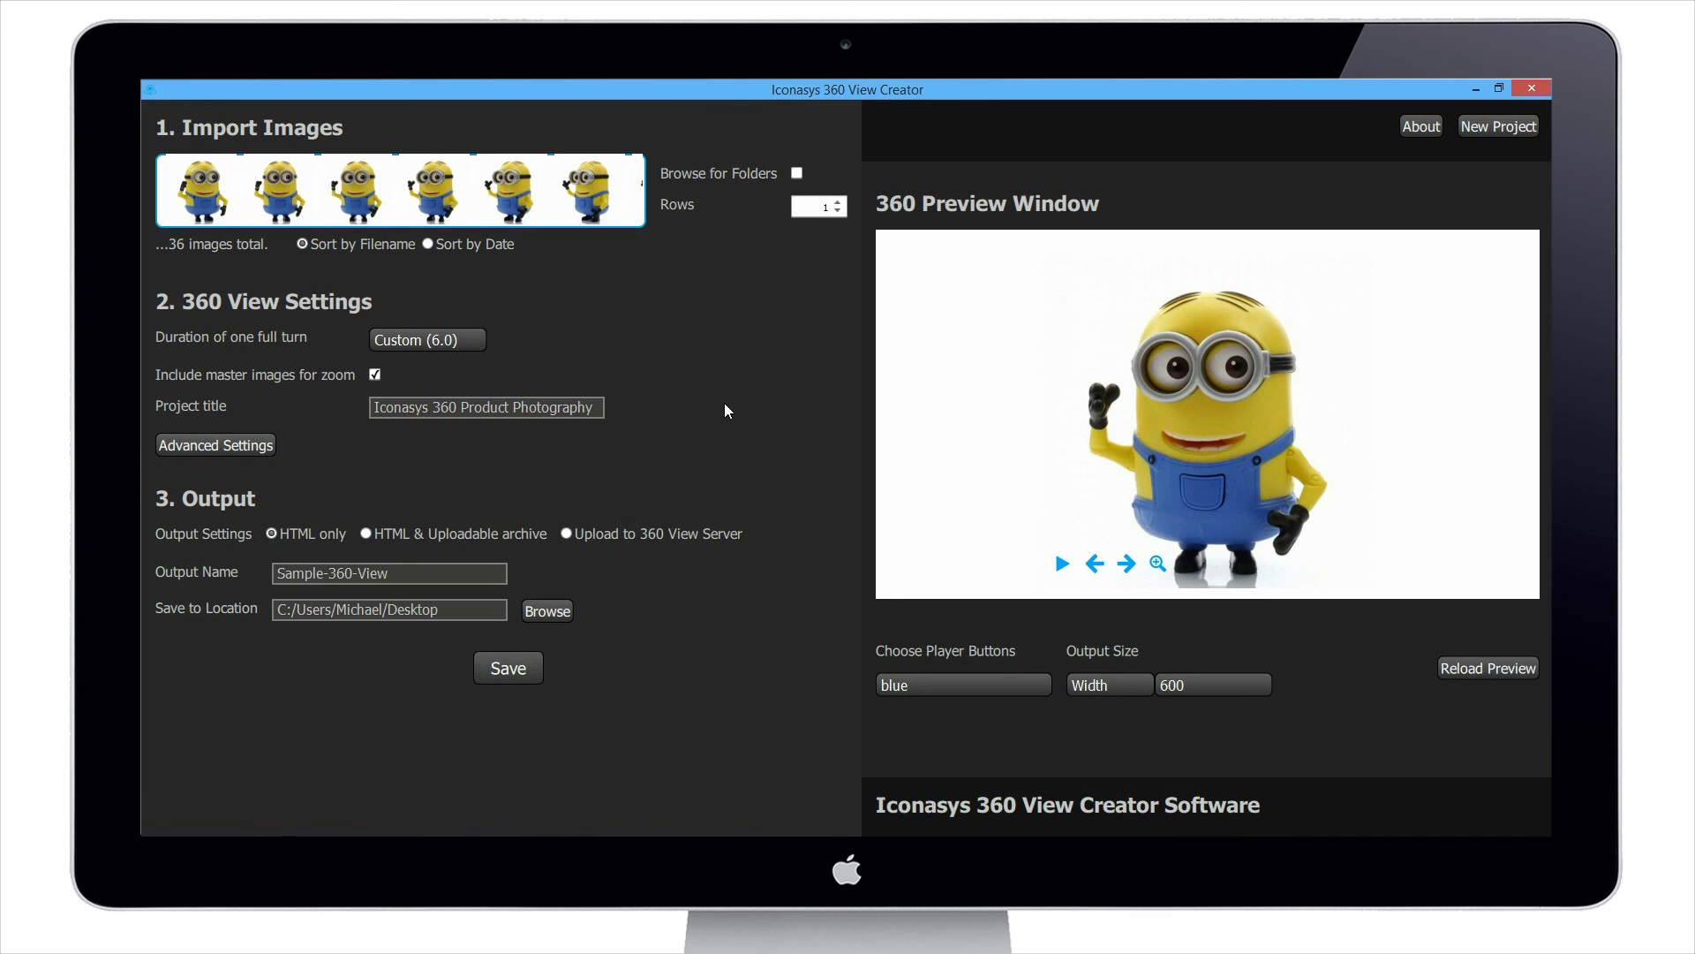
mouse_move(526, 602)
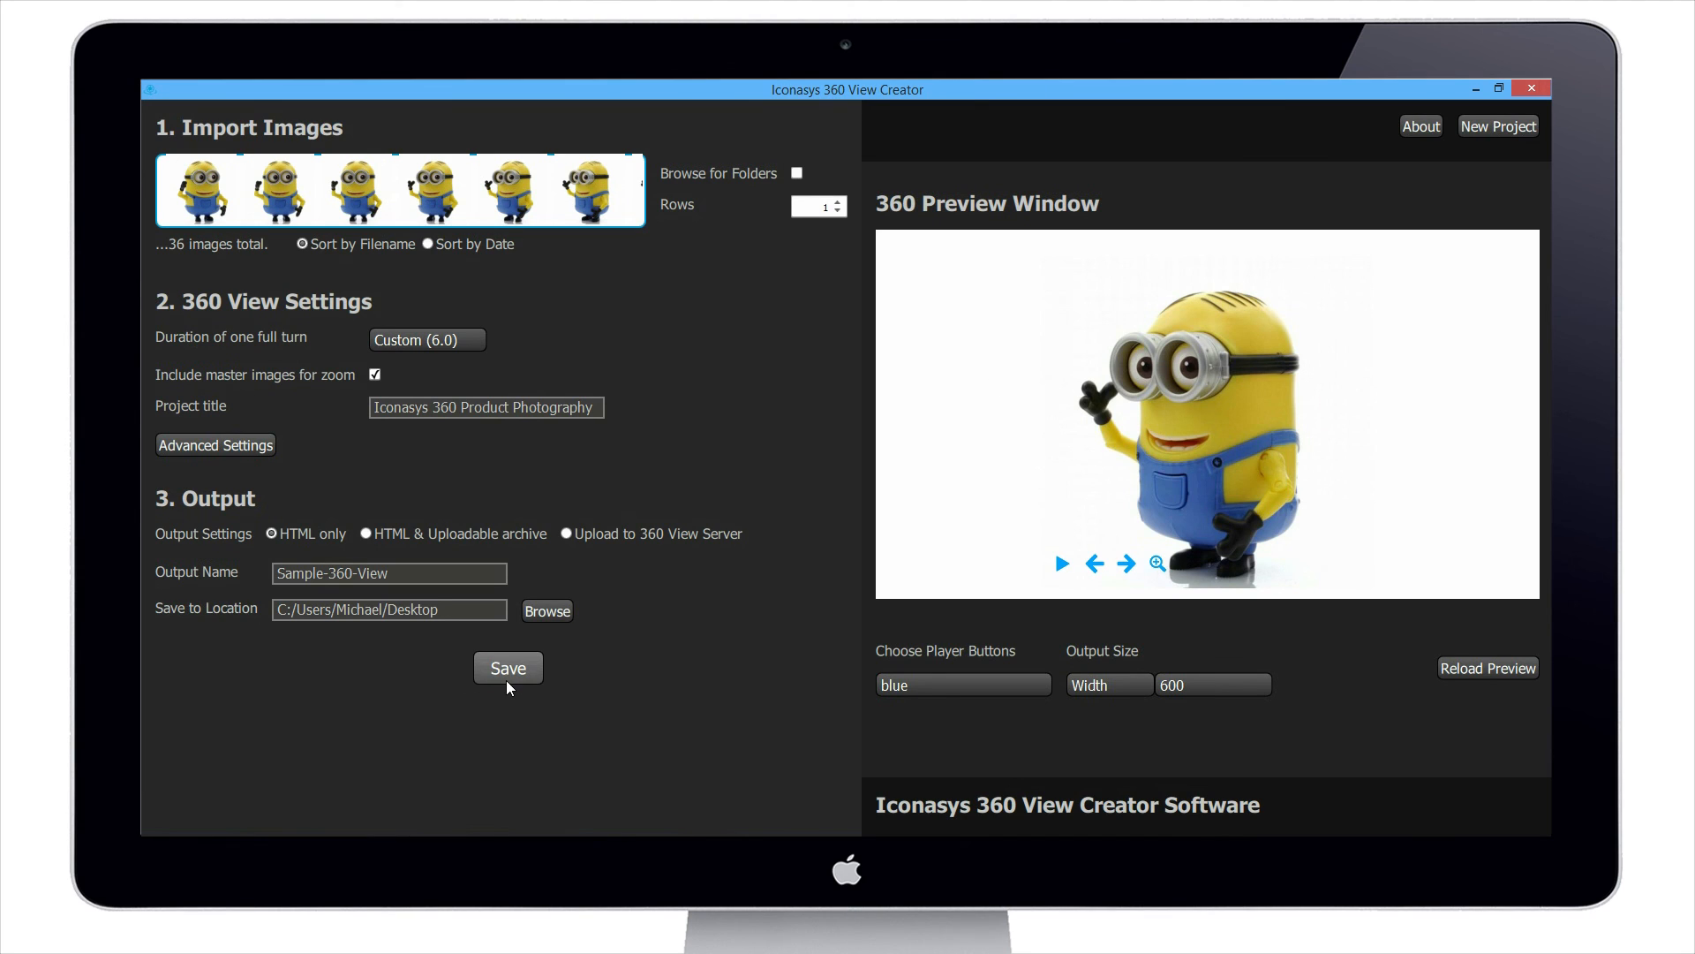
mouse_move(526, 693)
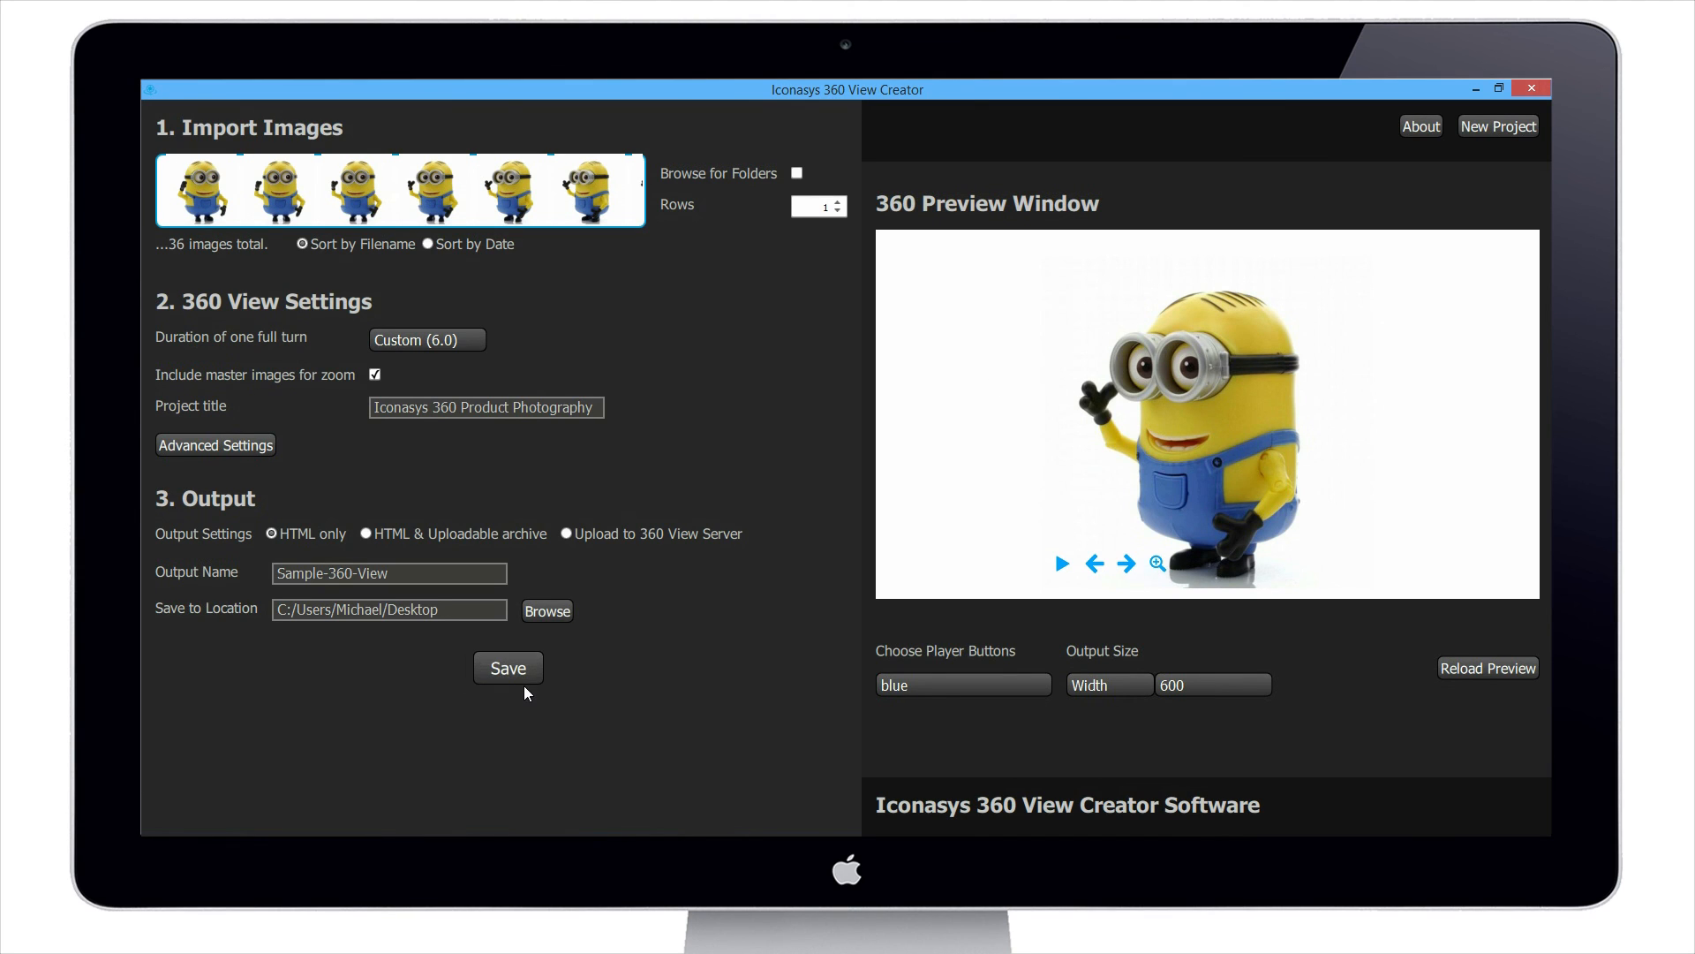